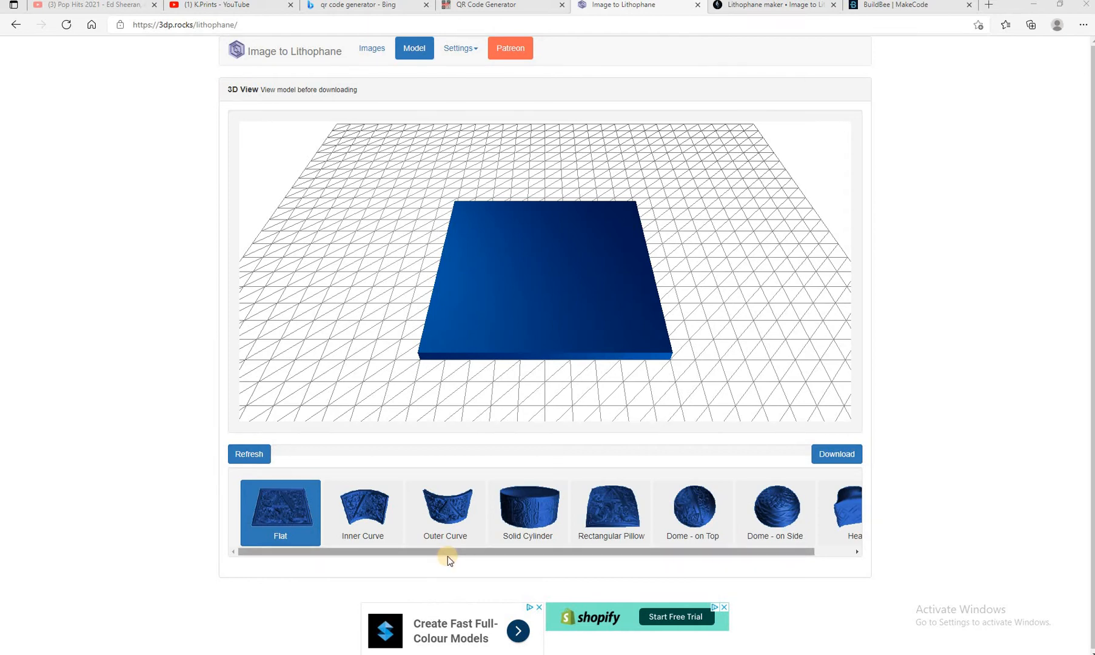
pyautogui.moveTo(174, 270)
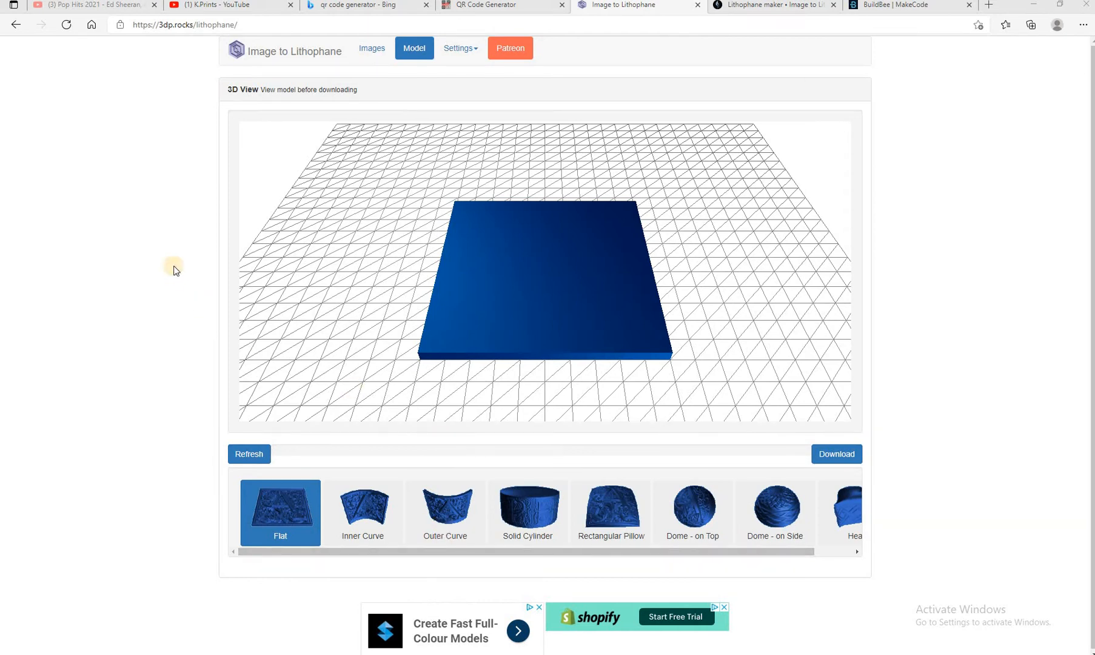
pyautogui.moveTo(165, 240)
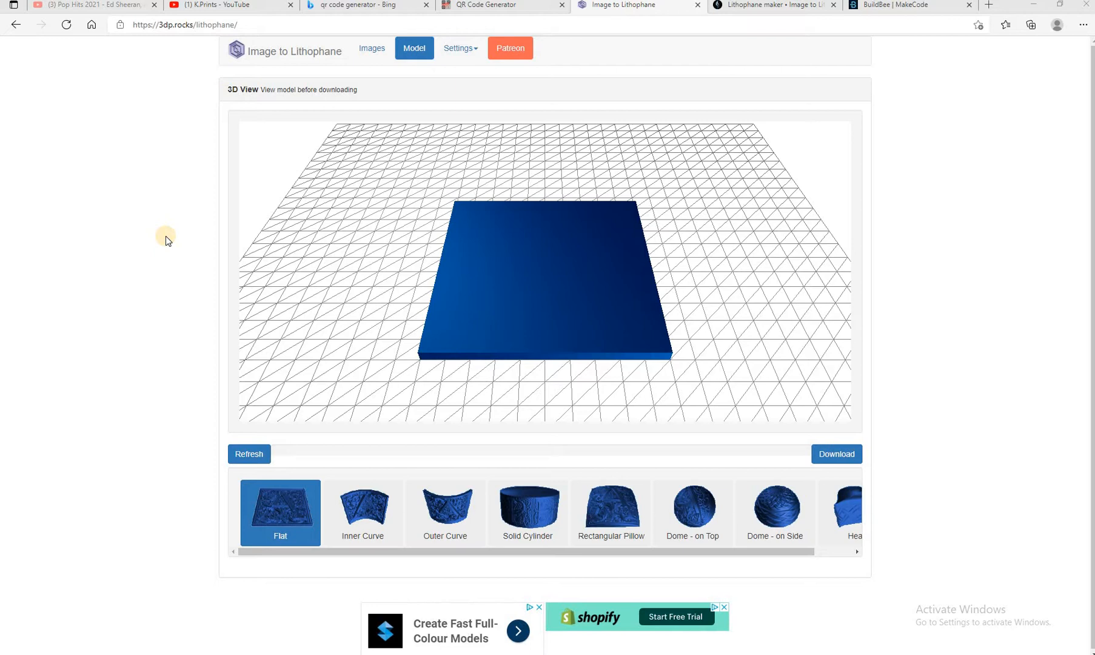
pyautogui.moveTo(155, 246)
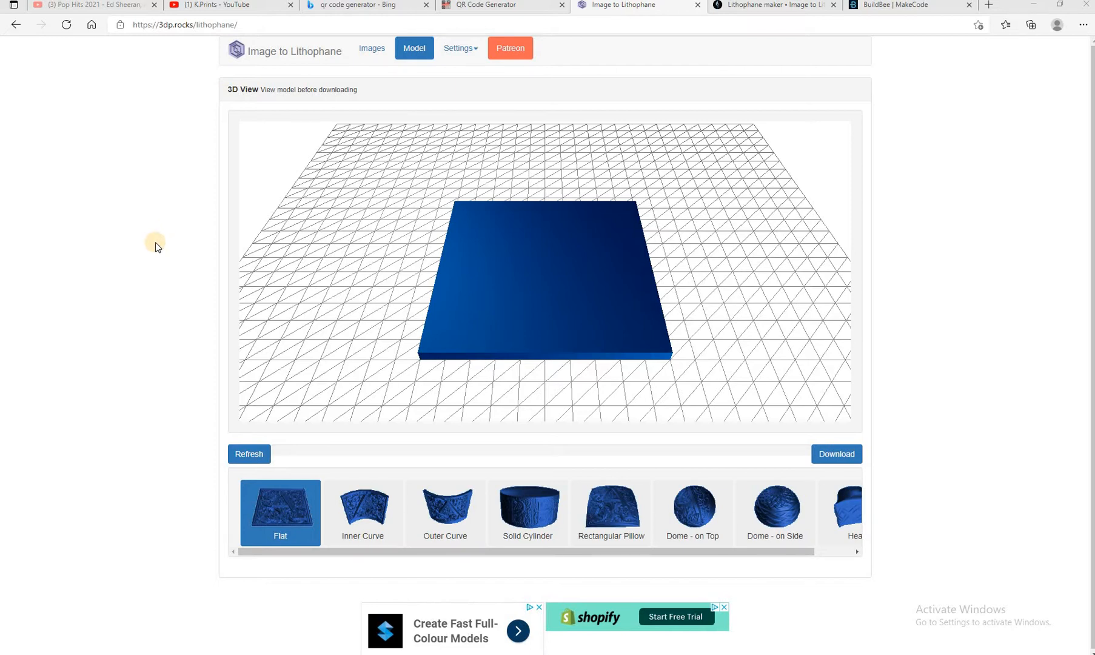
pyautogui.moveTo(179, 480)
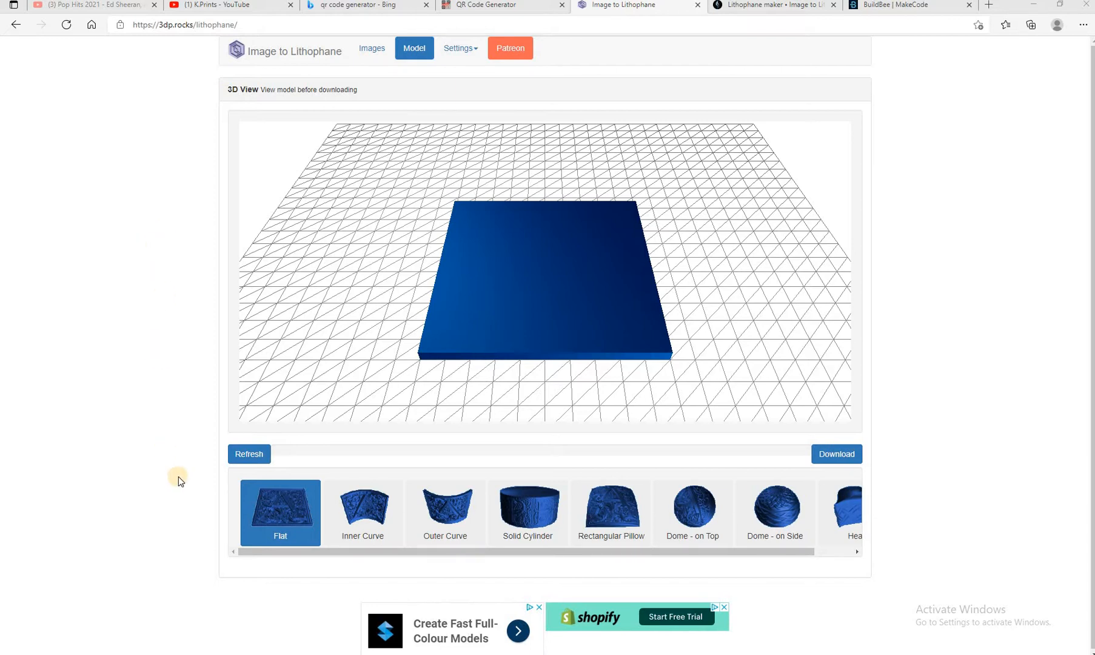
pyautogui.moveTo(280, 516)
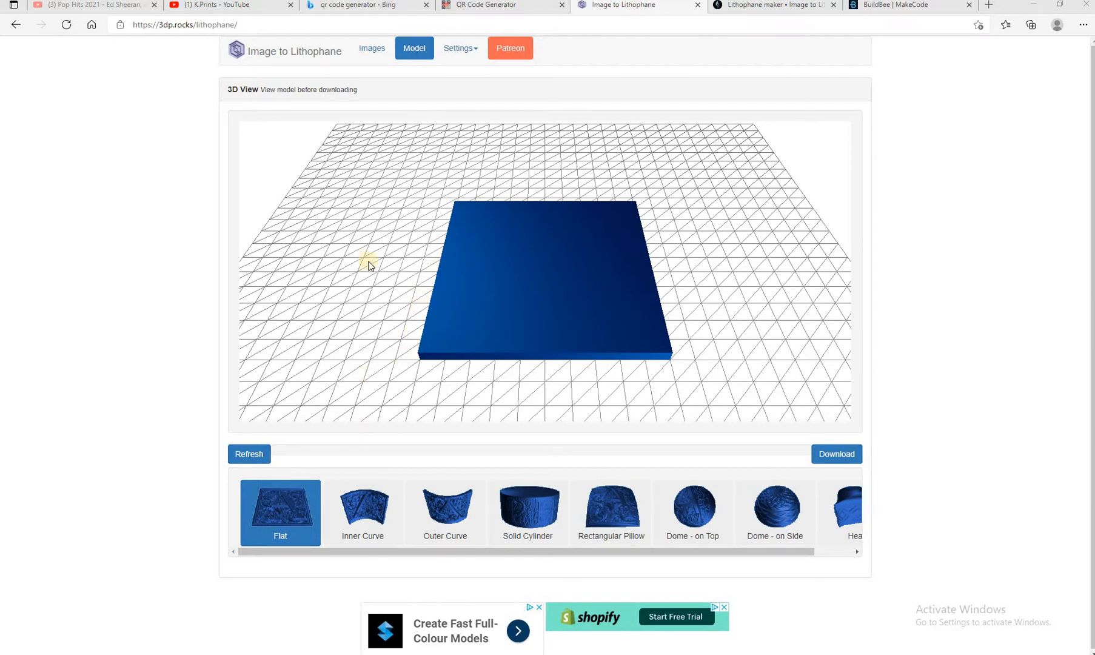
pyautogui.moveTo(348, 448)
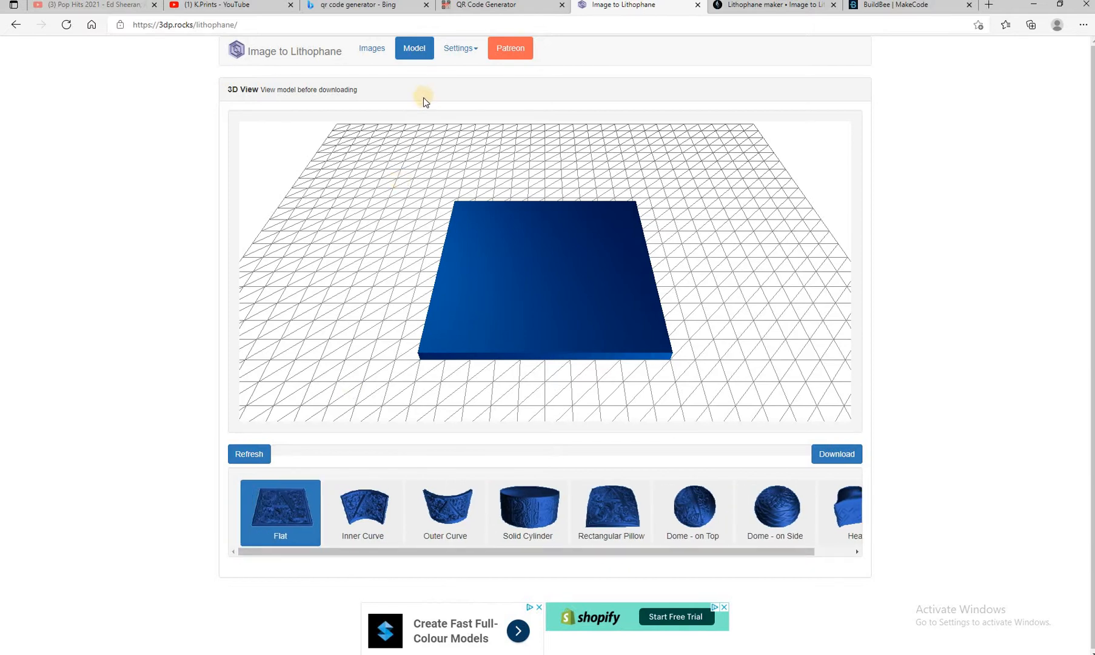
pyautogui.moveTo(458, 47)
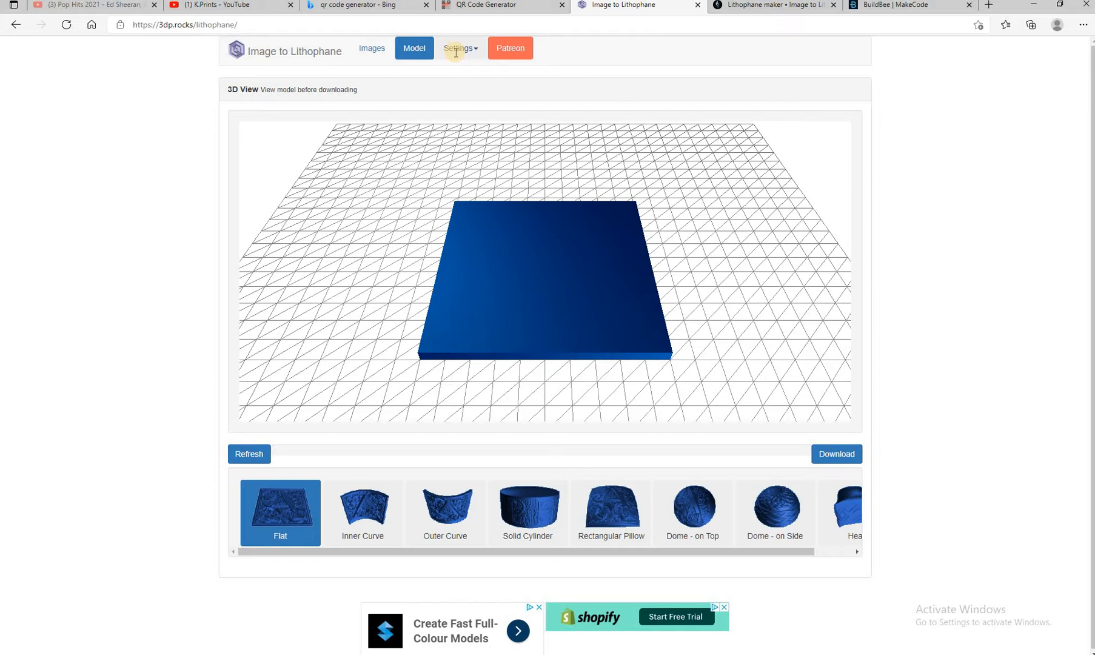
# Review the lithophane model settings: 250 mm size, 3.2 mm thickness, 3 mm border, 0.8 mm thinnest layer.
pyautogui.click(457, 48)
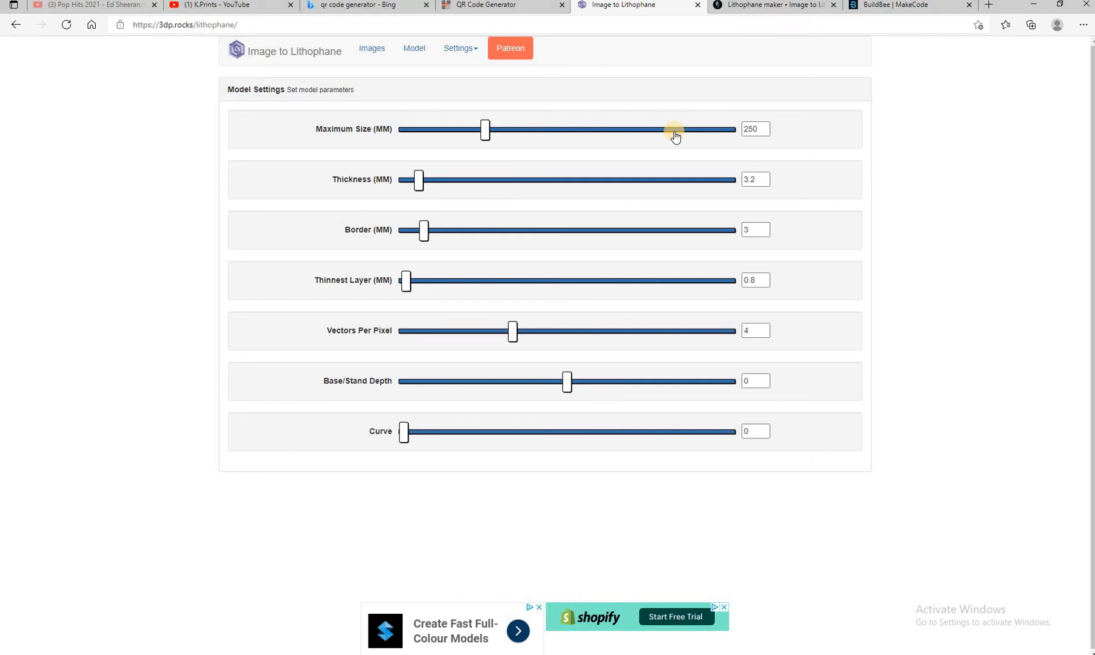
pyautogui.moveTo(755, 153)
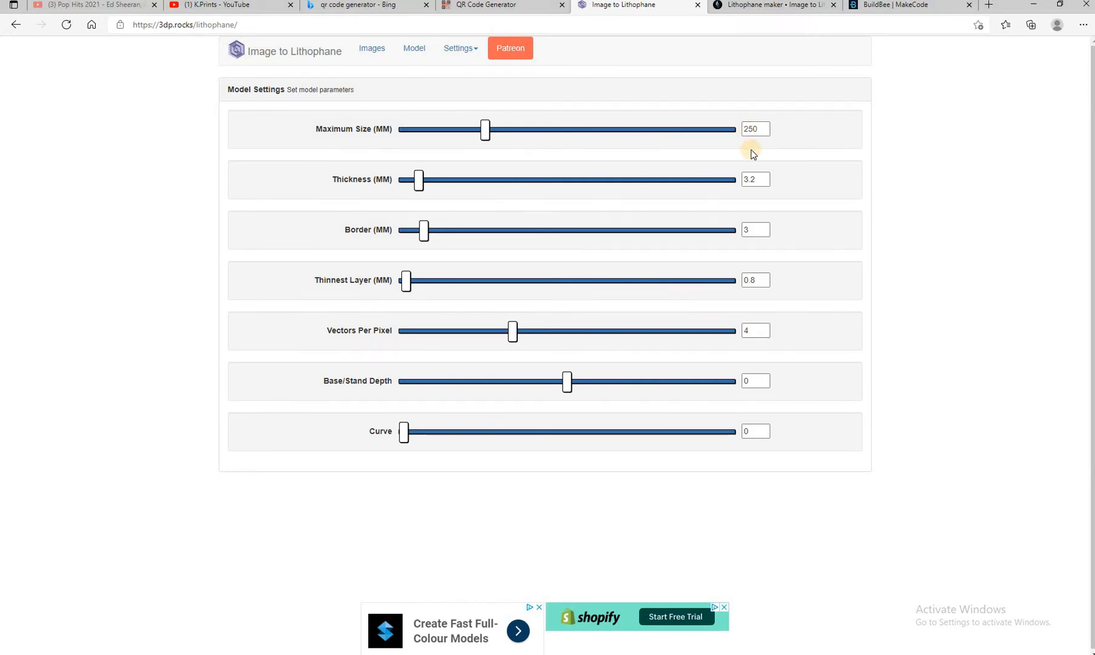
pyautogui.moveTo(390, 198)
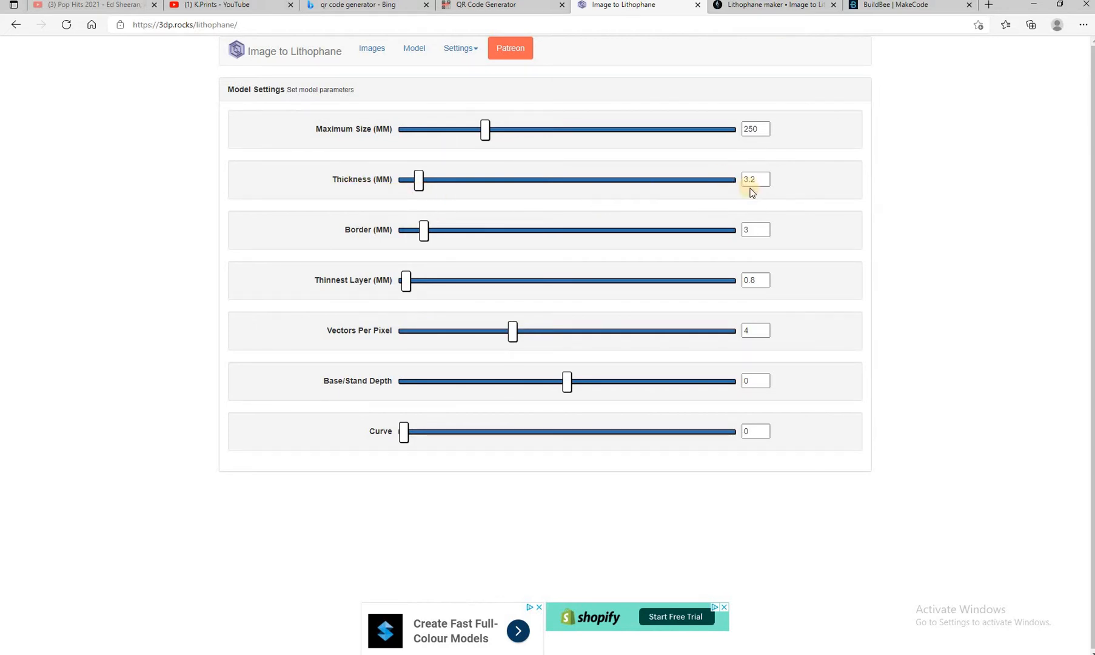
pyautogui.moveTo(648, 242)
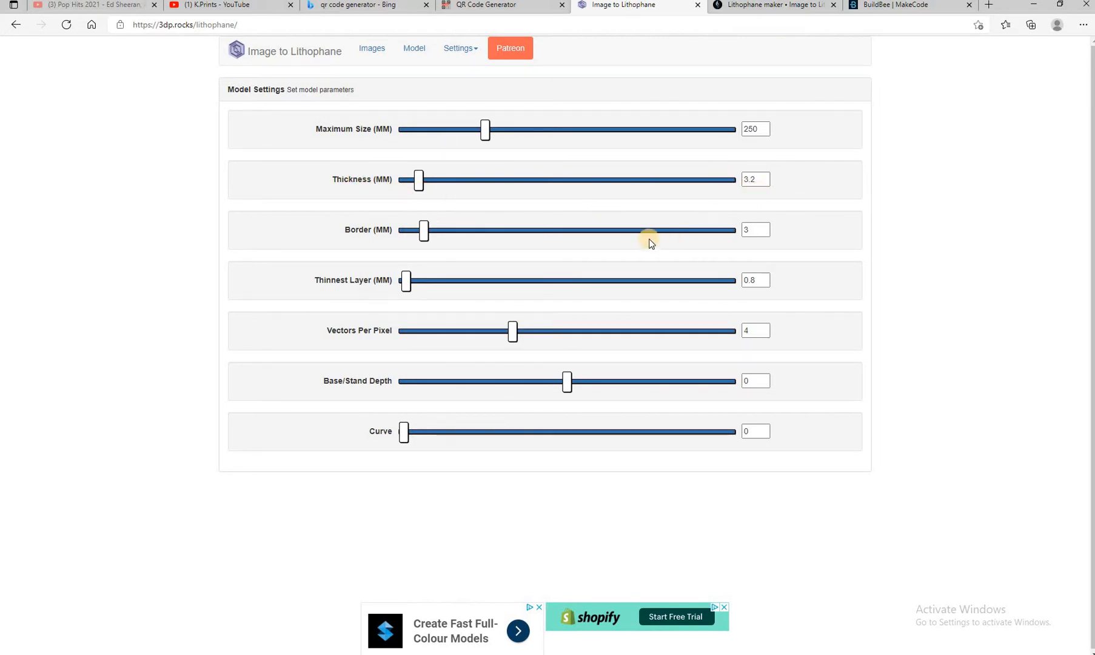
pyautogui.moveTo(469, 225)
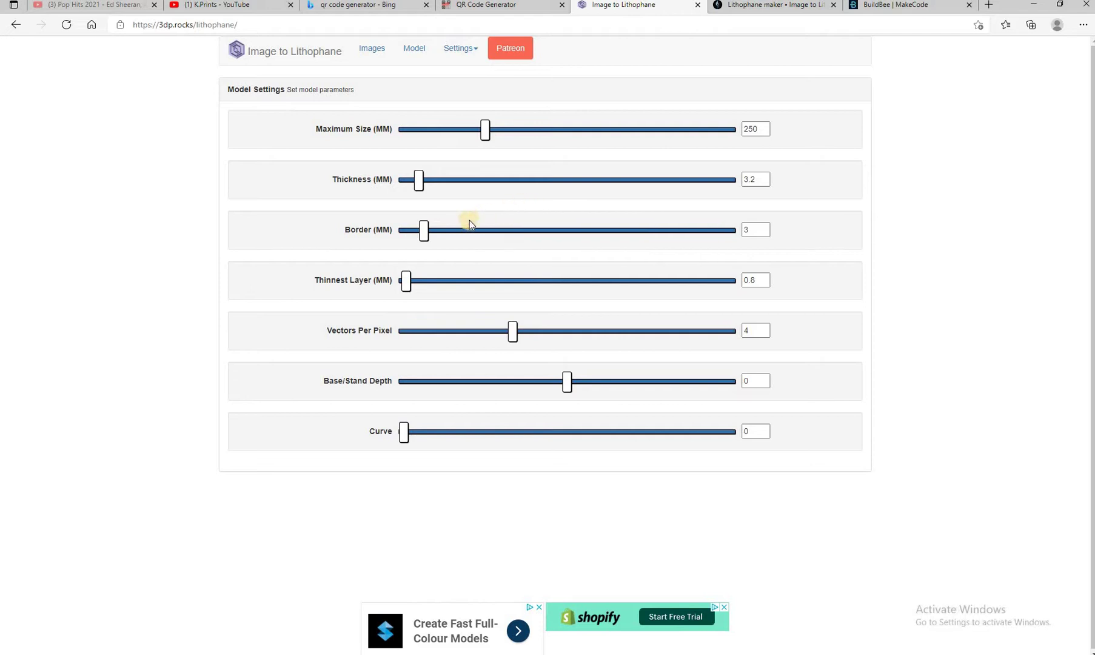
pyautogui.moveTo(392, 241)
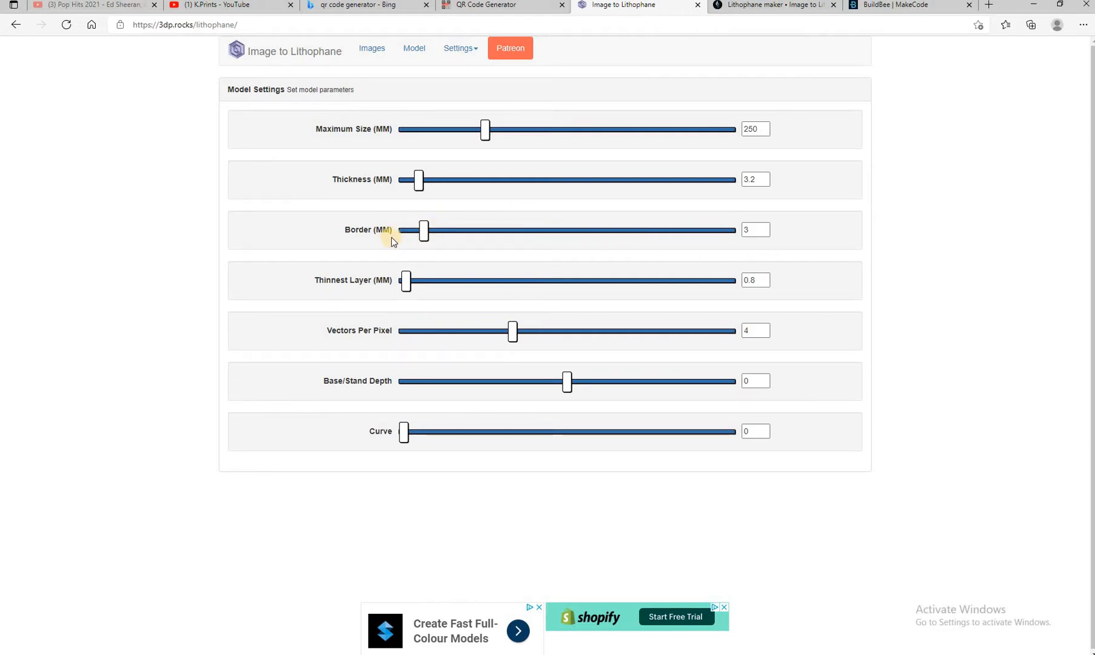
pyautogui.moveTo(739, 247)
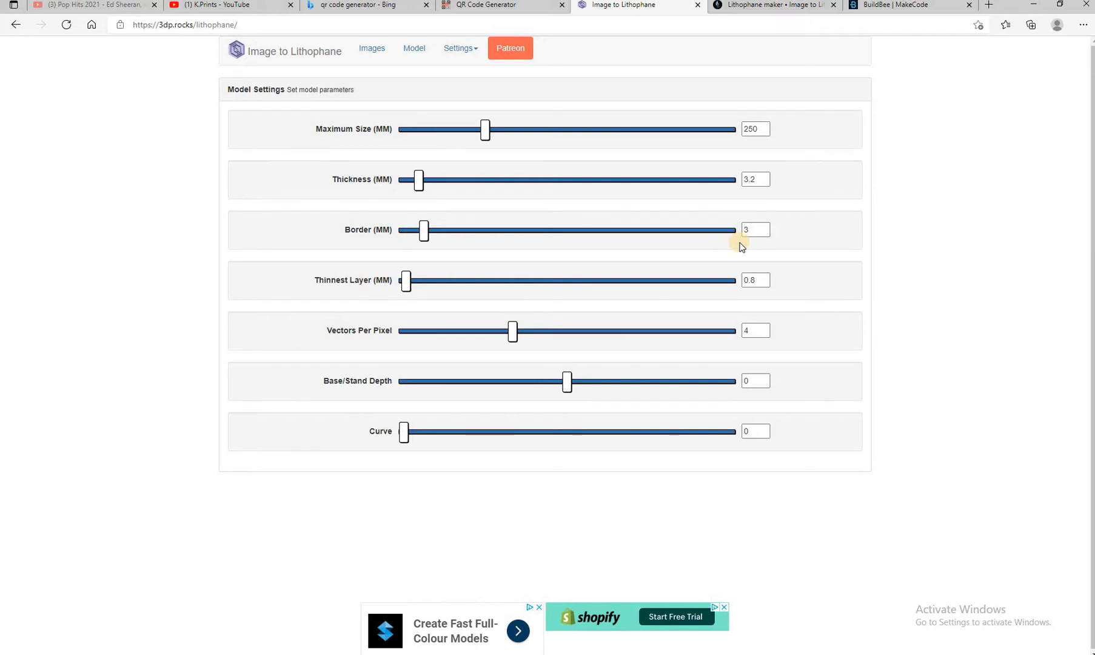
pyautogui.moveTo(406, 280)
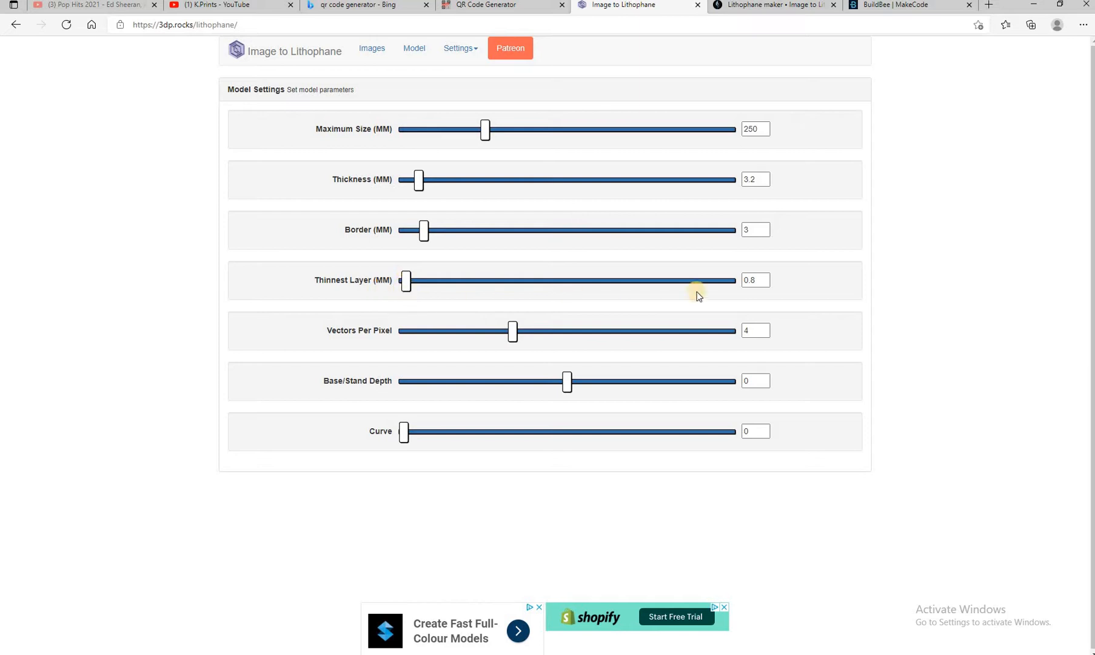
pyautogui.moveTo(764, 294)
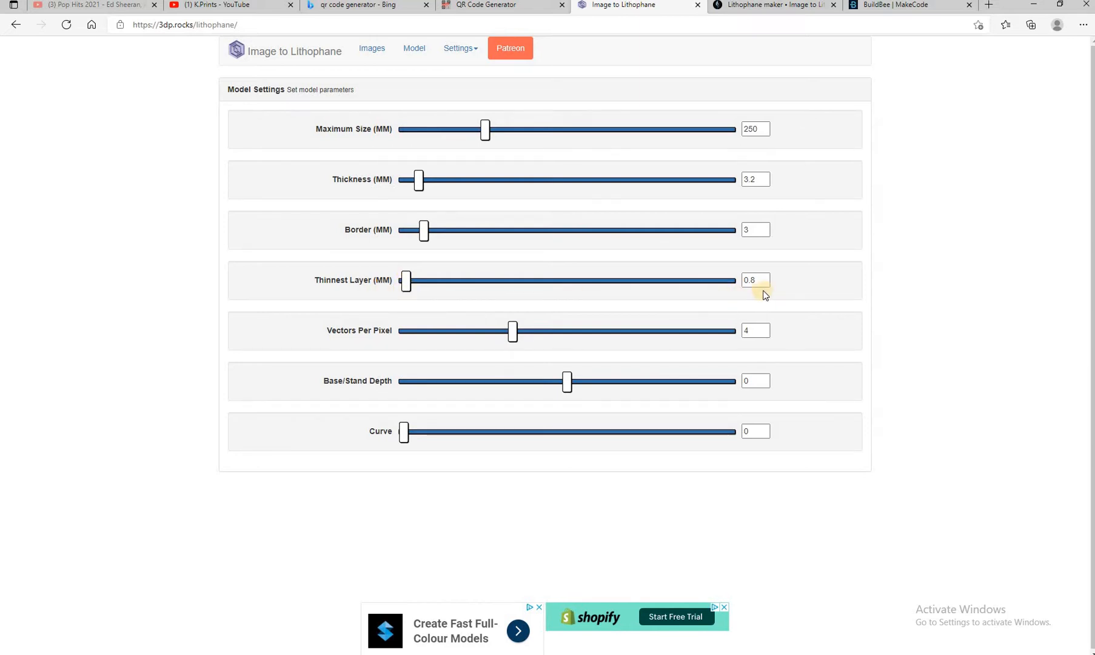
pyautogui.moveTo(782, 292)
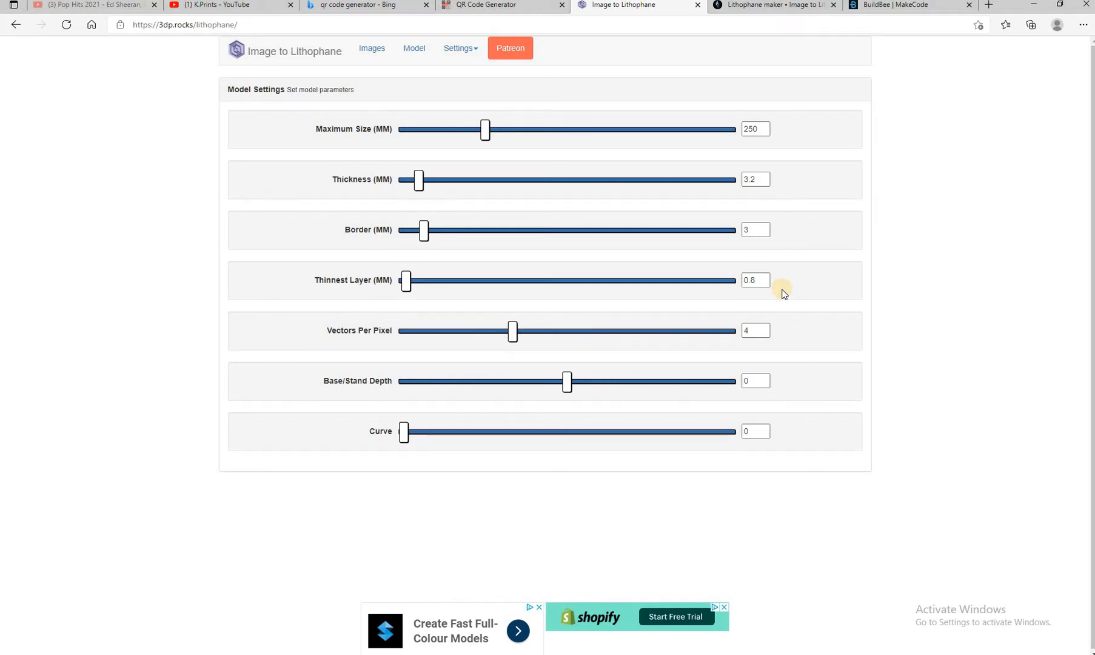
pyautogui.moveTo(783, 352)
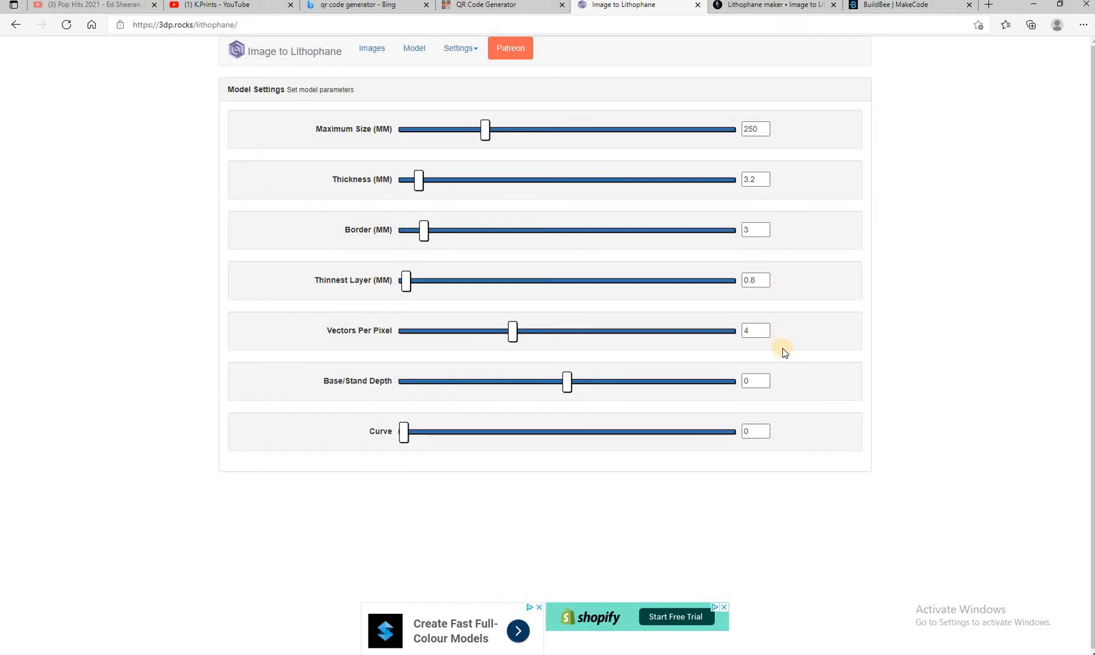
pyautogui.moveTo(675, 355)
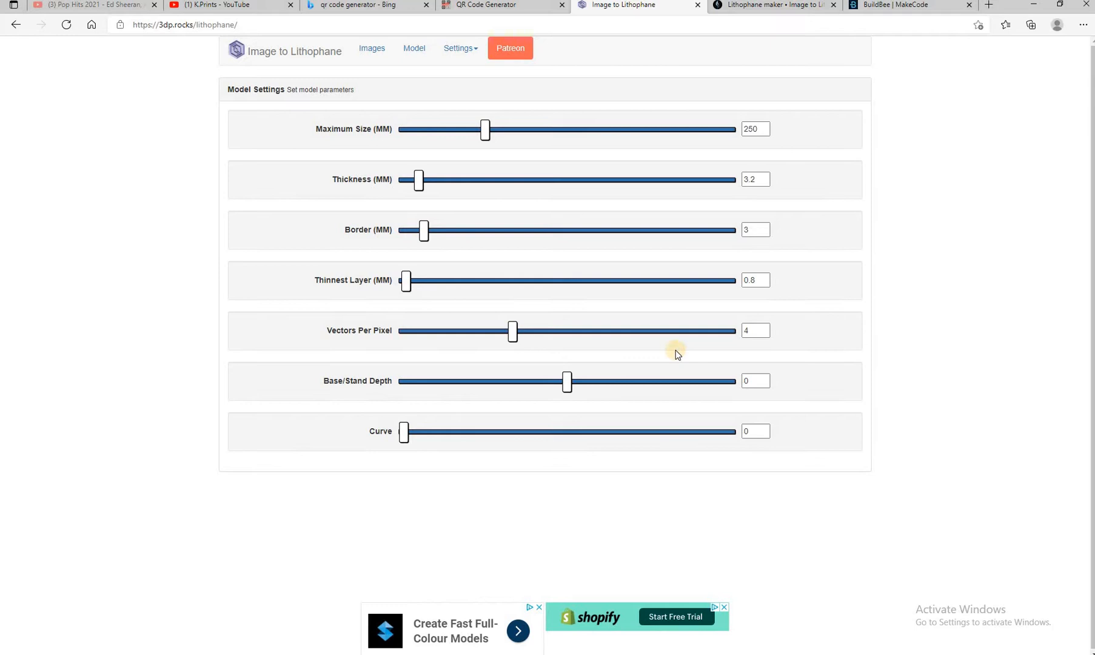
pyautogui.moveTo(398, 343)
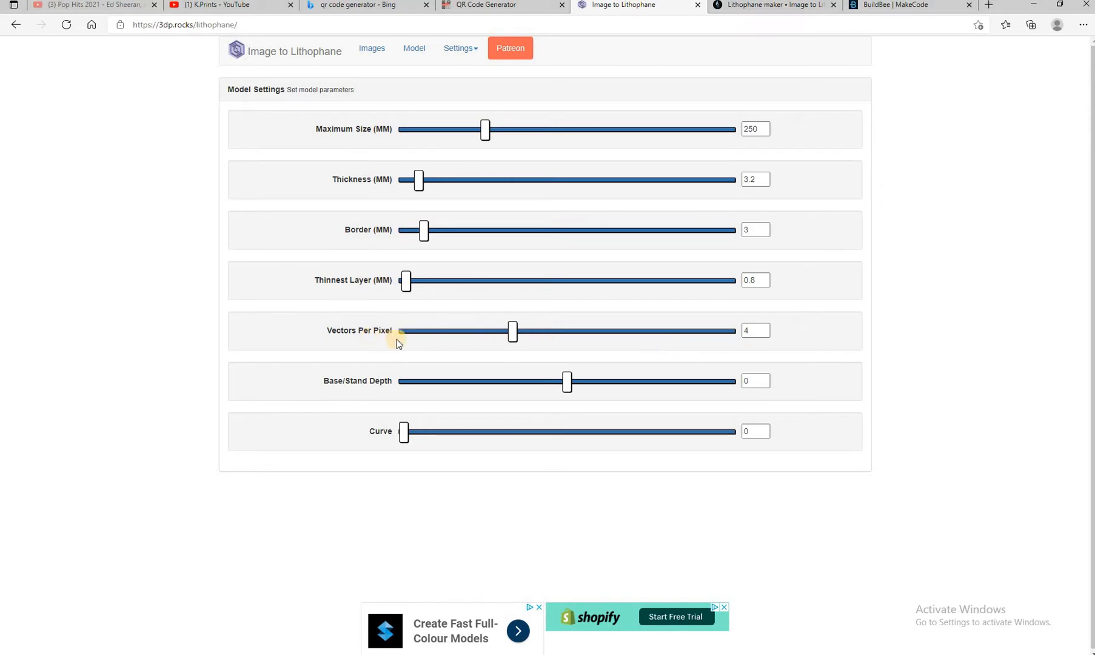
pyautogui.moveTo(742, 347)
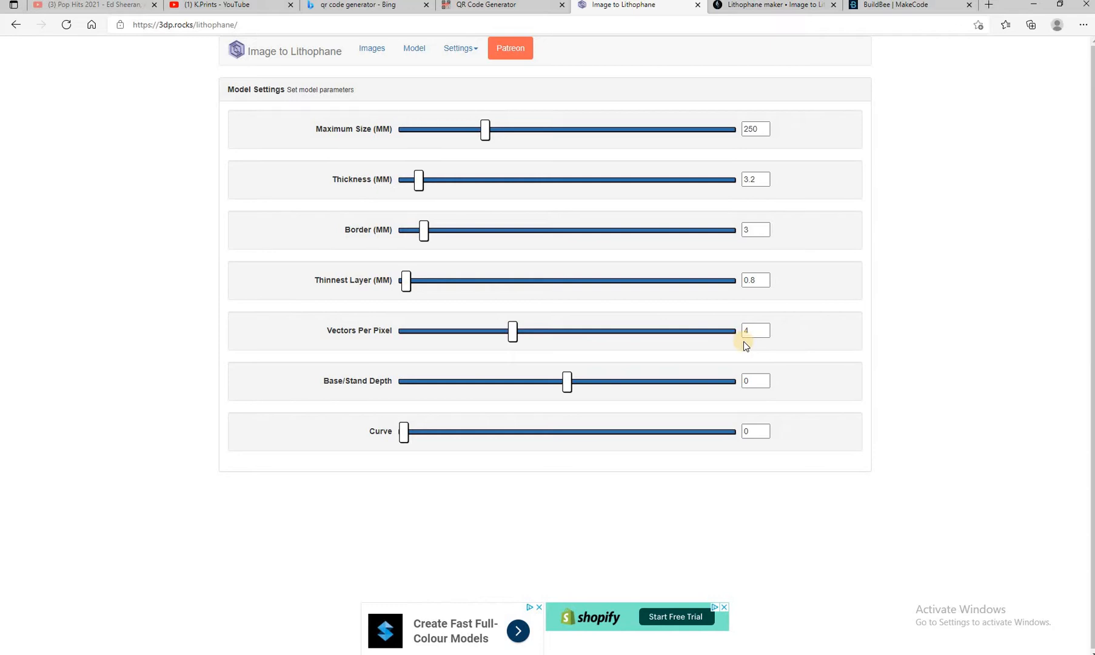
pyautogui.moveTo(803, 340)
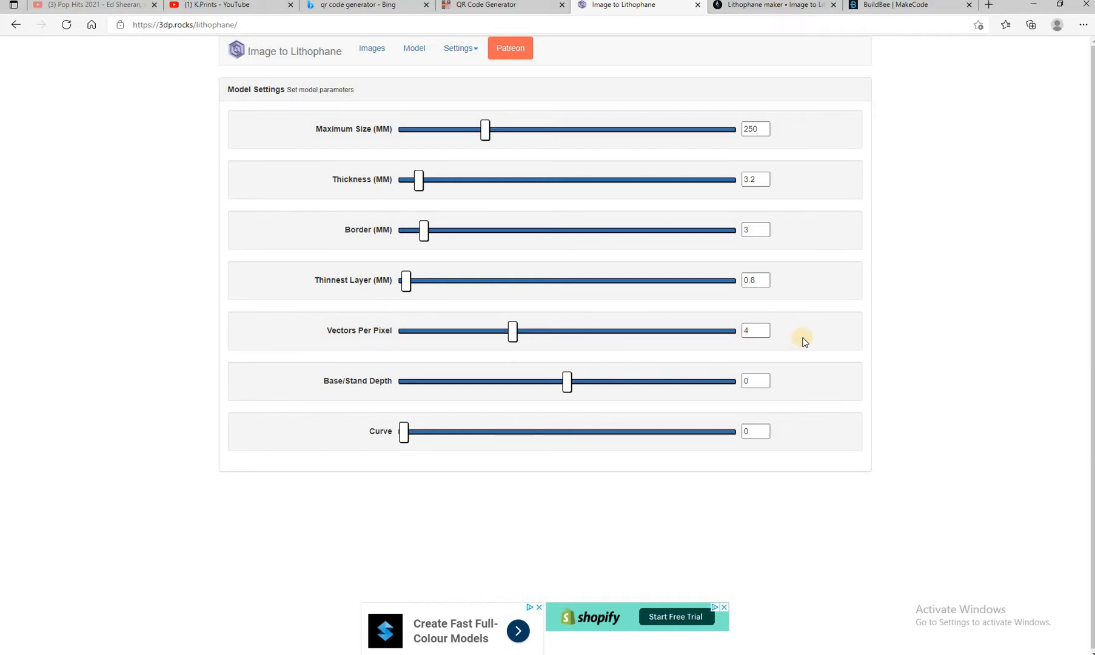
pyautogui.moveTo(742, 346)
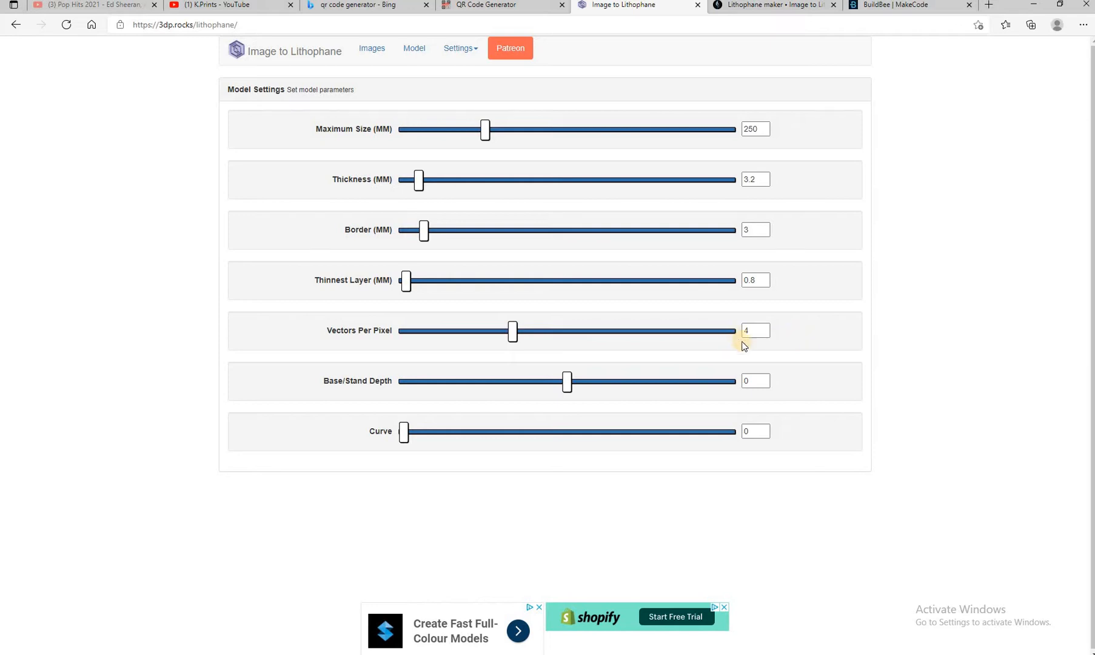
pyautogui.moveTo(593, 369)
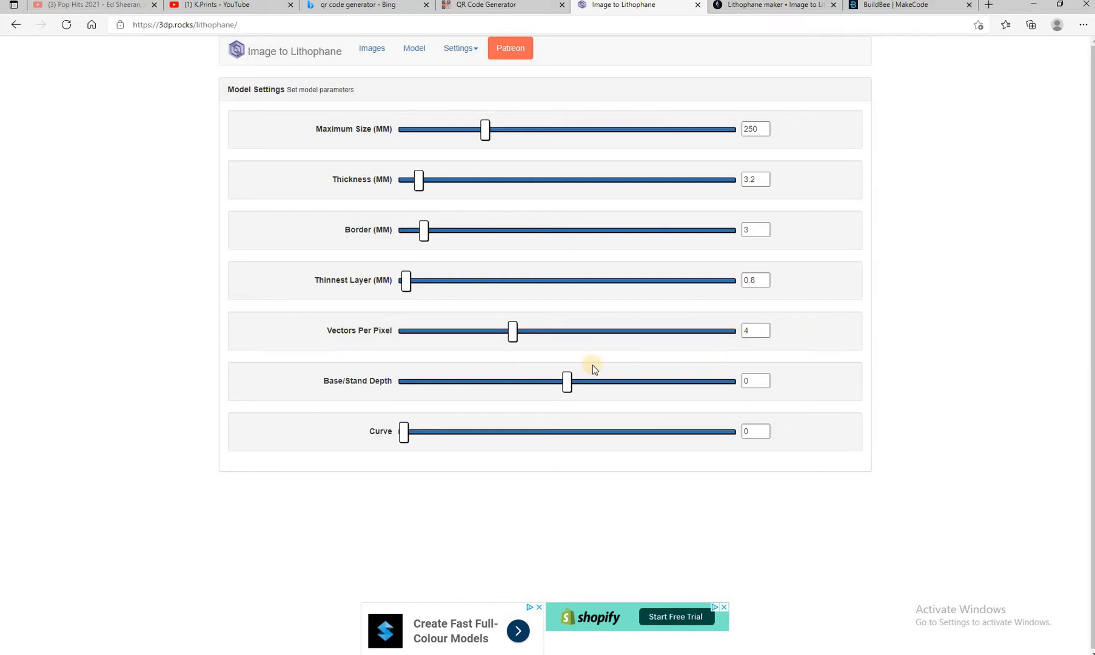
pyautogui.moveTo(736, 350)
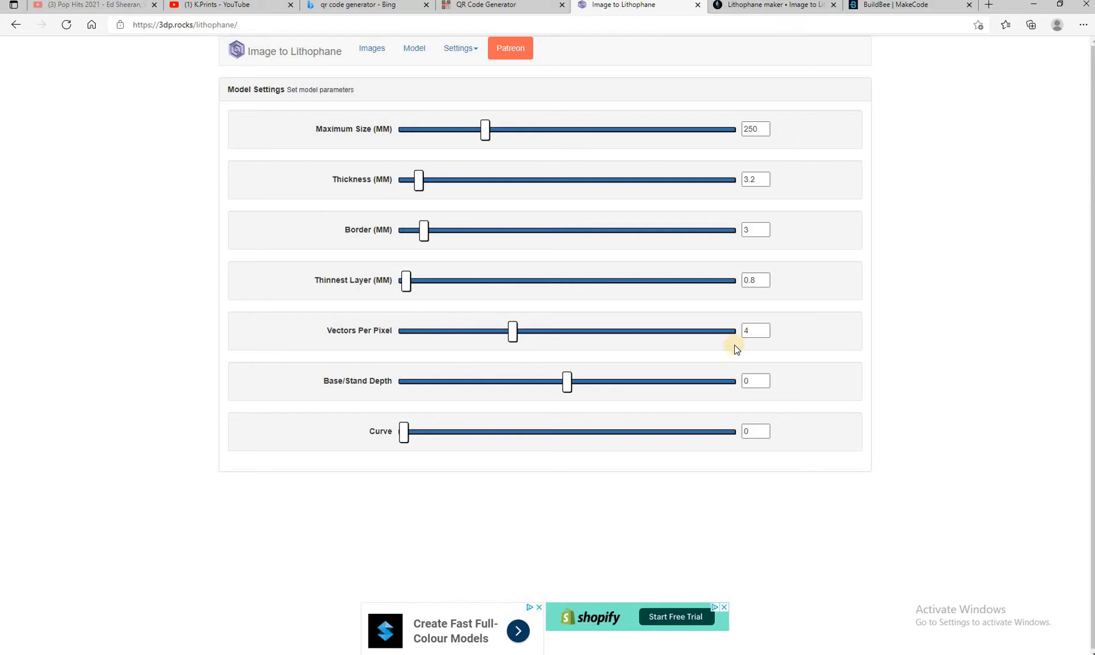
pyautogui.moveTo(427, 411)
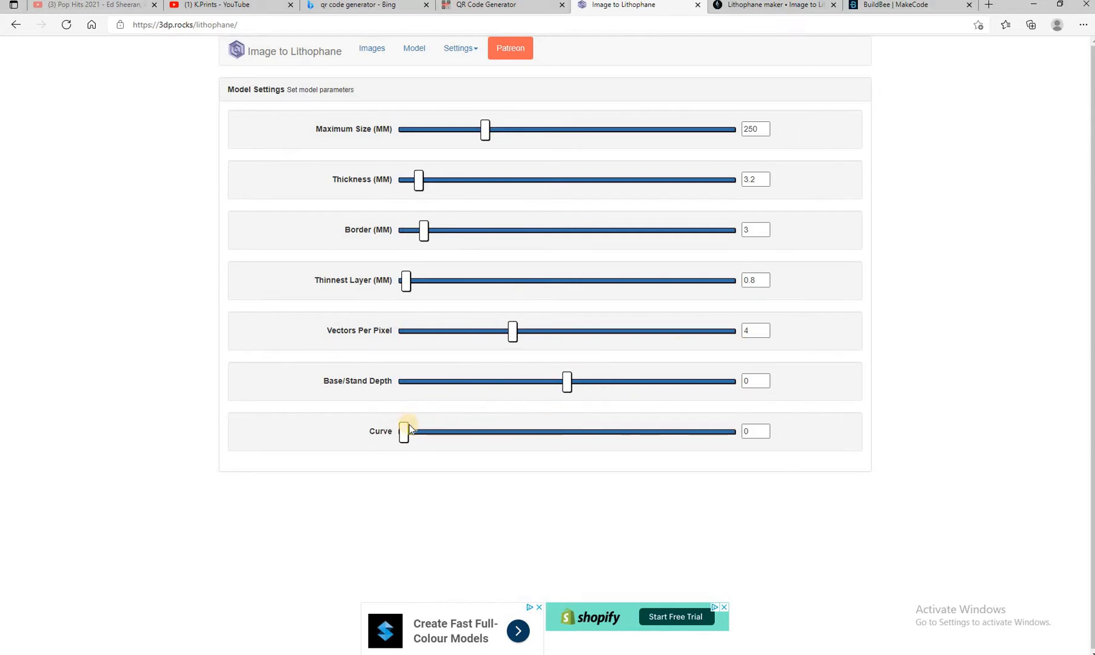
pyautogui.moveTo(552, 388)
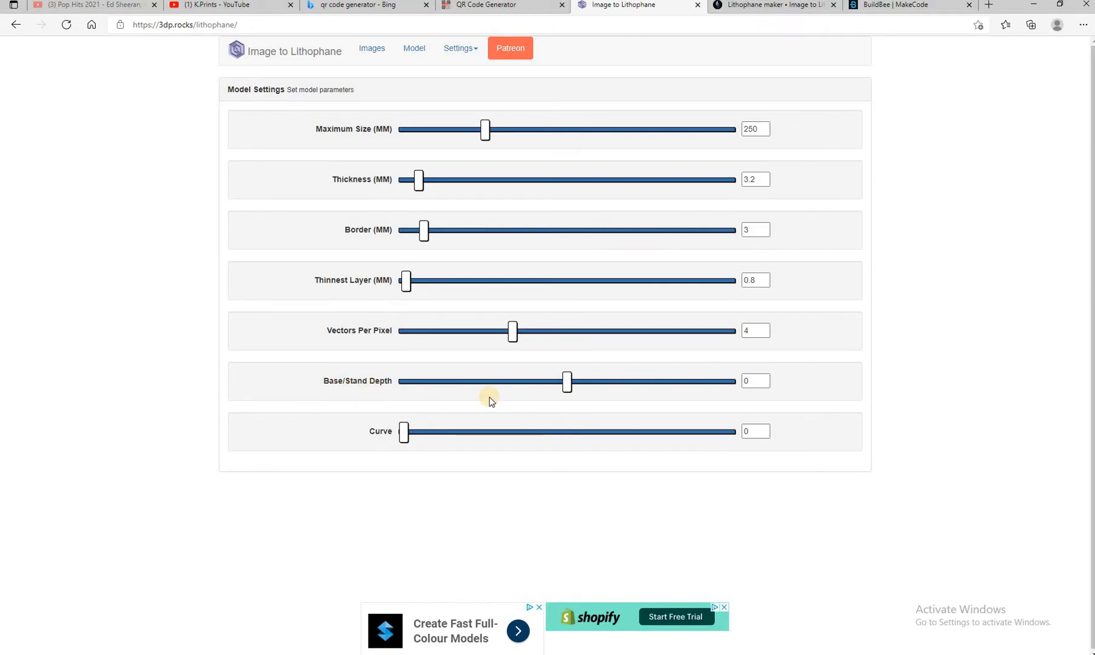
pyautogui.moveTo(566, 381)
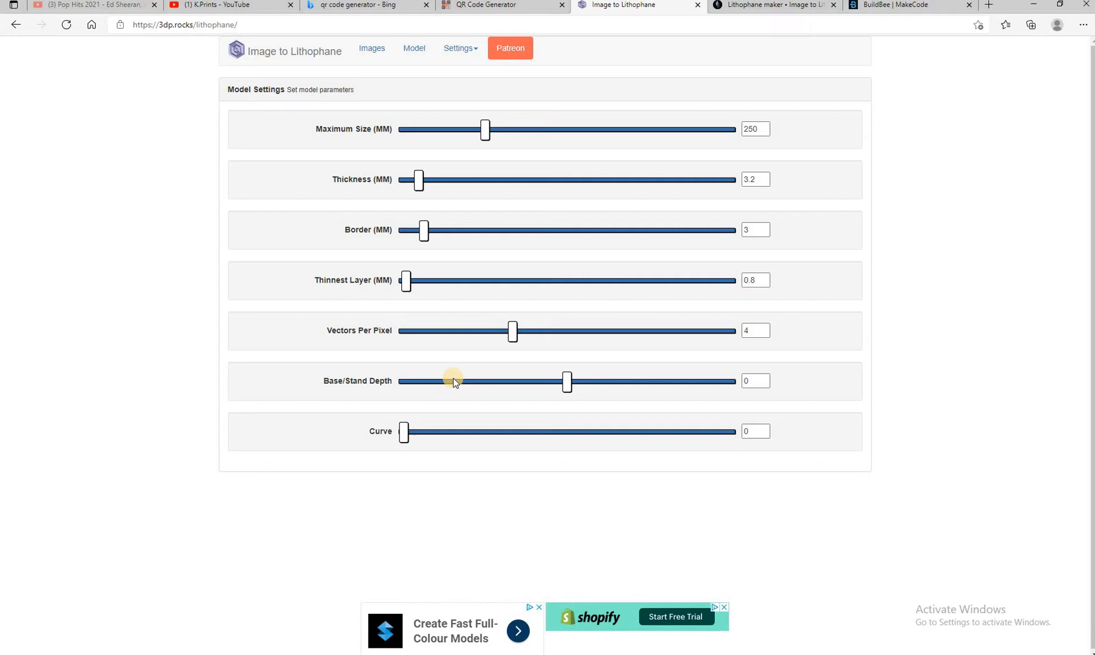
pyautogui.moveTo(705, 385)
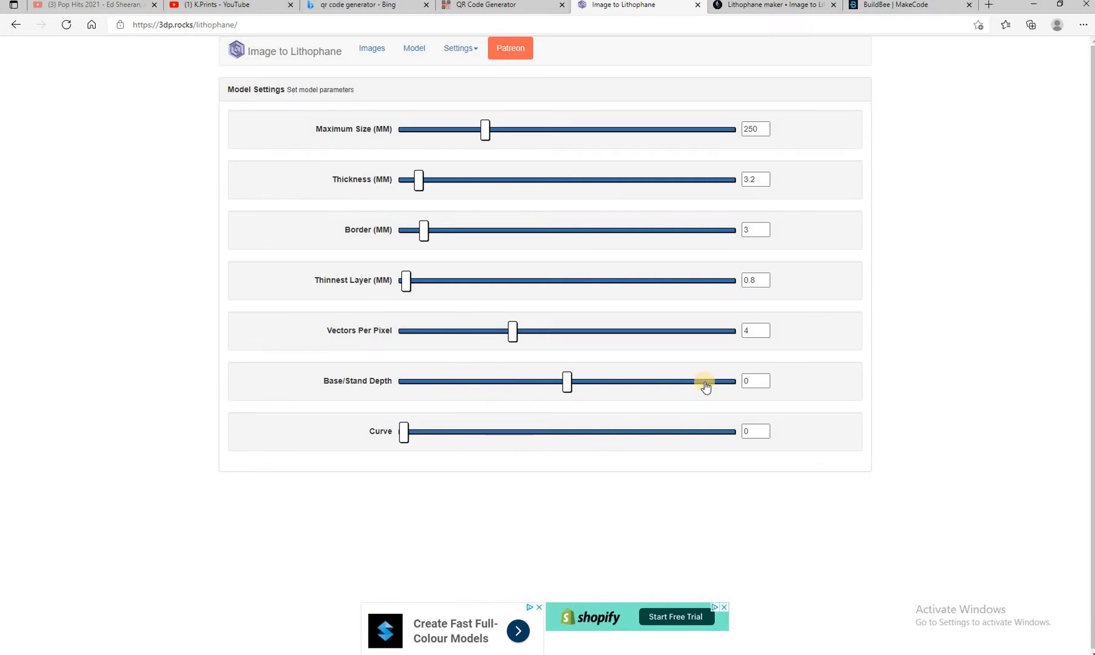
pyautogui.moveTo(500, 143)
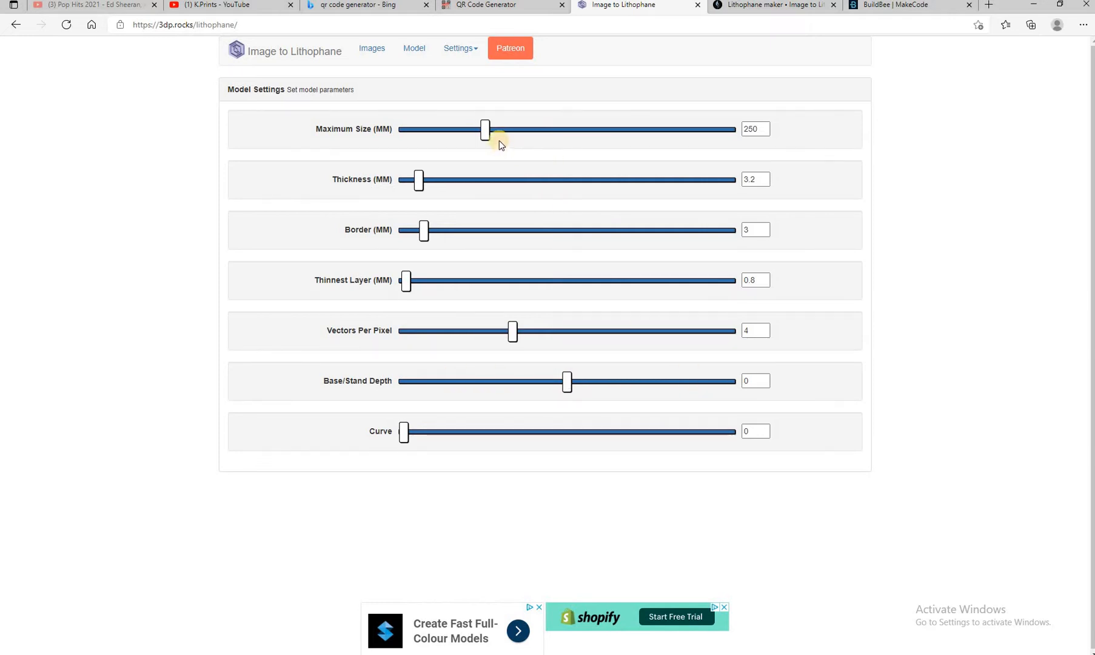
pyautogui.click(459, 47)
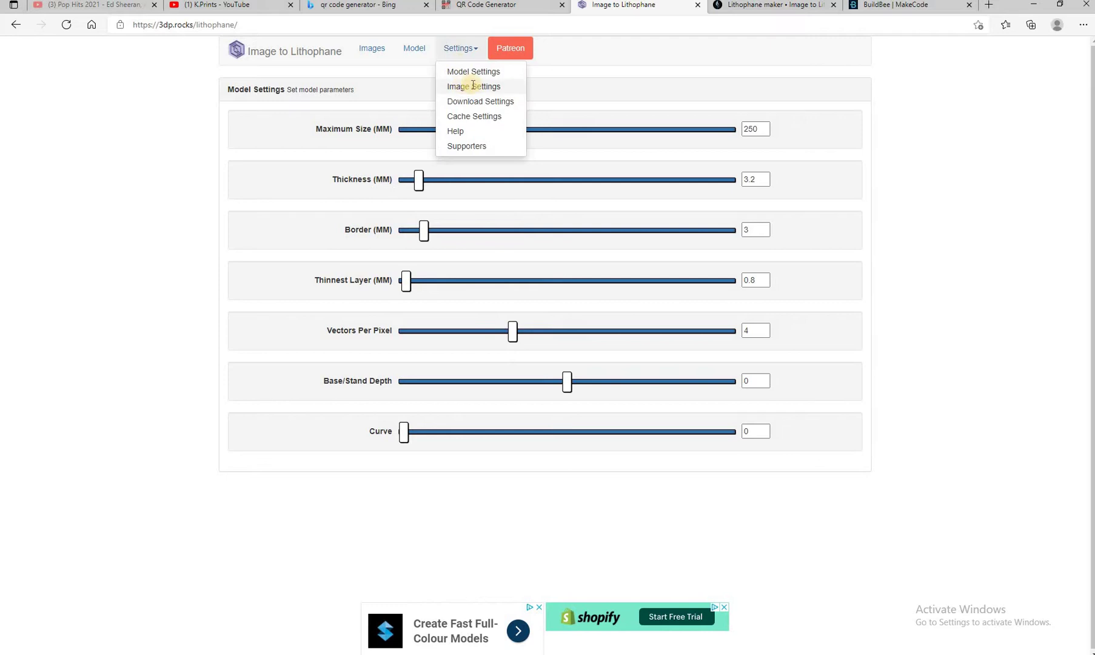
# Check the default image settings, then show download settings with binary STL and manual download.
pyautogui.click(474, 86)
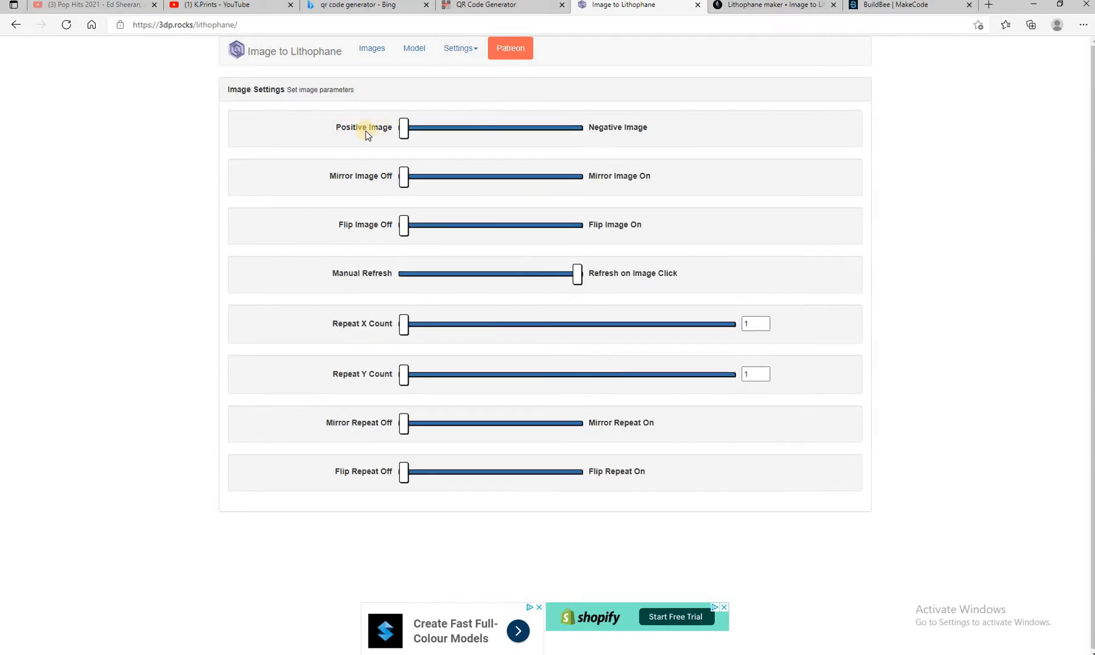
pyautogui.moveTo(340, 129)
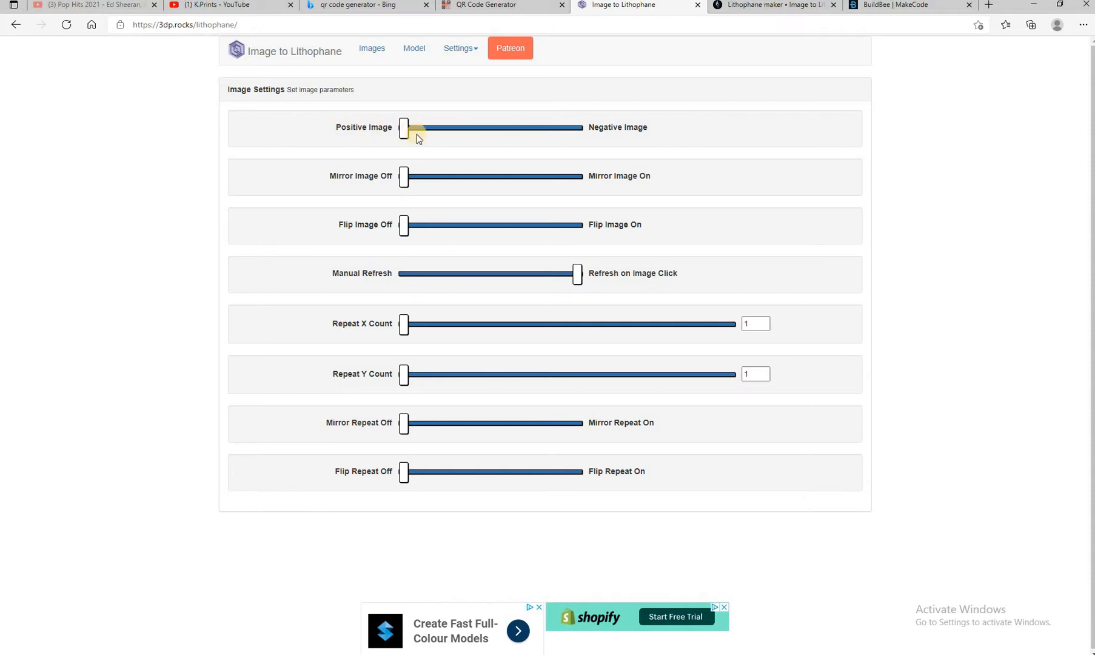
pyautogui.moveTo(601, 145)
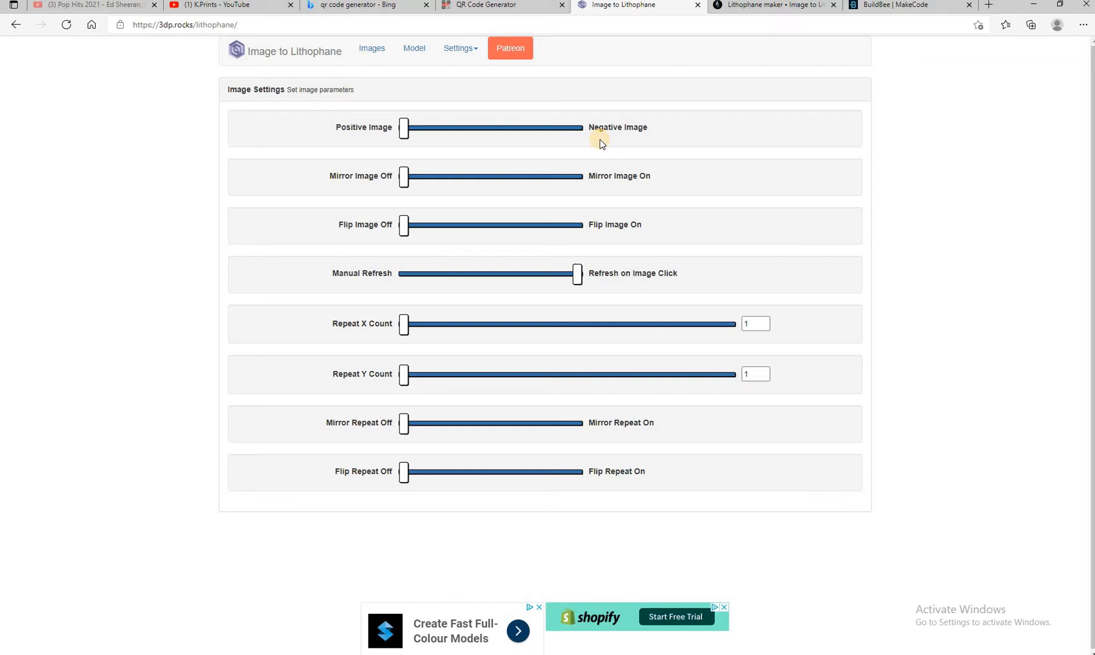
pyautogui.moveTo(383, 179)
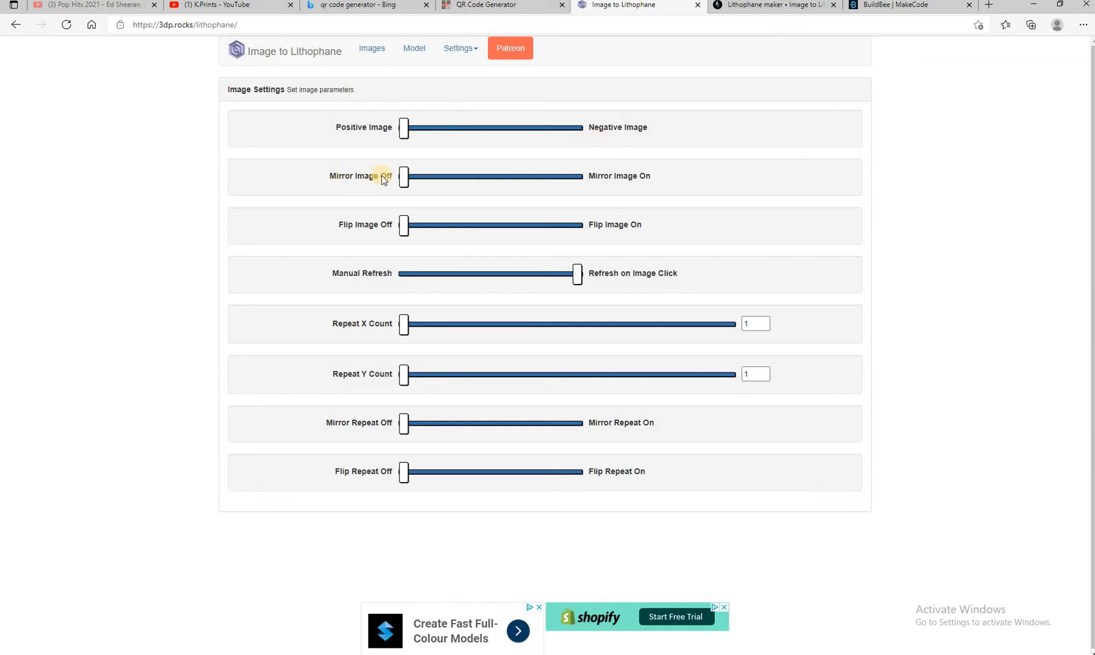
pyautogui.moveTo(479, 328)
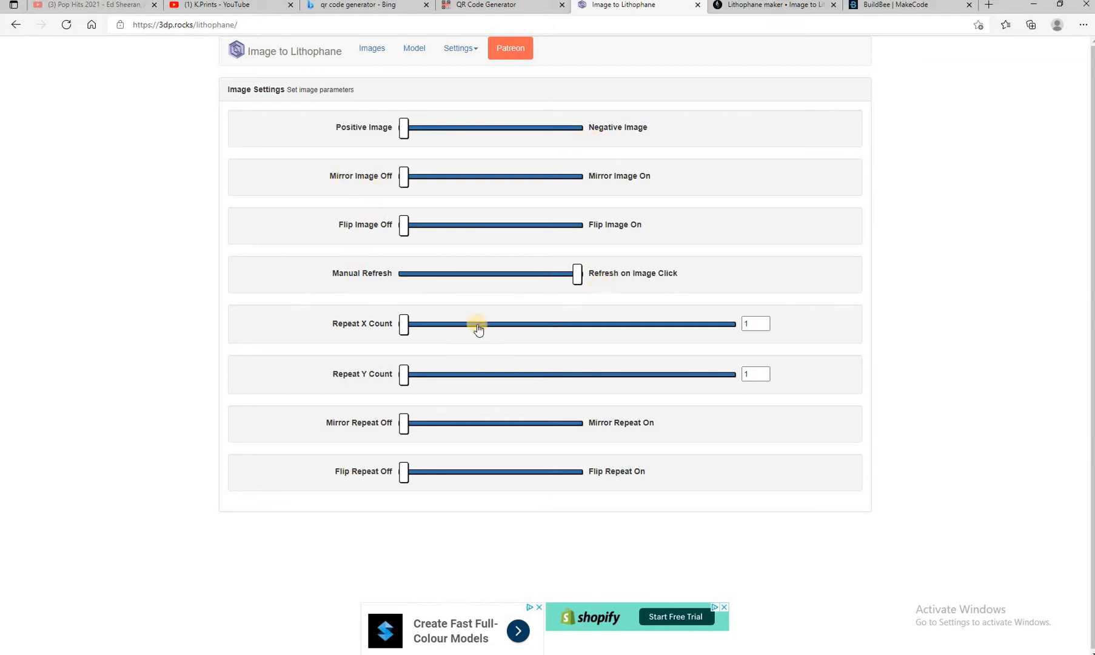
pyautogui.moveTo(372, 209)
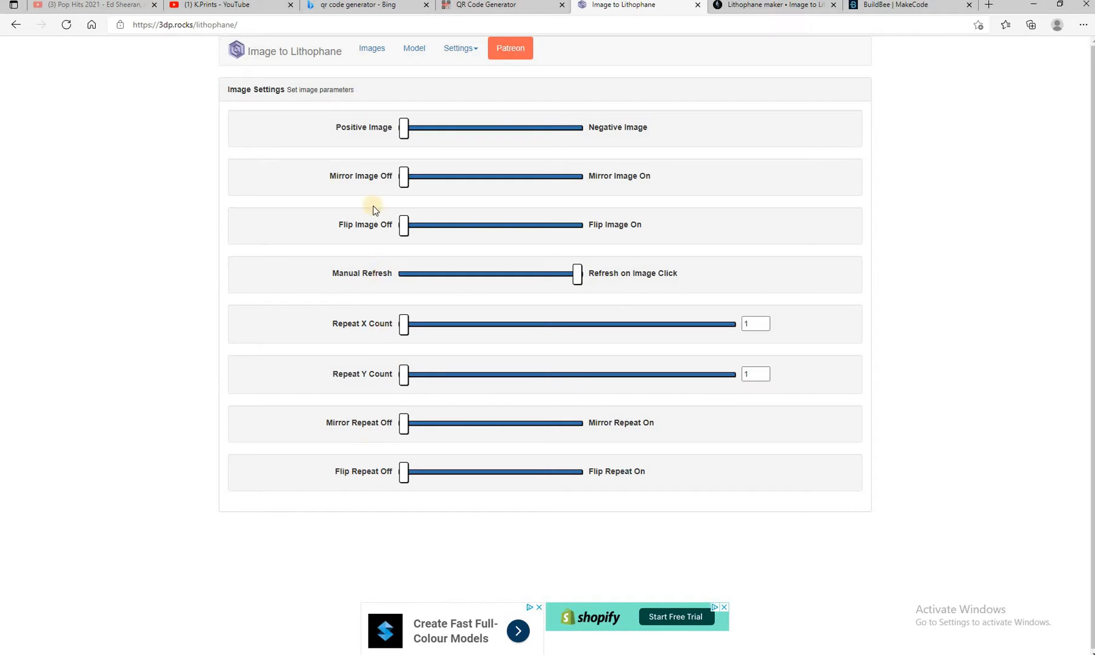
pyautogui.moveTo(437, 115)
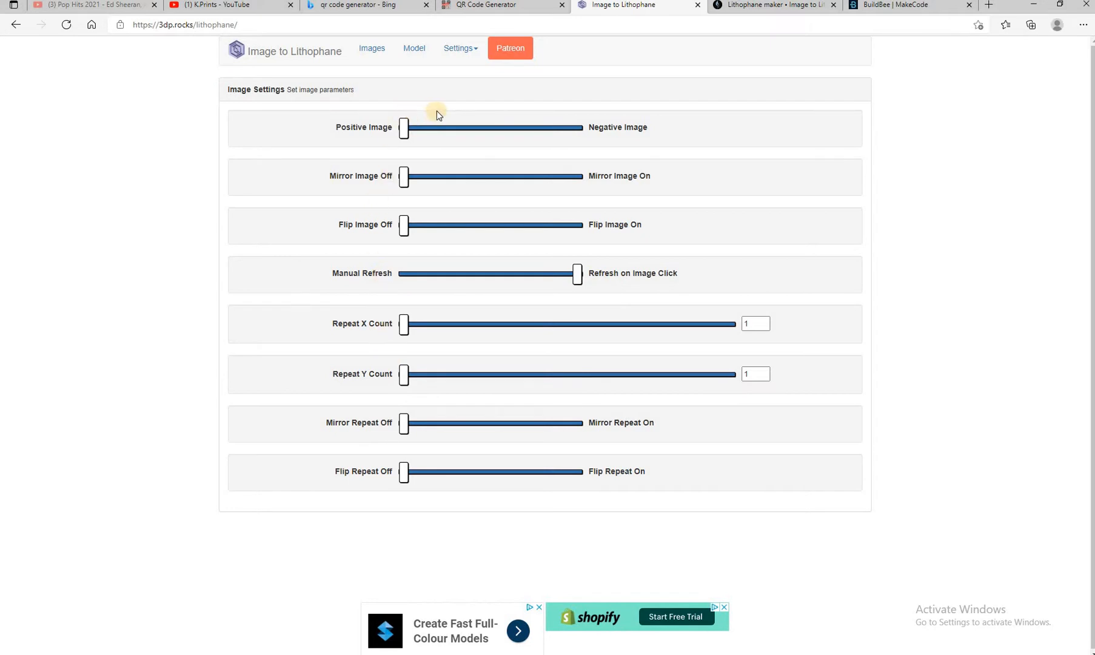
pyautogui.moveTo(446, 46)
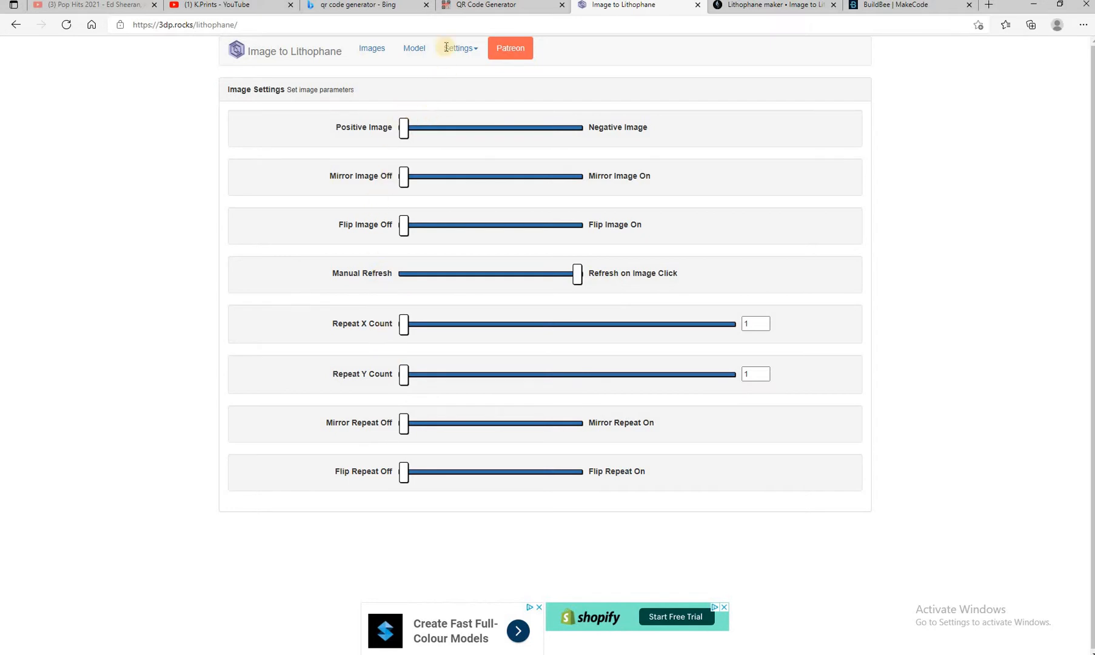
pyautogui.click(457, 48)
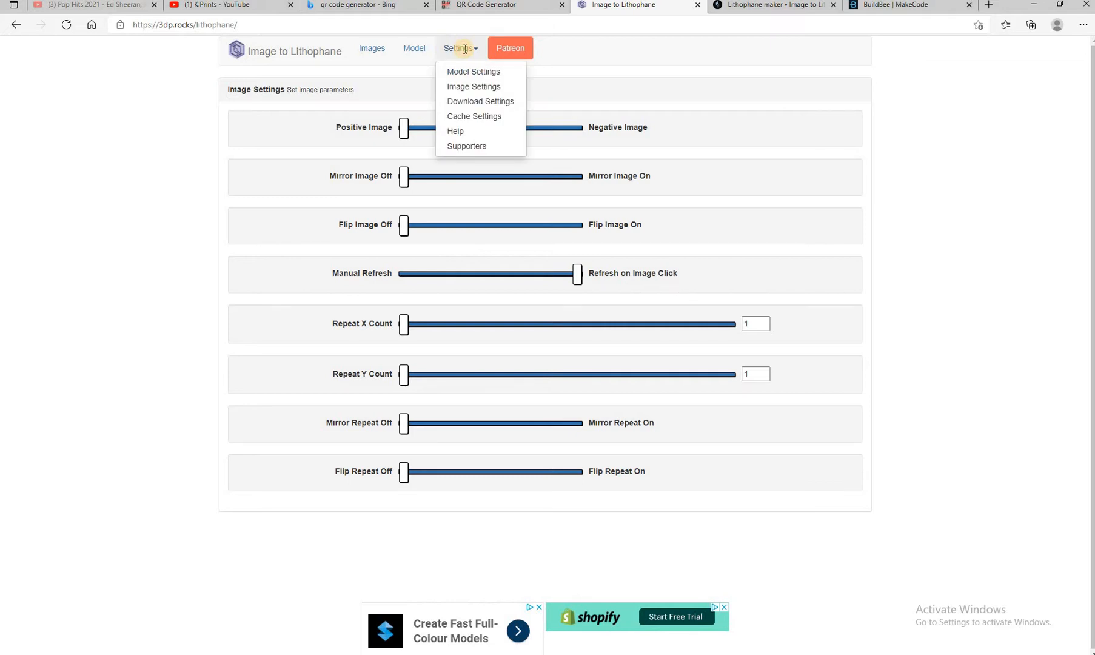
pyautogui.moveTo(463, 58)
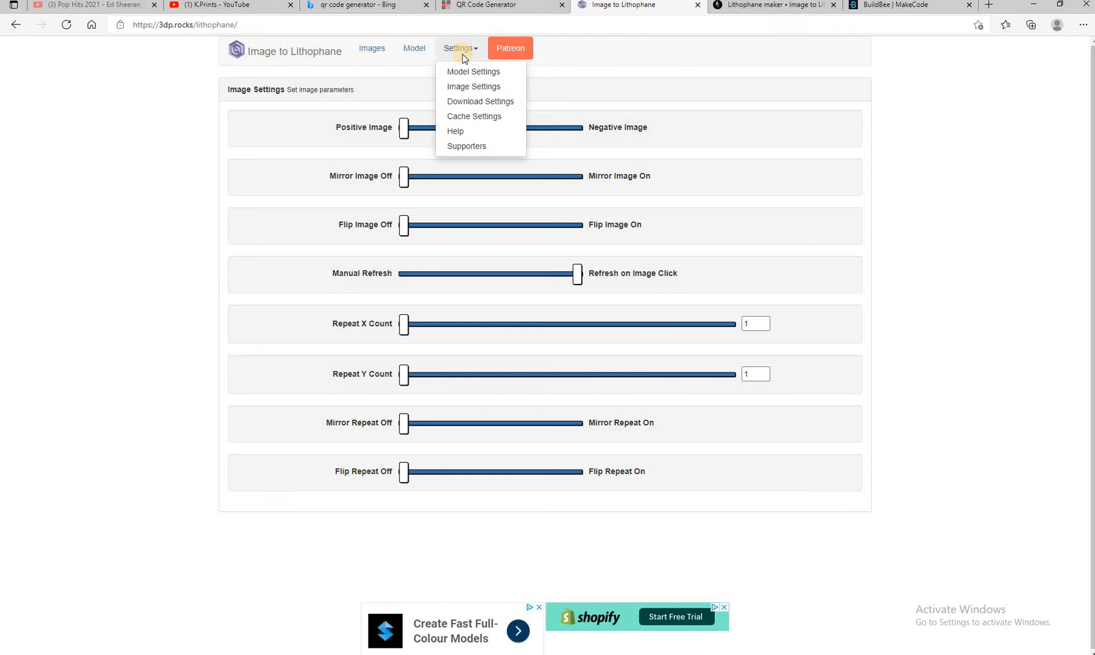
pyautogui.moveTo(479, 102)
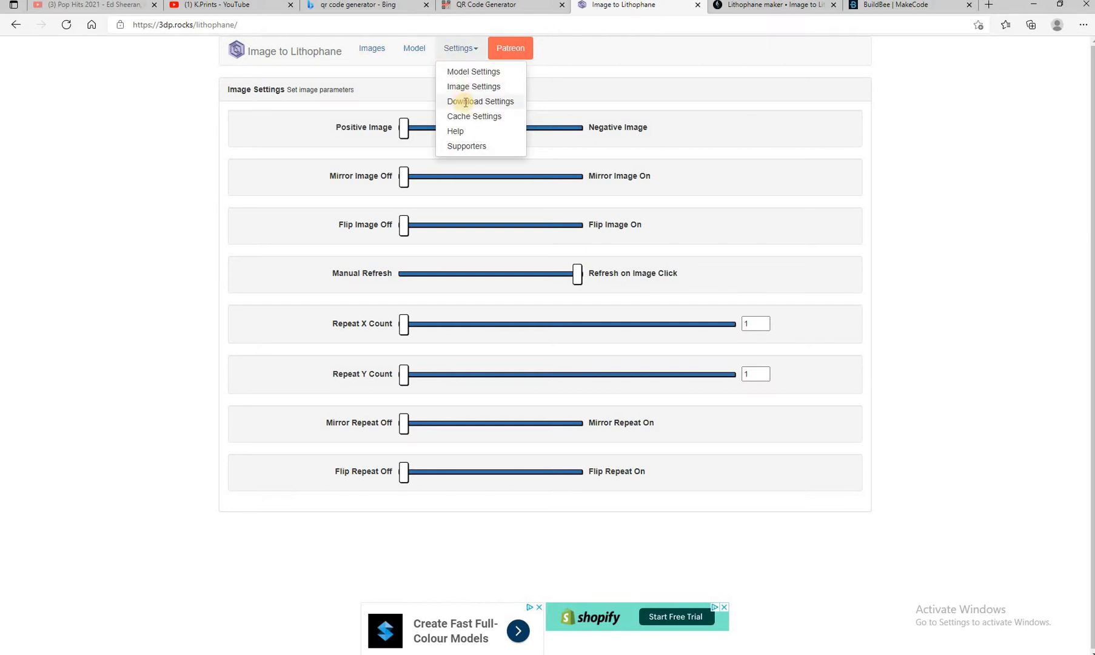
pyautogui.click(479, 101)
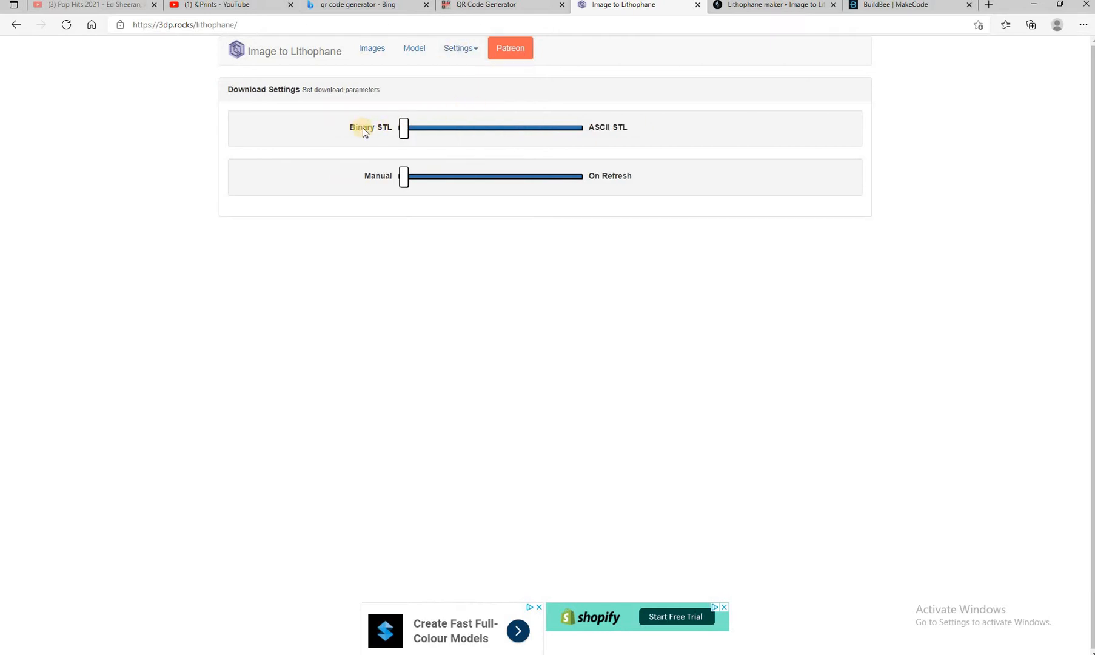
pyautogui.moveTo(376, 175)
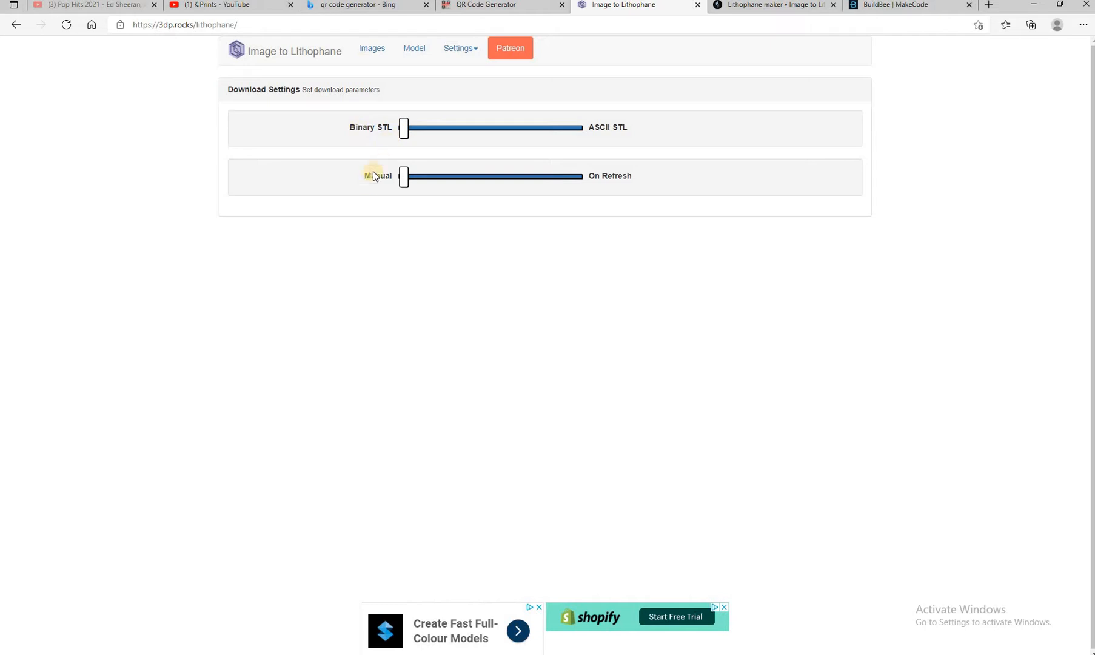
pyautogui.moveTo(433, 59)
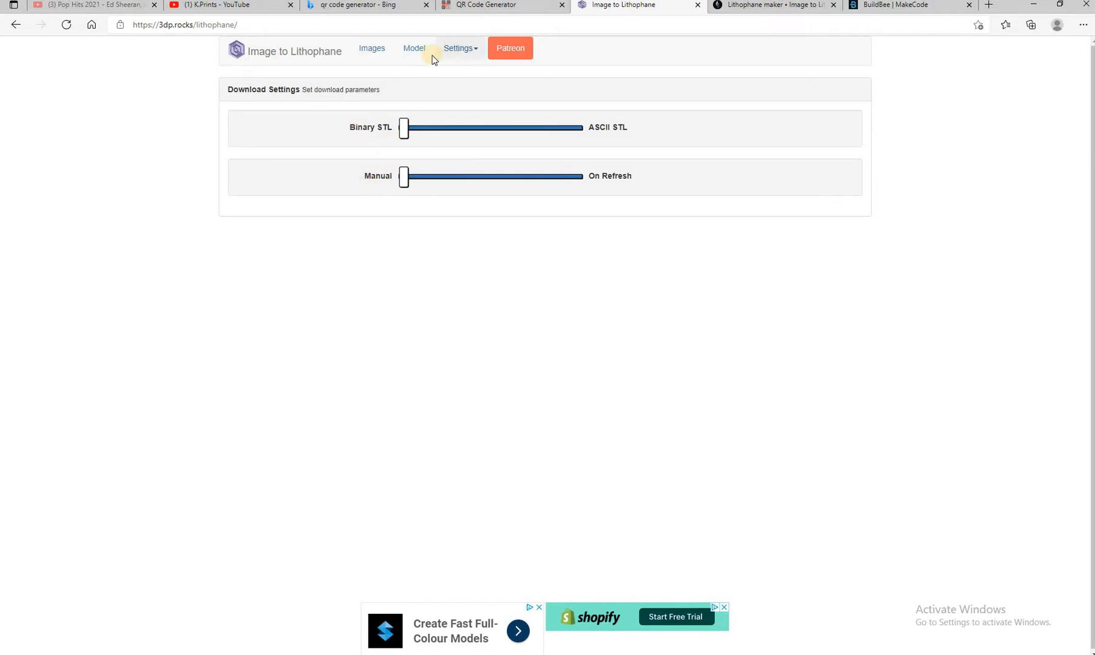
# On the Images page, pick the received photo from Documents for upload.
pyautogui.click(371, 48)
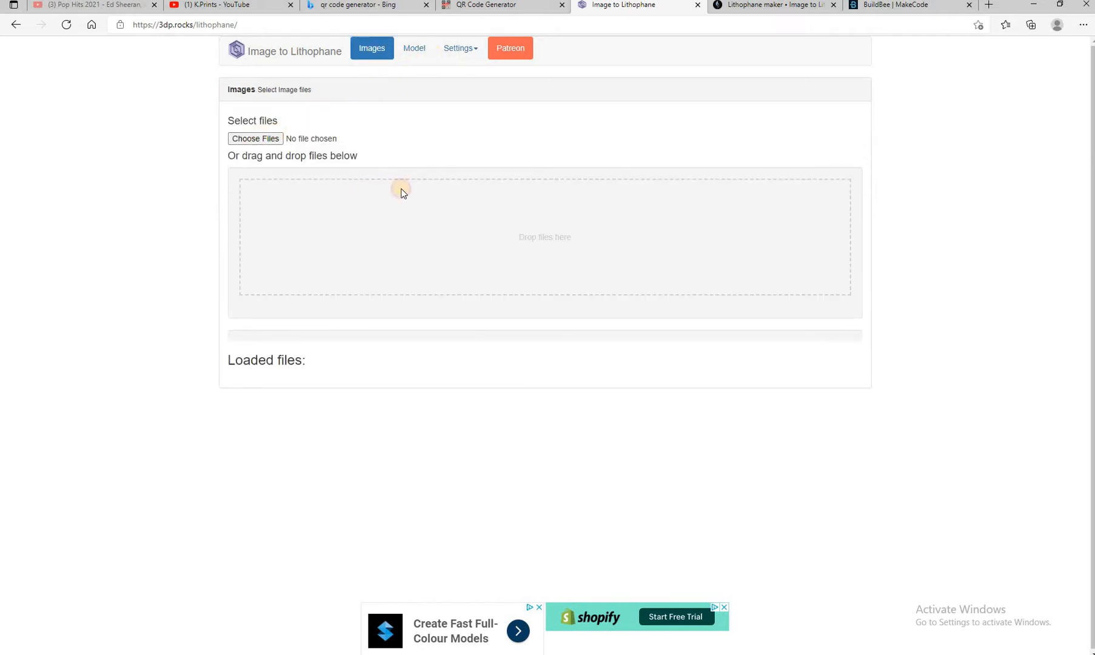
pyautogui.click(255, 138)
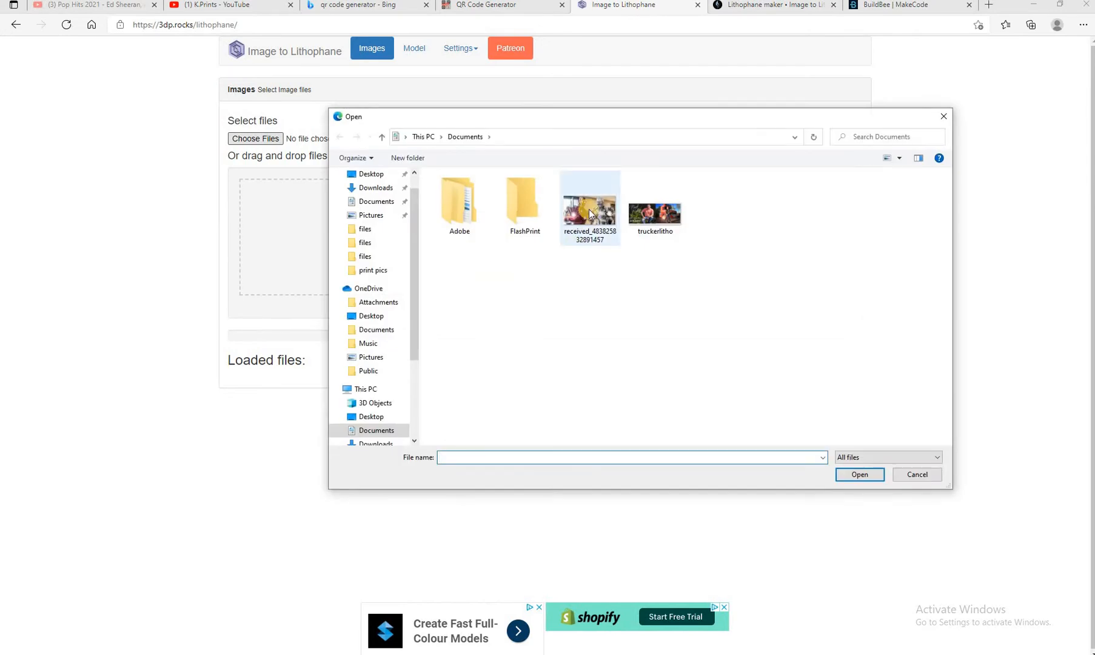
pyautogui.click(589, 203)
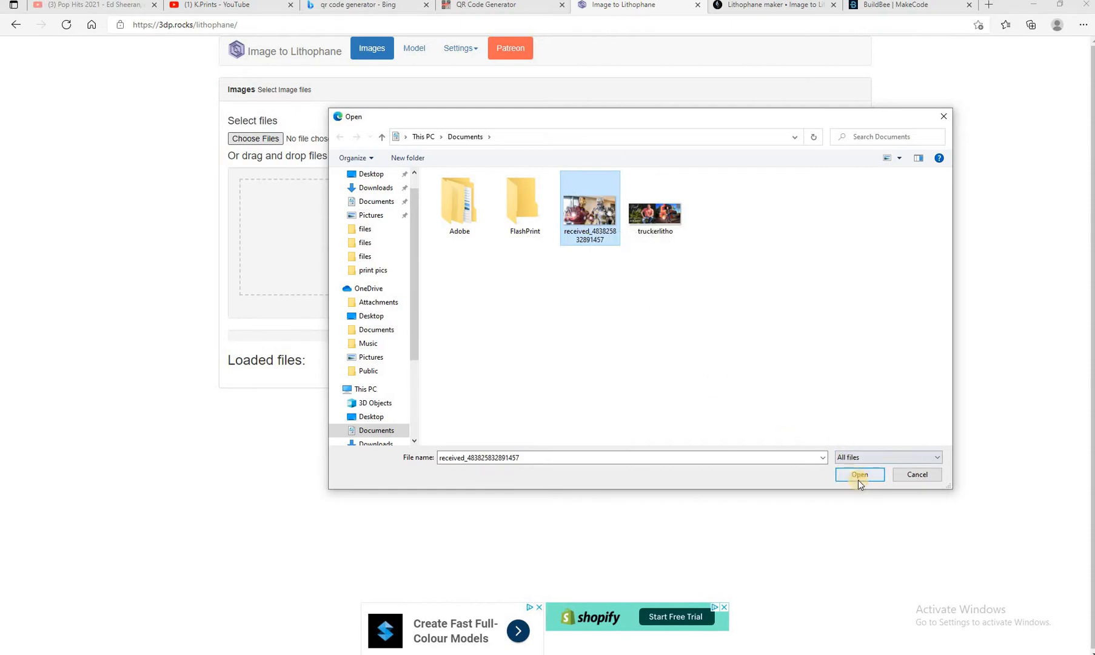
pyautogui.moveTo(590, 206)
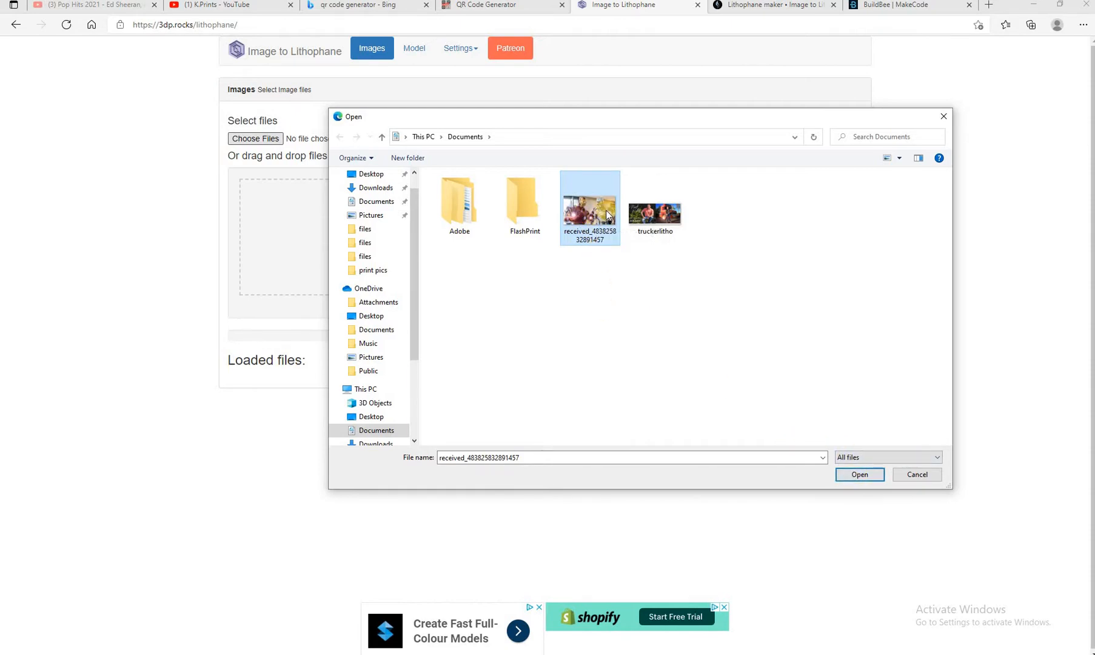
pyautogui.moveTo(588, 206)
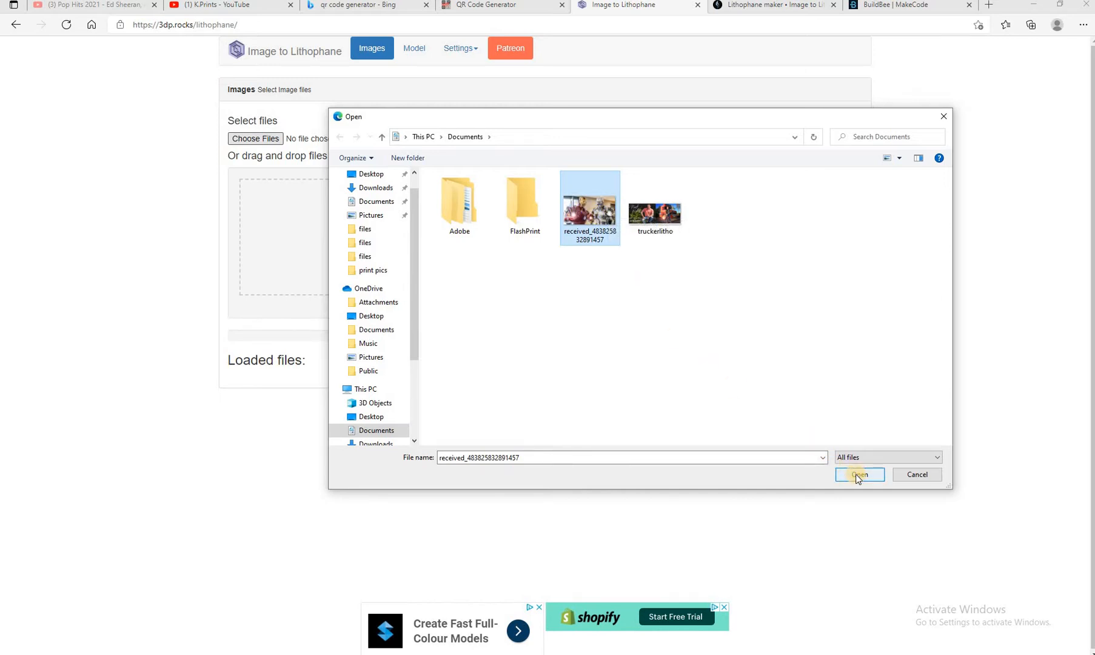
pyautogui.moveTo(579, 222)
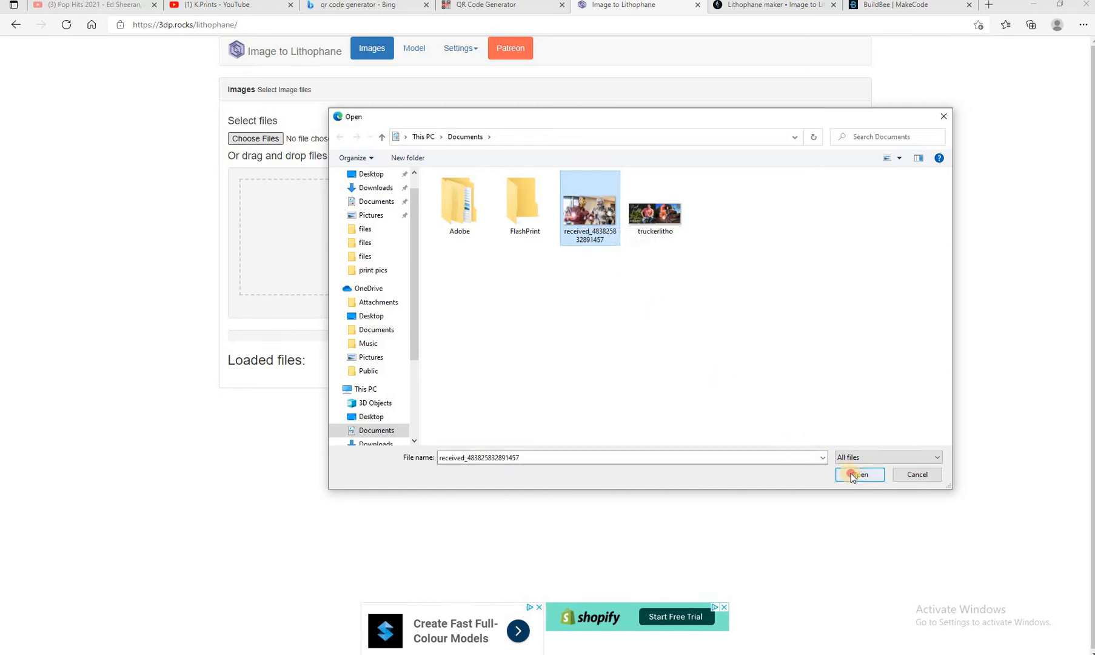
pyautogui.click(859, 474)
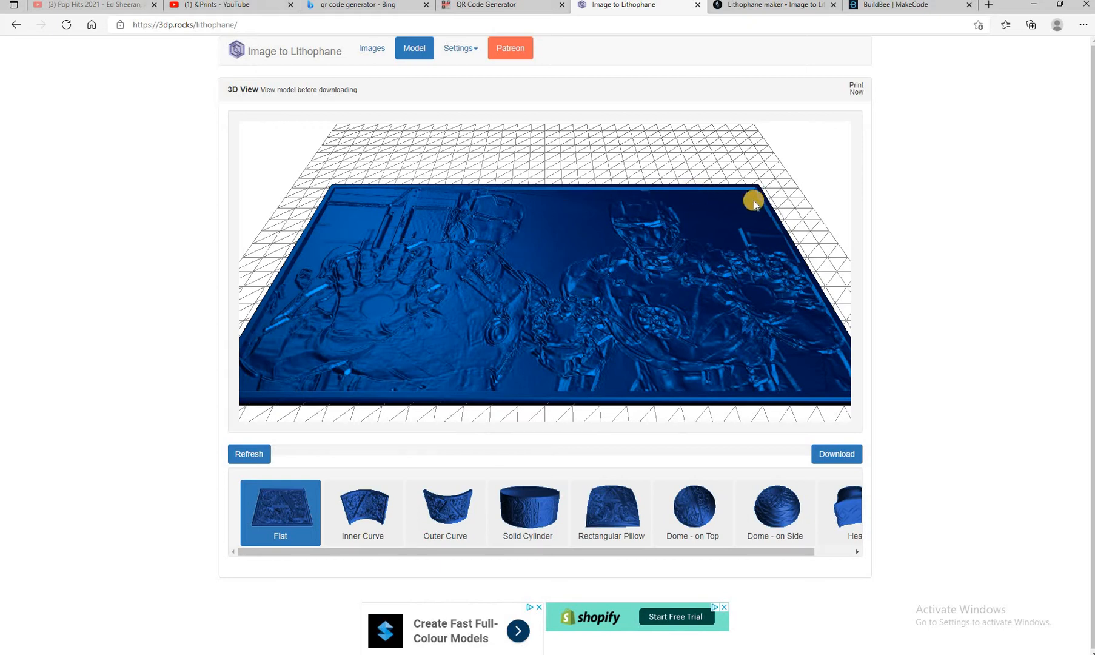
pyautogui.moveTo(746, 214)
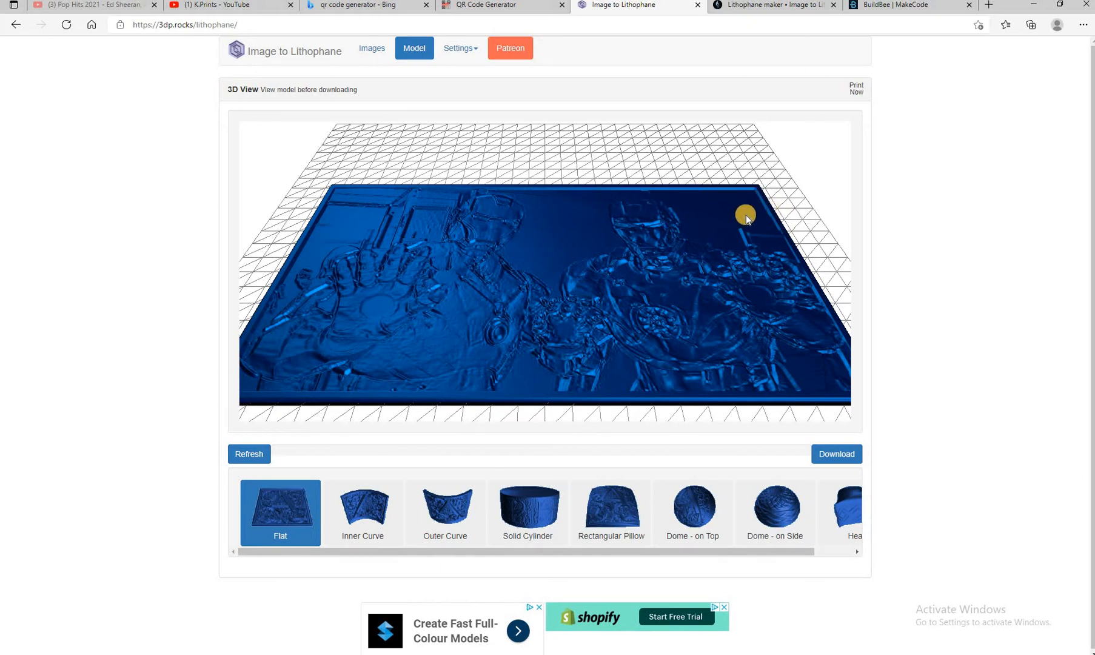
pyautogui.moveTo(782, 223)
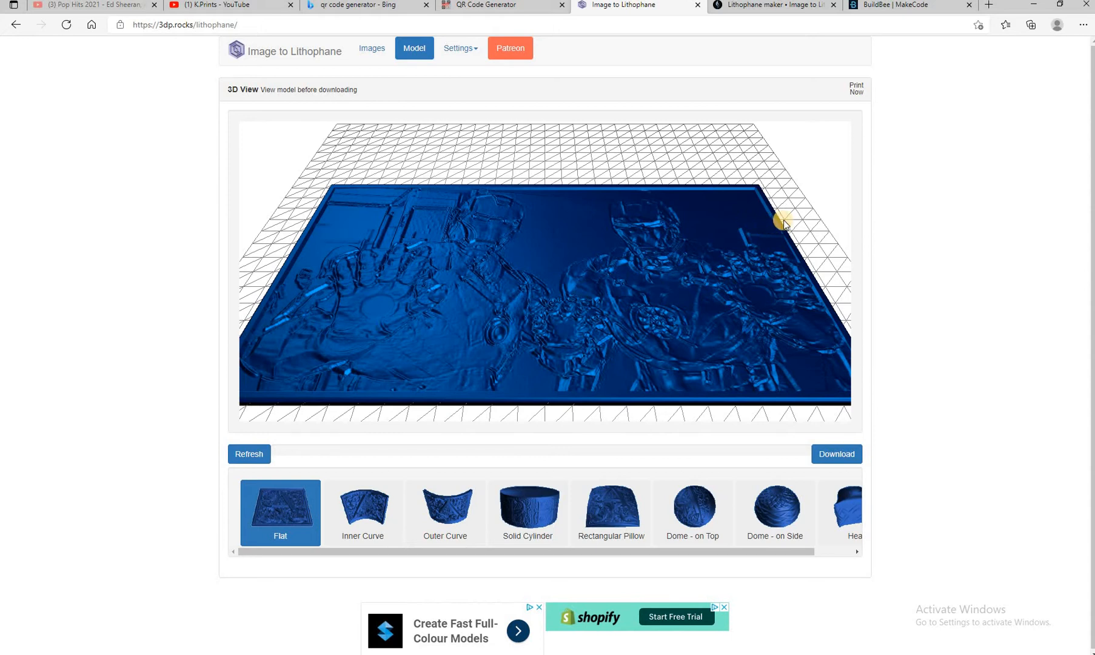
pyautogui.moveTo(775, 218)
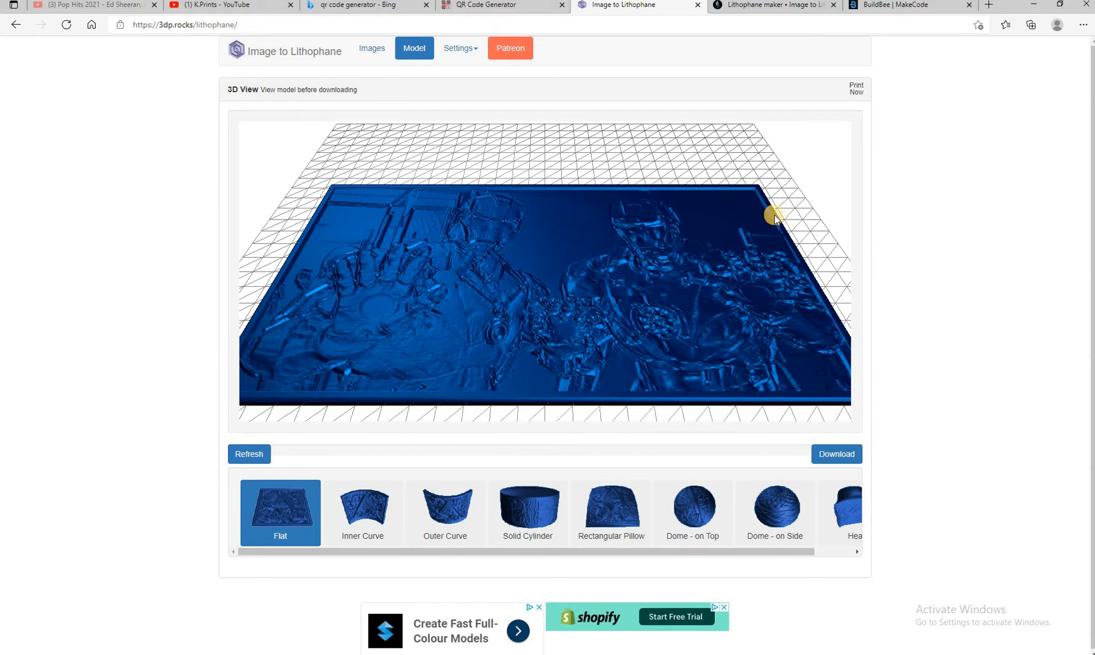
pyautogui.moveTo(682, 236)
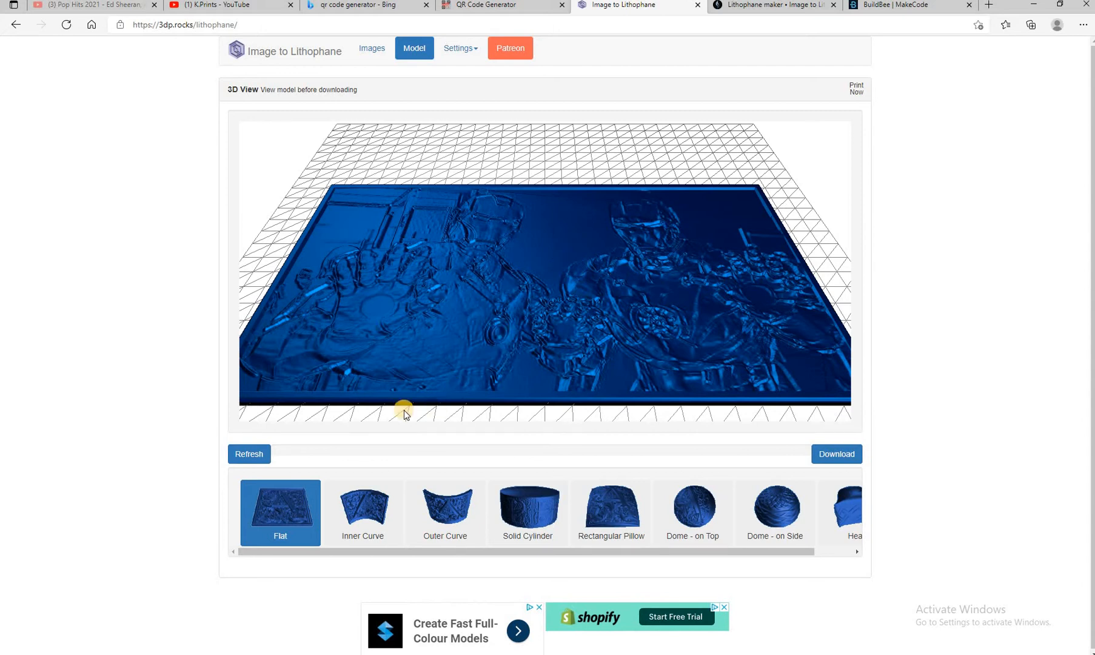
pyautogui.moveTo(444, 510)
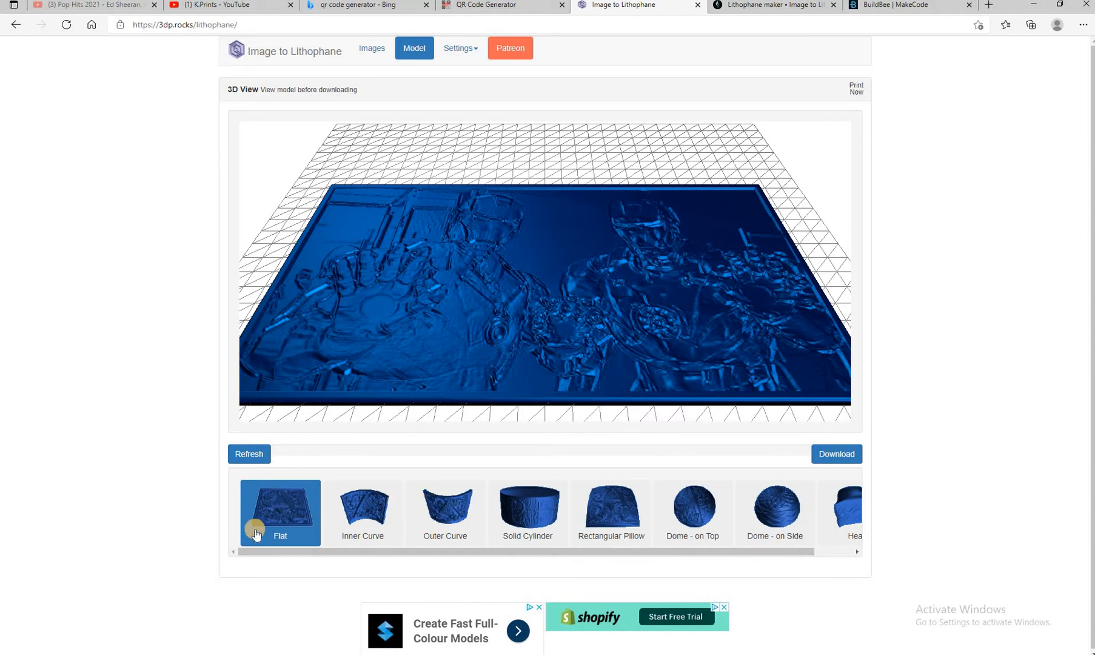
pyautogui.moveTo(286, 507)
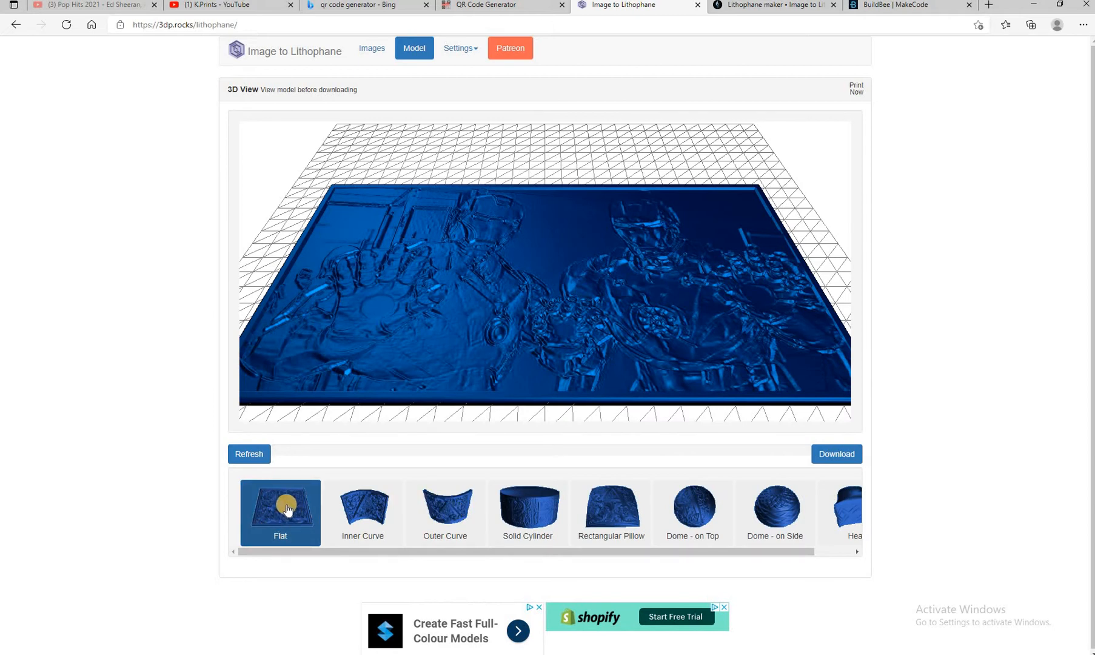
pyautogui.moveTo(652, 272)
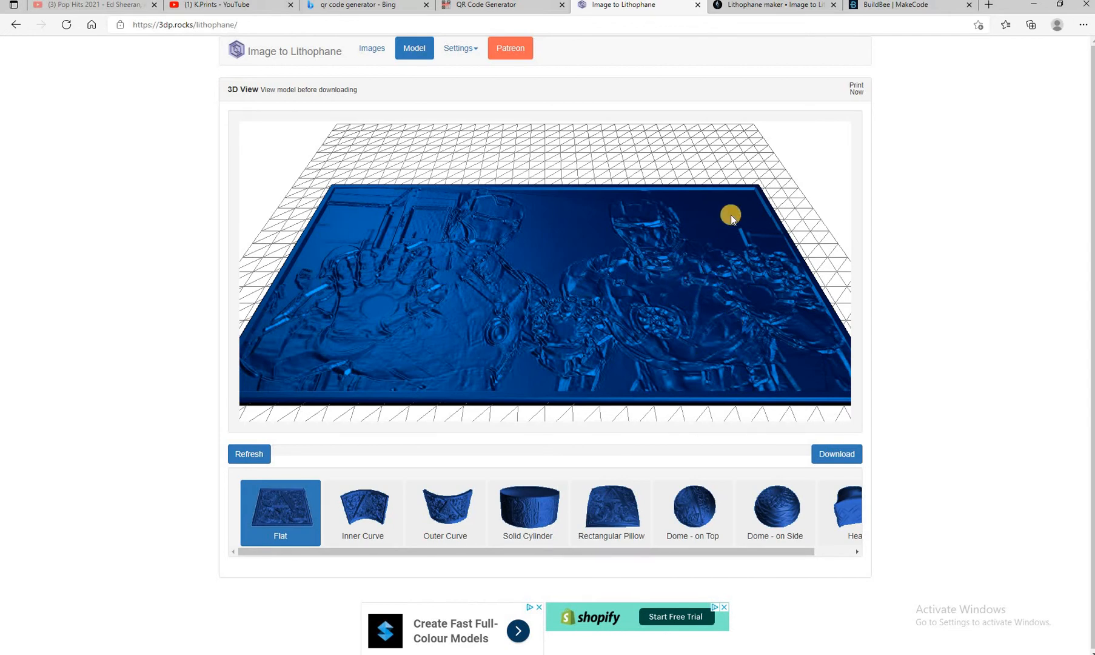
pyautogui.moveTo(443, 77)
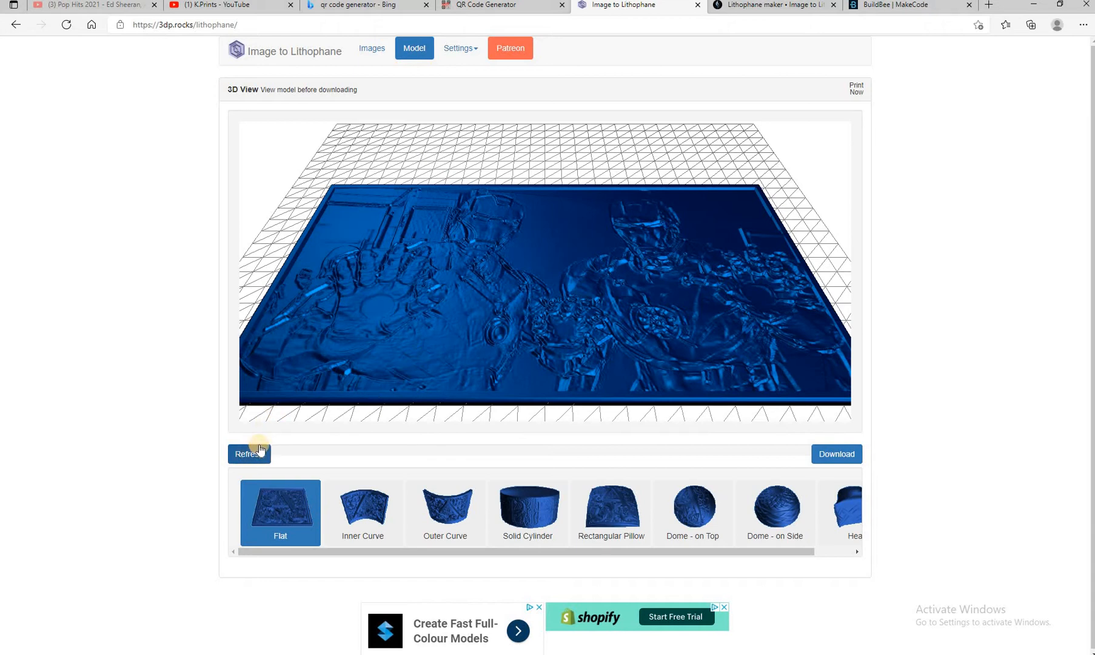
# Show the Model Settings page with 250 mm maximum size and 3.2 mm thickness.
pyautogui.click(460, 48)
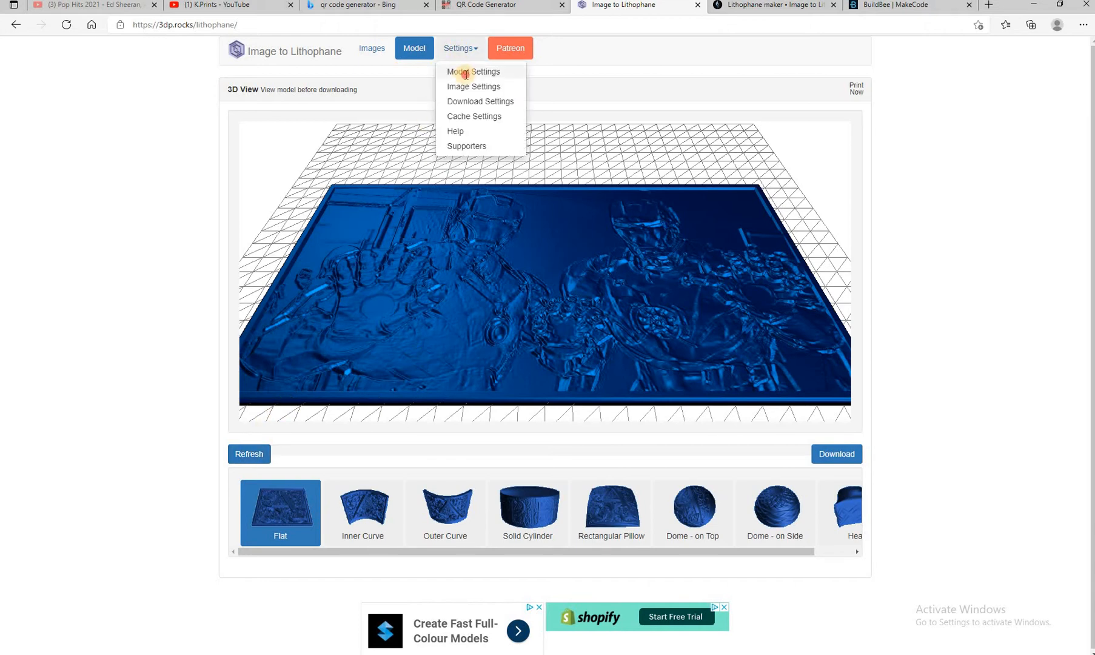
pyautogui.click(477, 70)
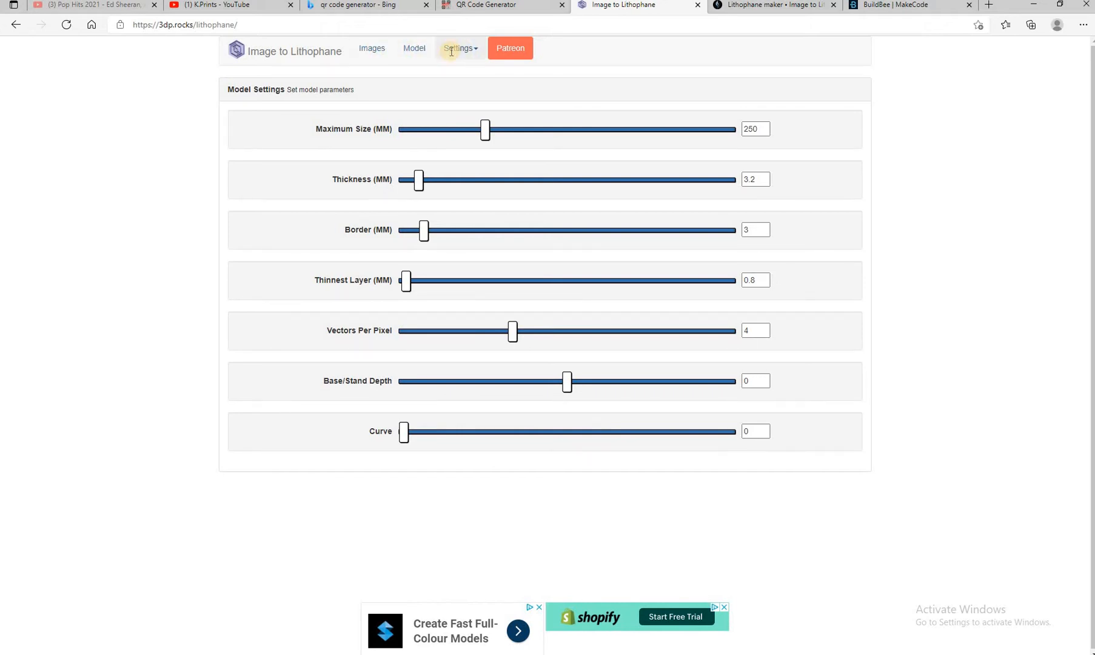
pyautogui.click(414, 48)
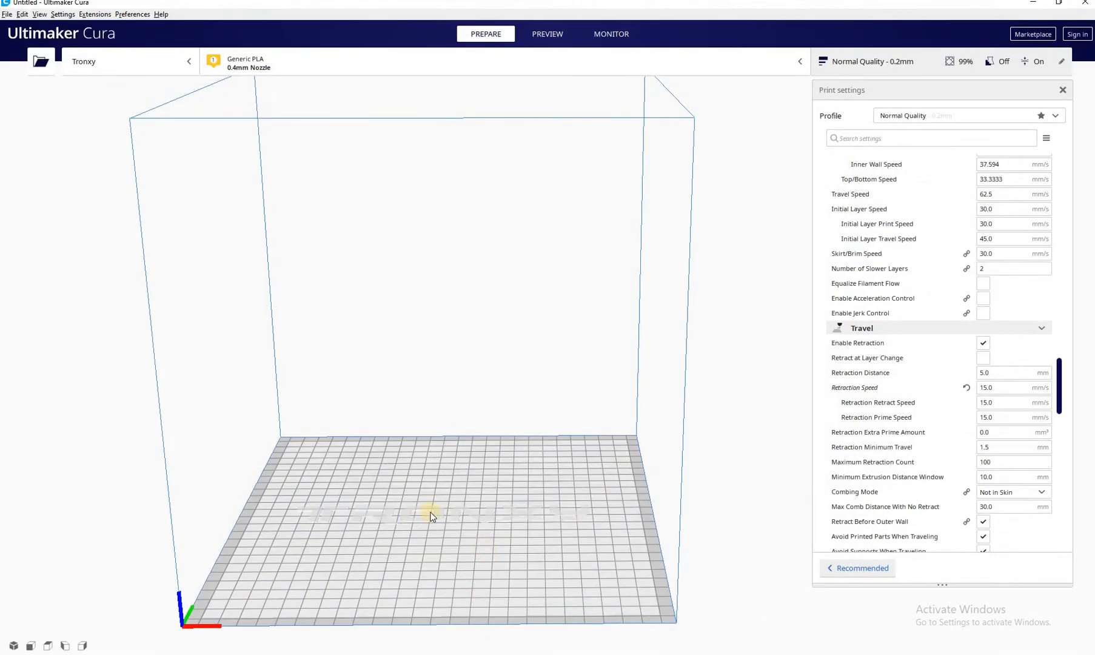
pyautogui.moveTo(436, 516)
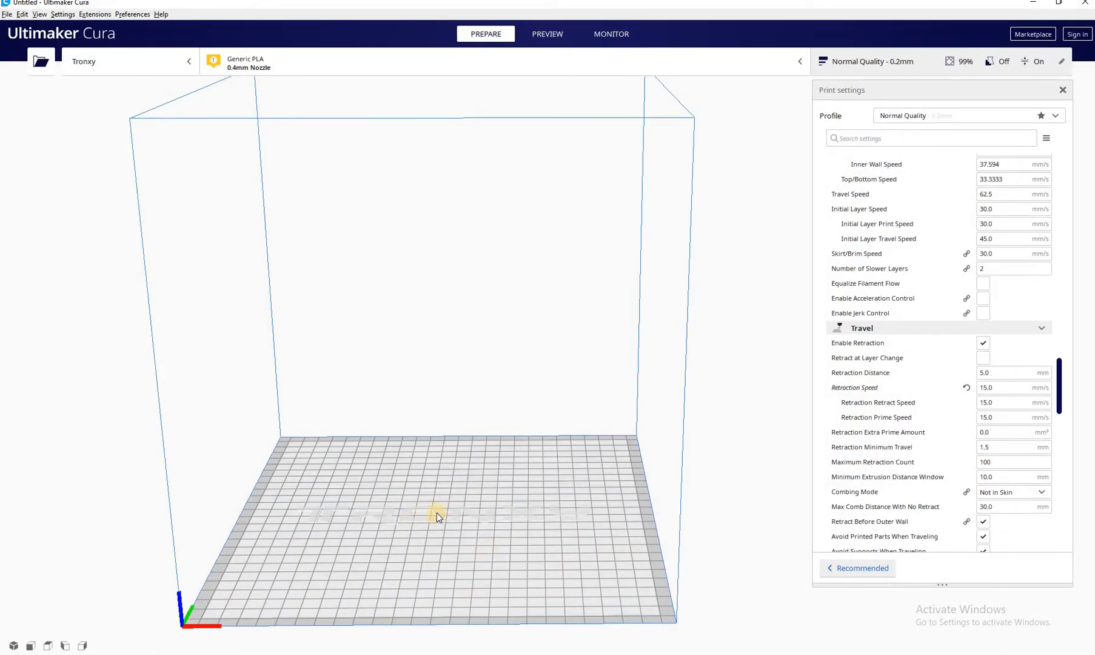
pyautogui.moveTo(845, 273)
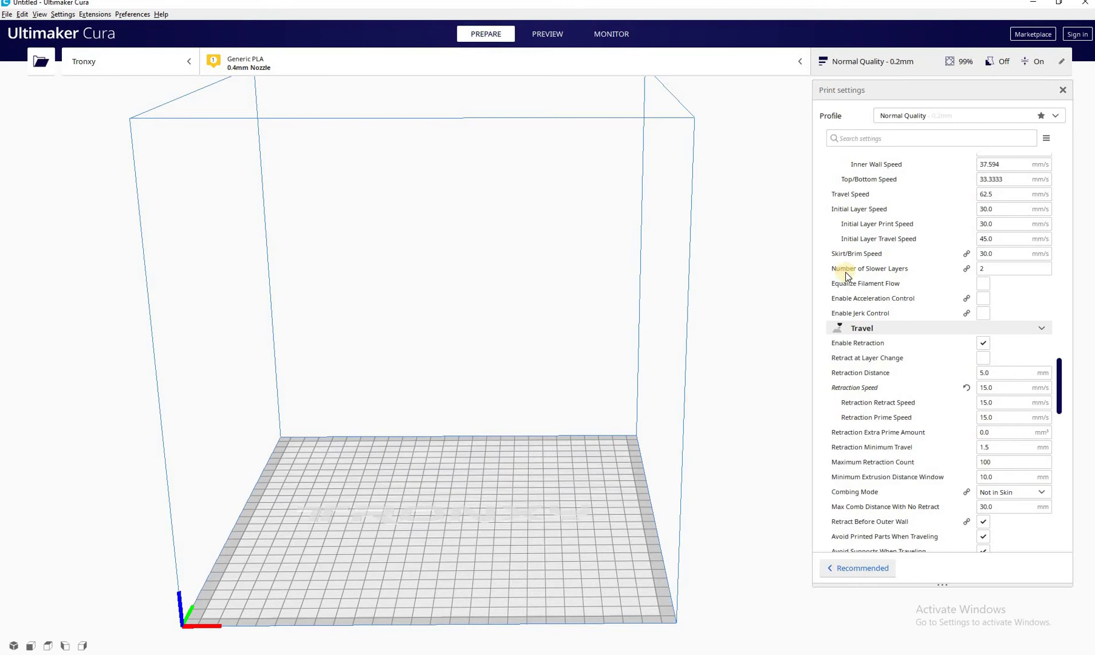
pyautogui.moveTo(663, 348)
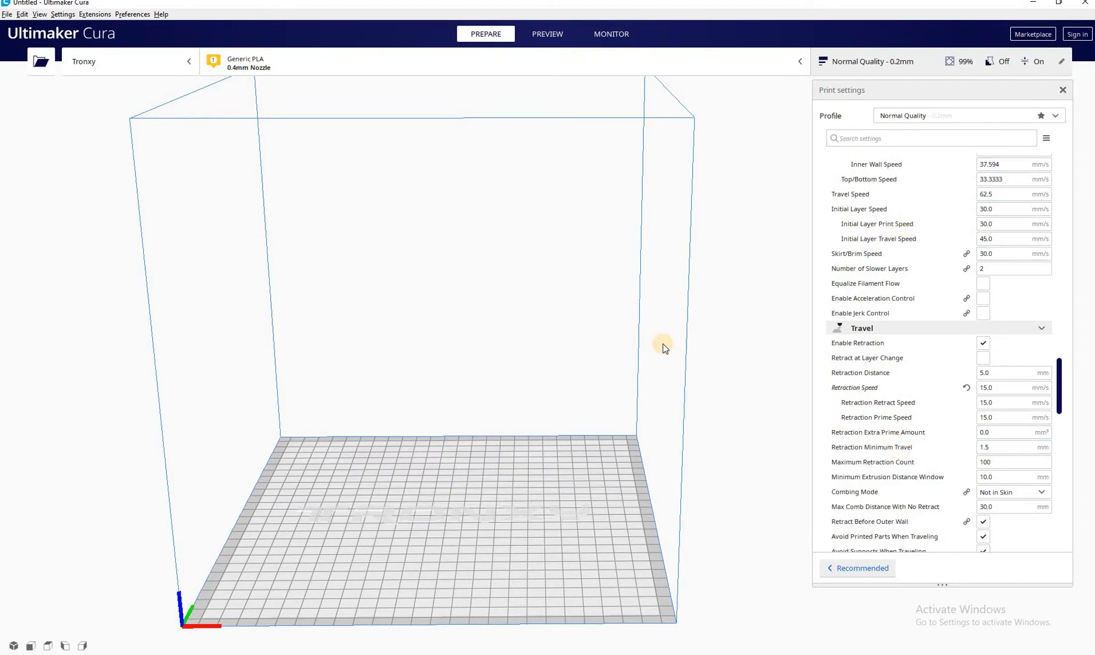
pyautogui.moveTo(102, 73)
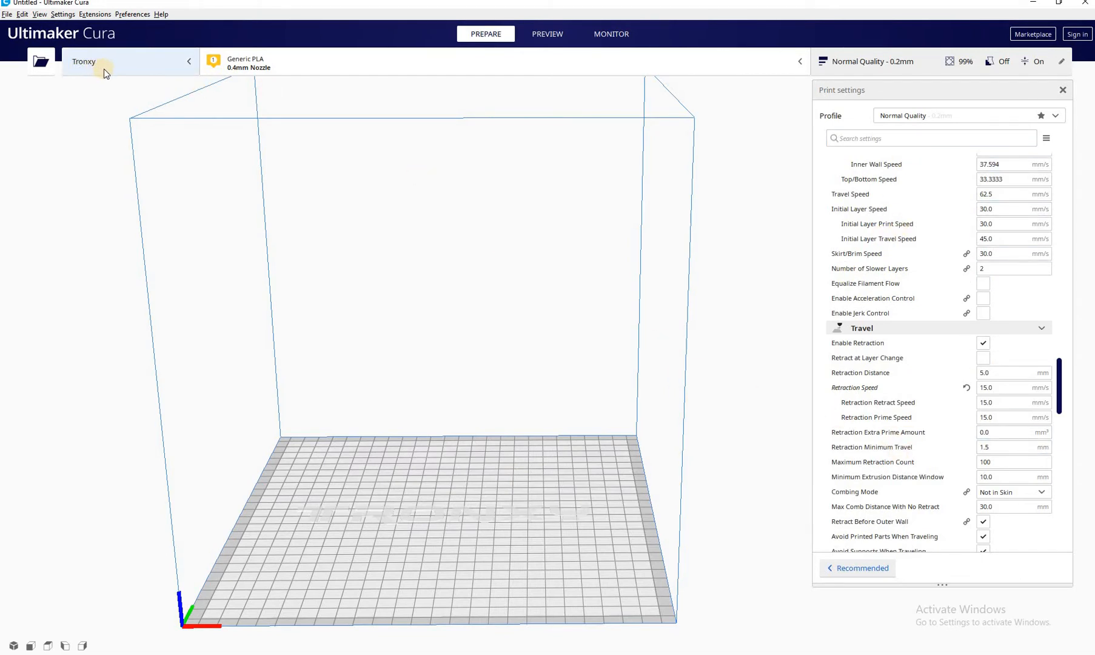
pyautogui.moveTo(189, 126)
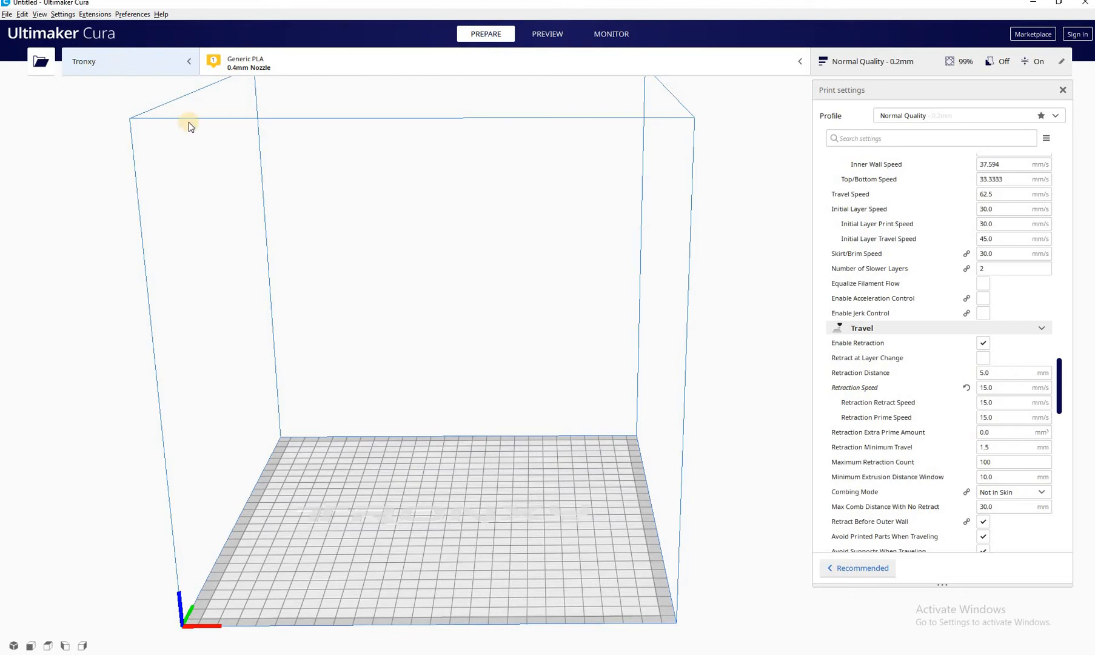
pyautogui.moveTo(350, 231)
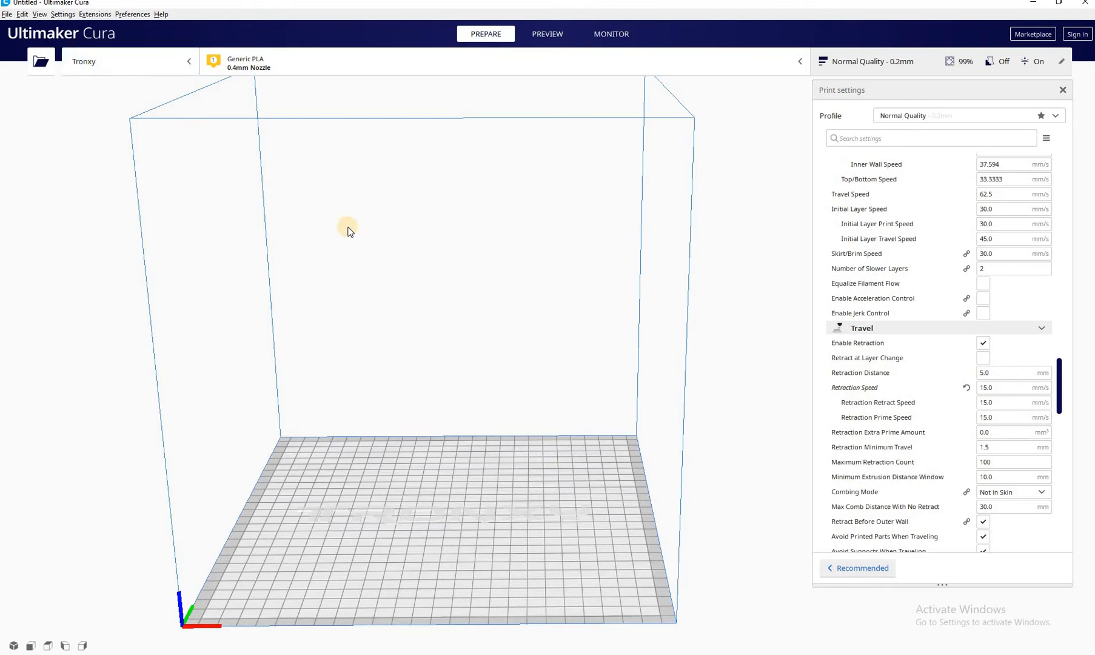
pyautogui.moveTo(527, 91)
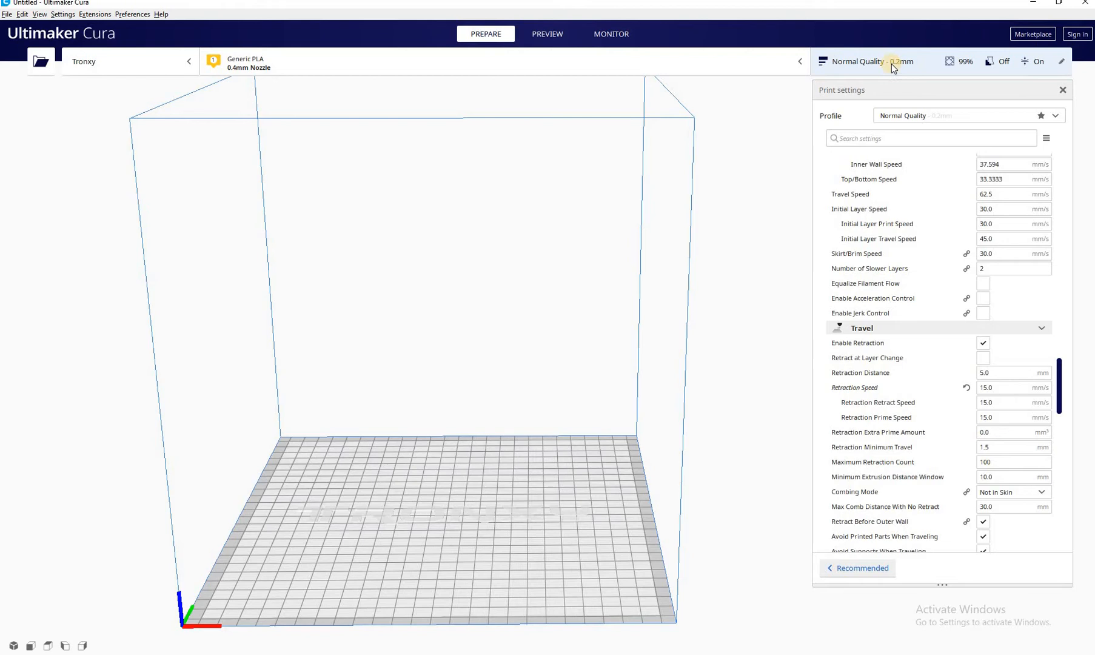
pyautogui.moveTo(969, 71)
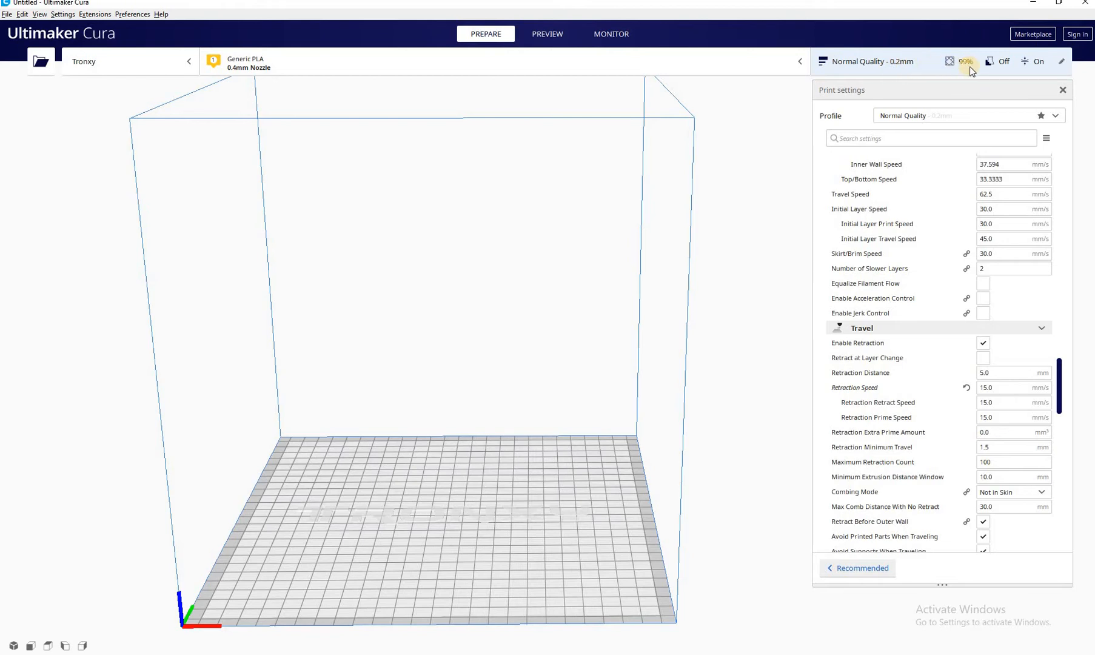
pyautogui.scroll(3)
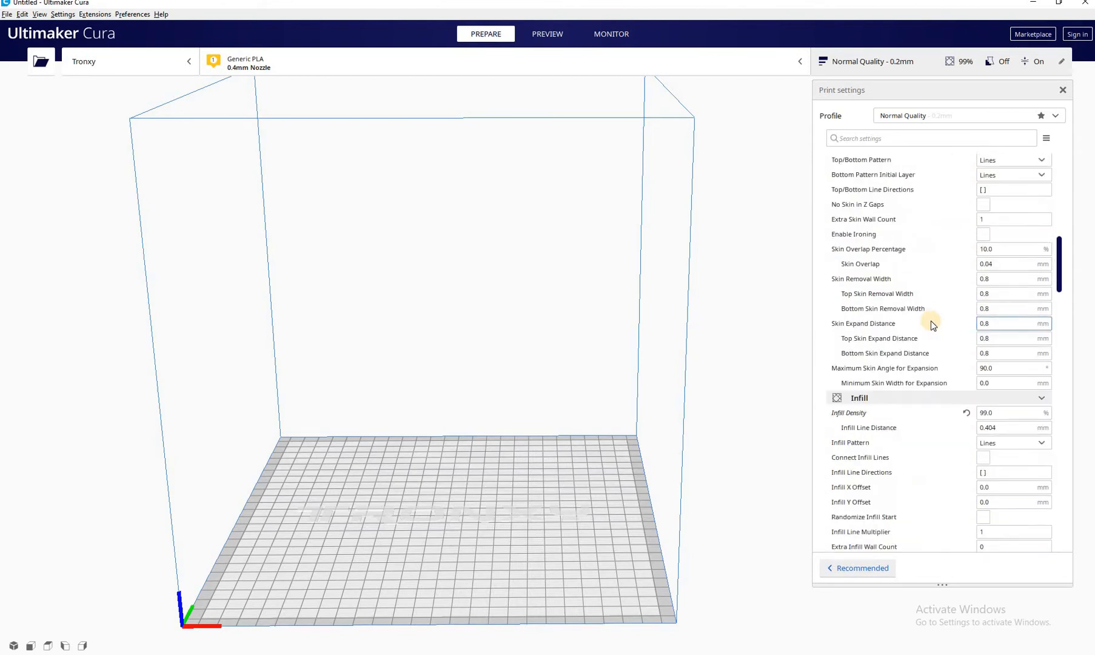
pyautogui.scroll(3)
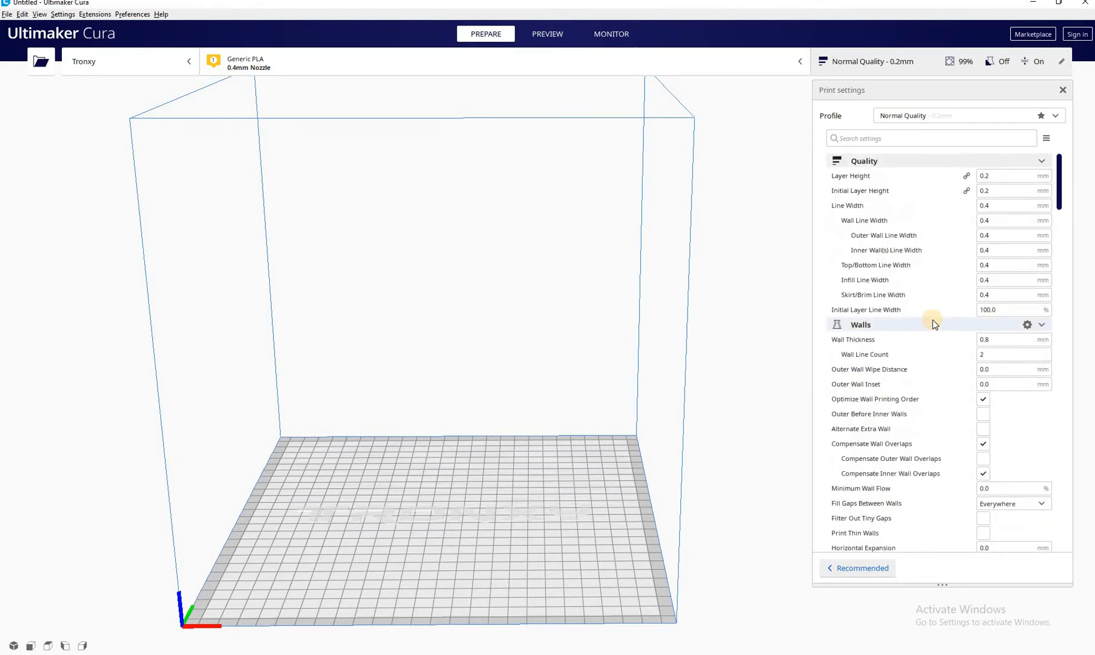
pyautogui.moveTo(847, 206)
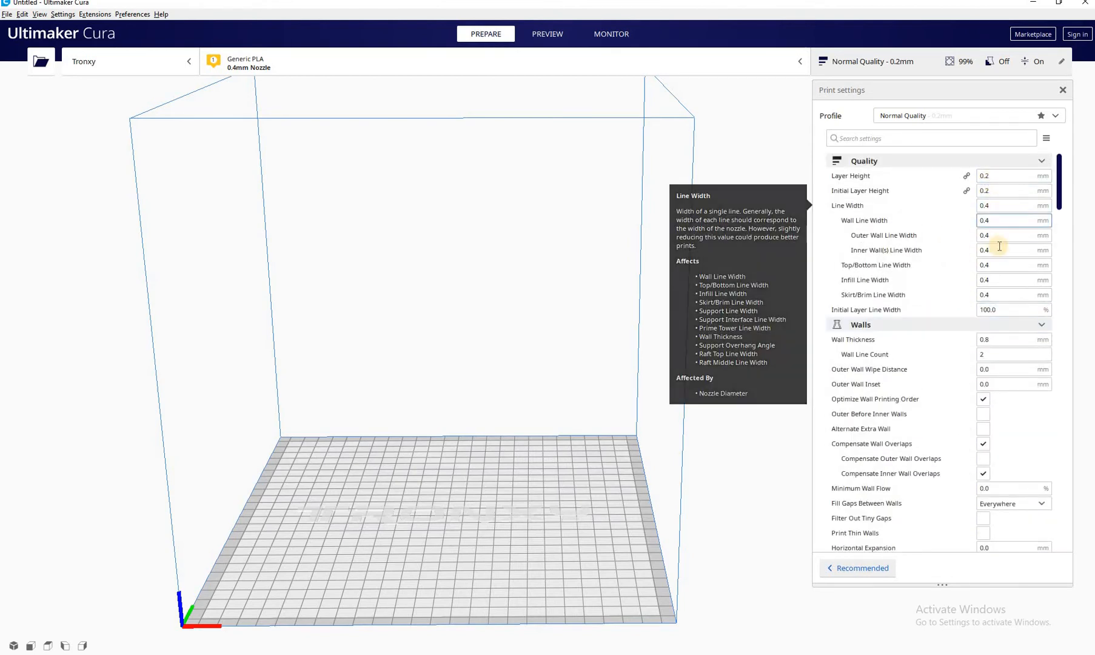
pyautogui.scroll(-3)
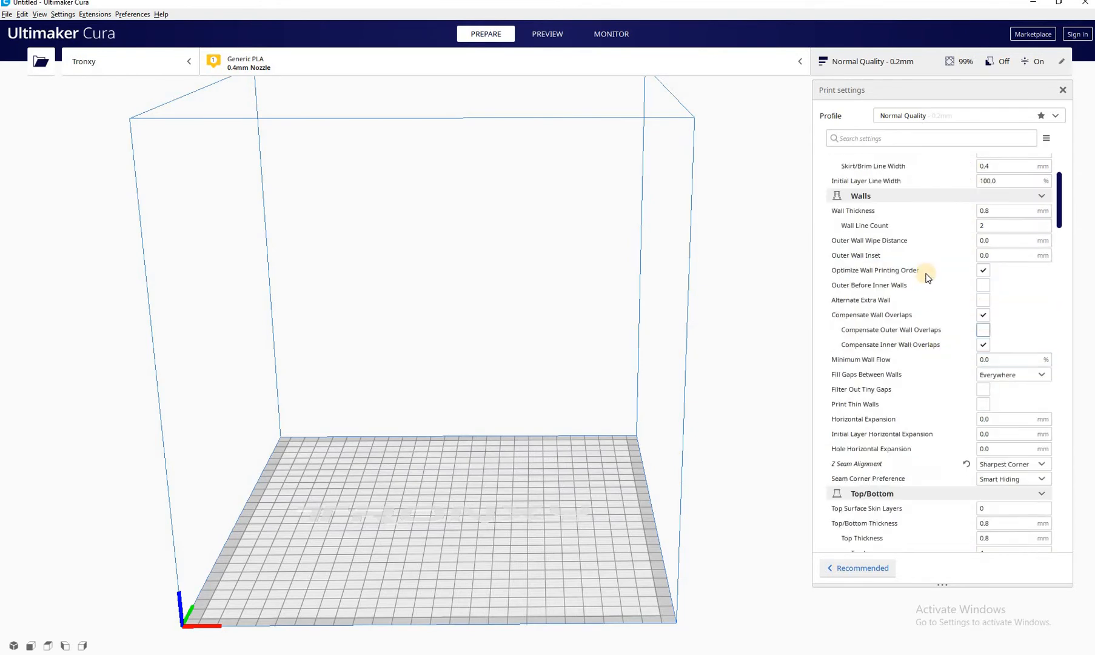
pyautogui.click(1013, 225)
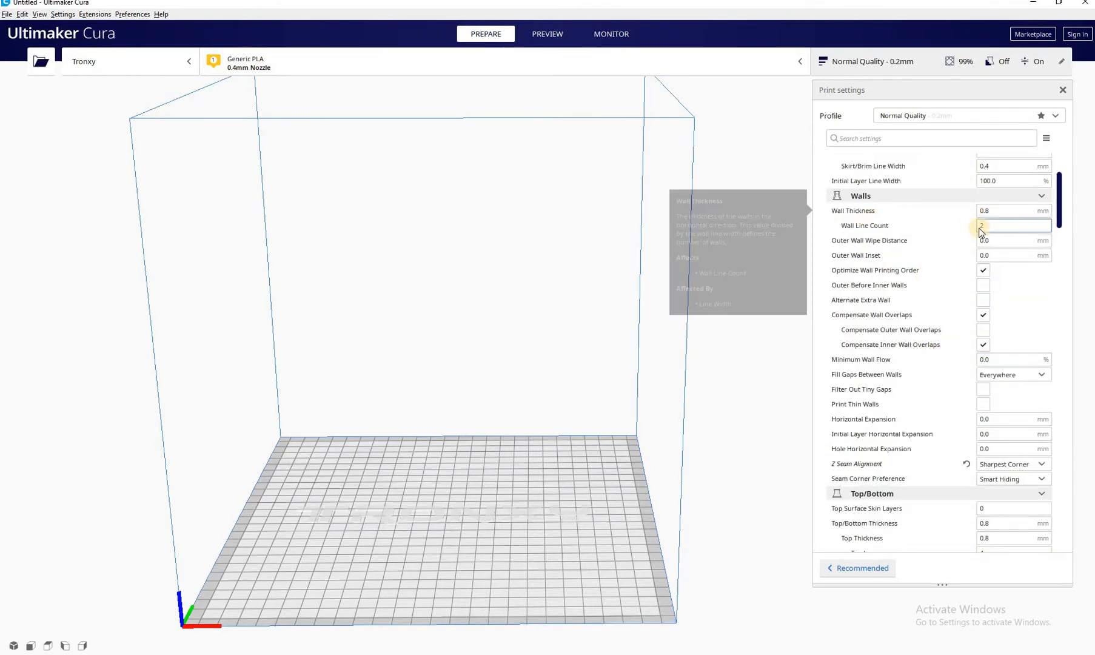
pyautogui.scroll(-3)
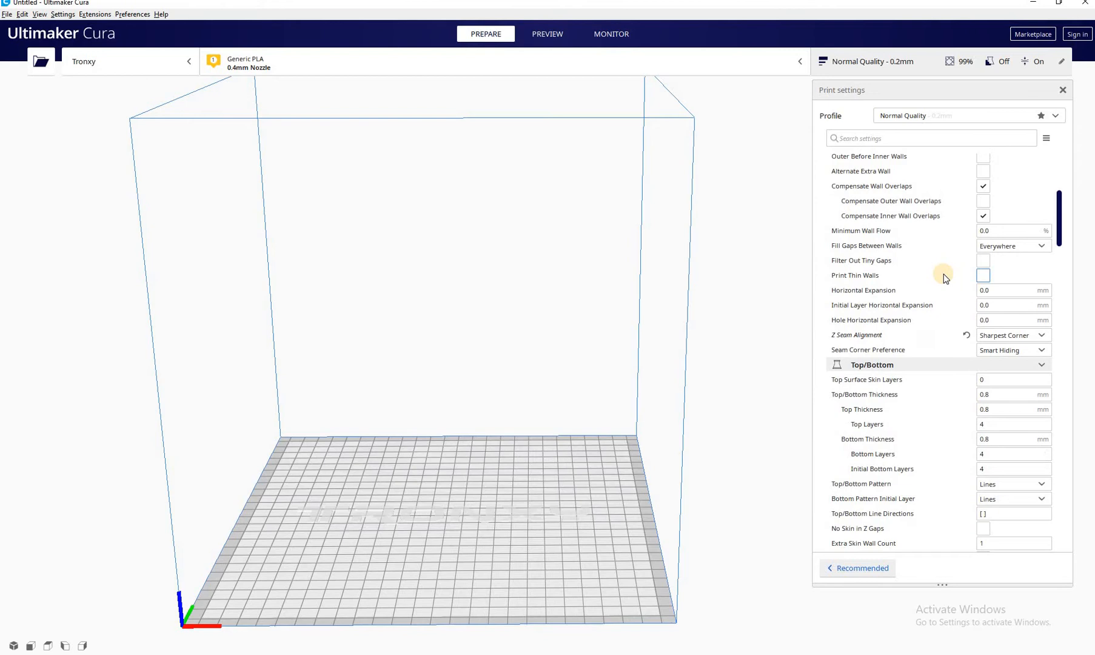
pyautogui.moveTo(939, 347)
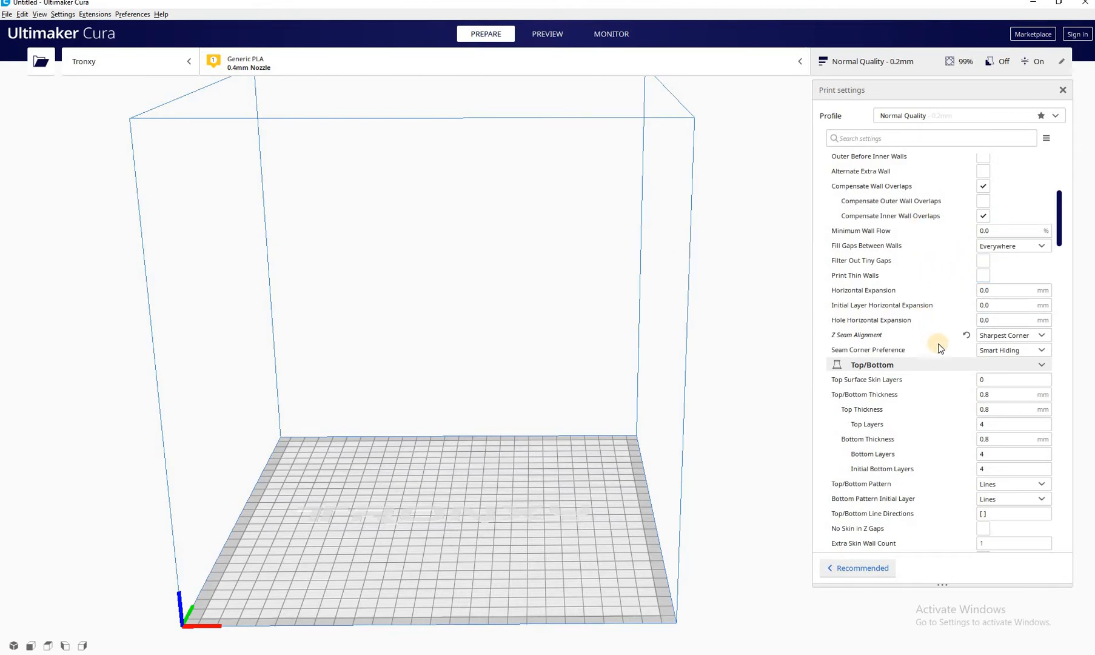
pyautogui.scroll(-3)
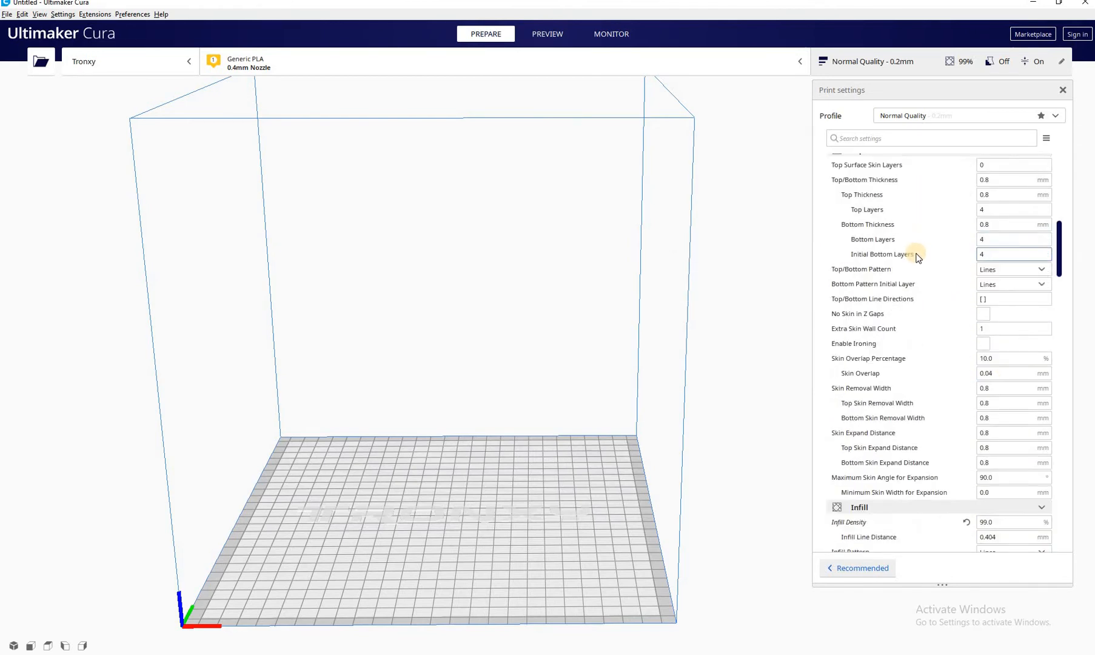
pyautogui.scroll(-3)
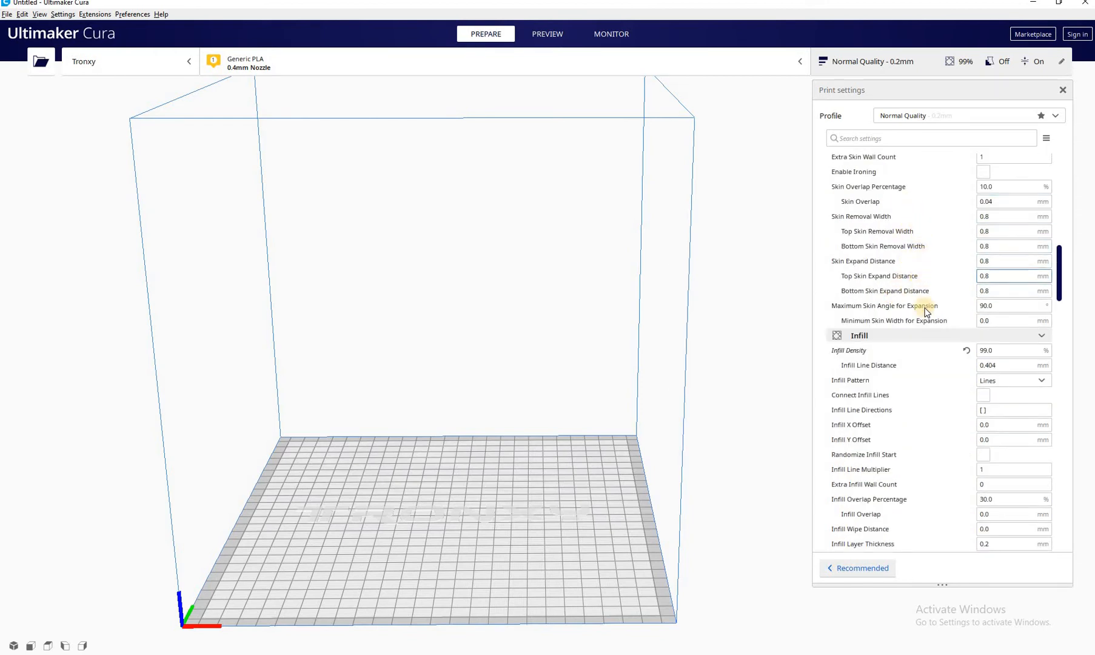
pyautogui.scroll(-3)
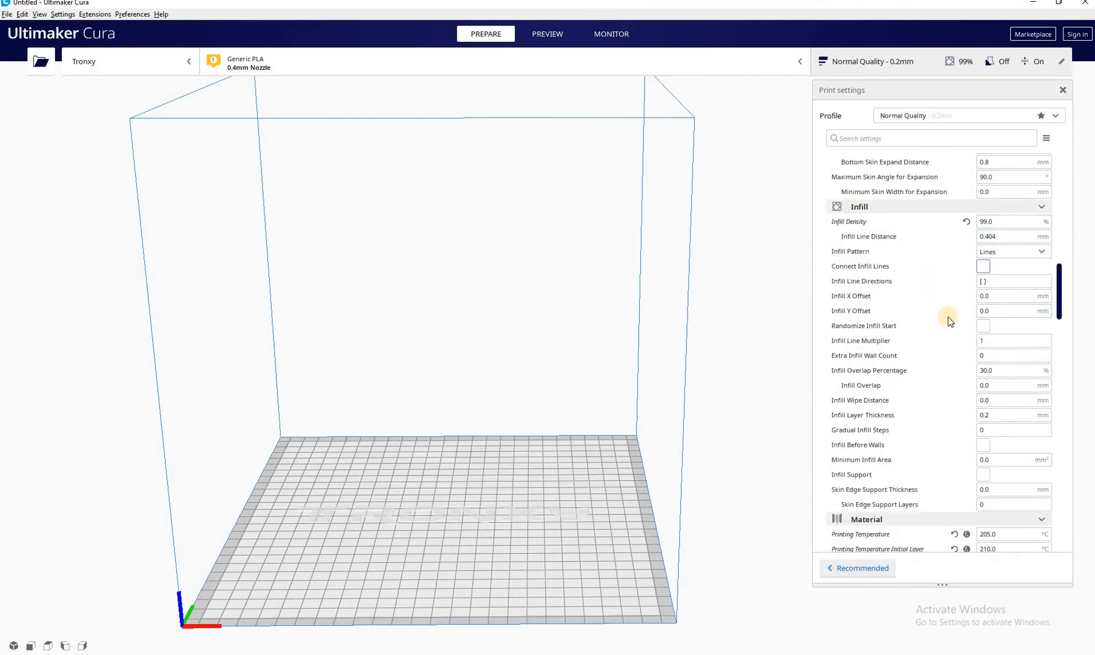
pyautogui.scroll(-3)
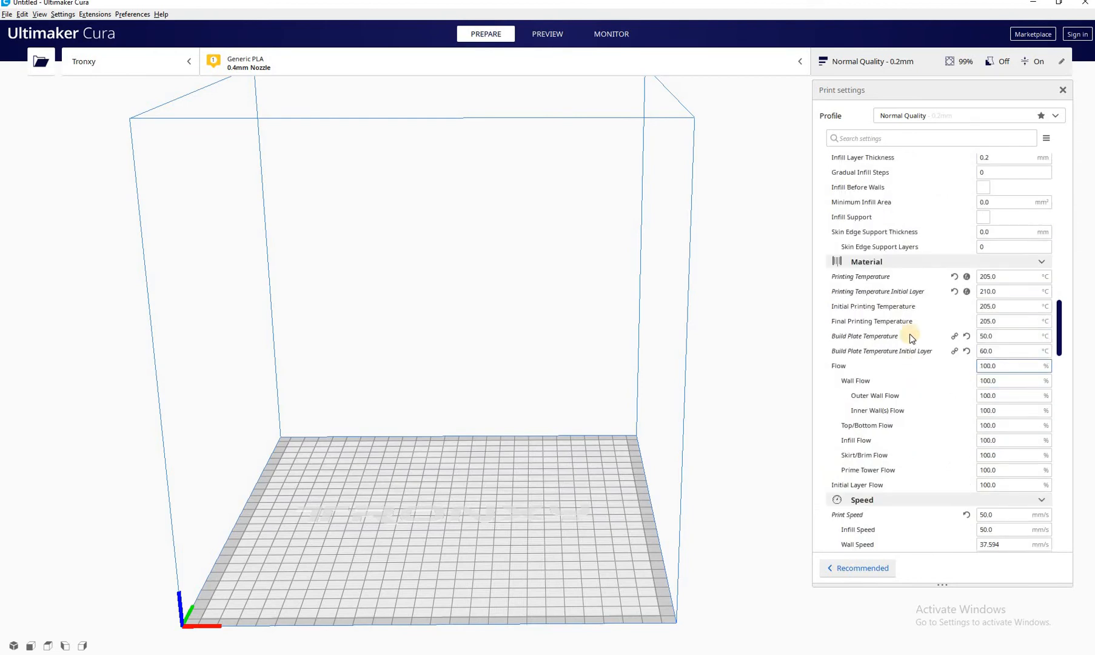
pyautogui.moveTo(865, 277)
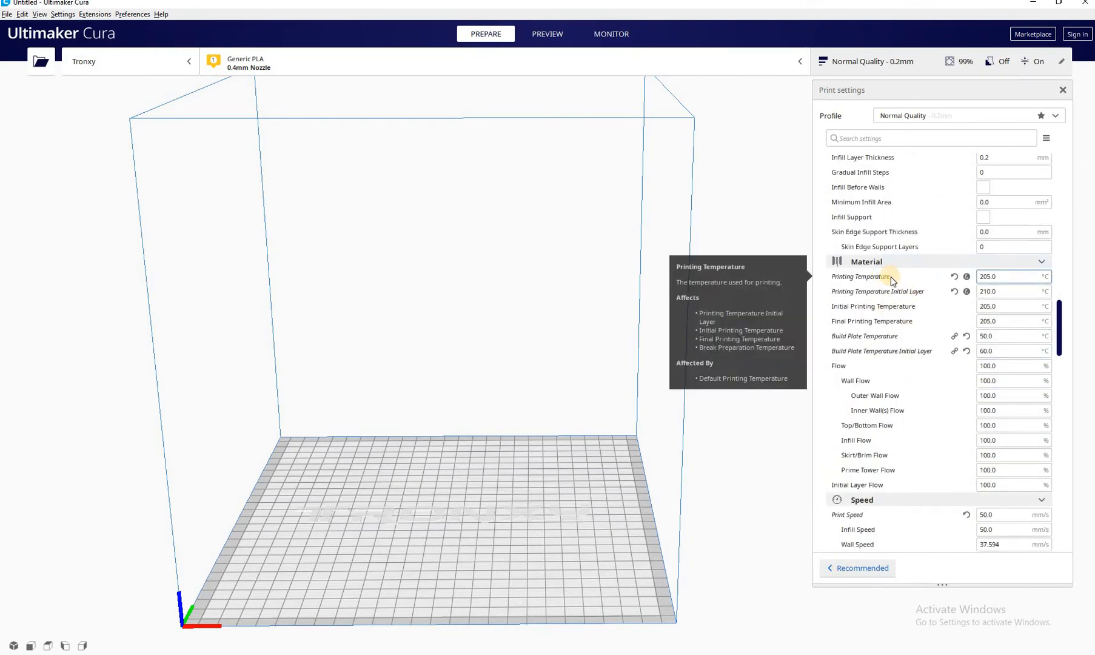
pyautogui.moveTo(919, 314)
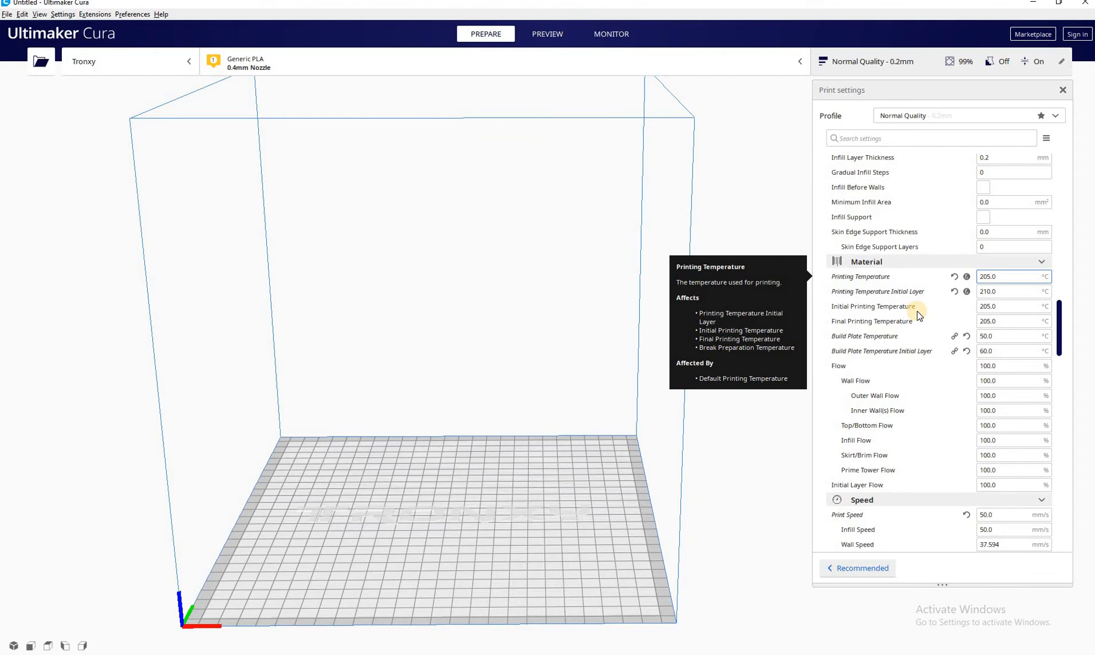
pyautogui.moveTo(918, 306)
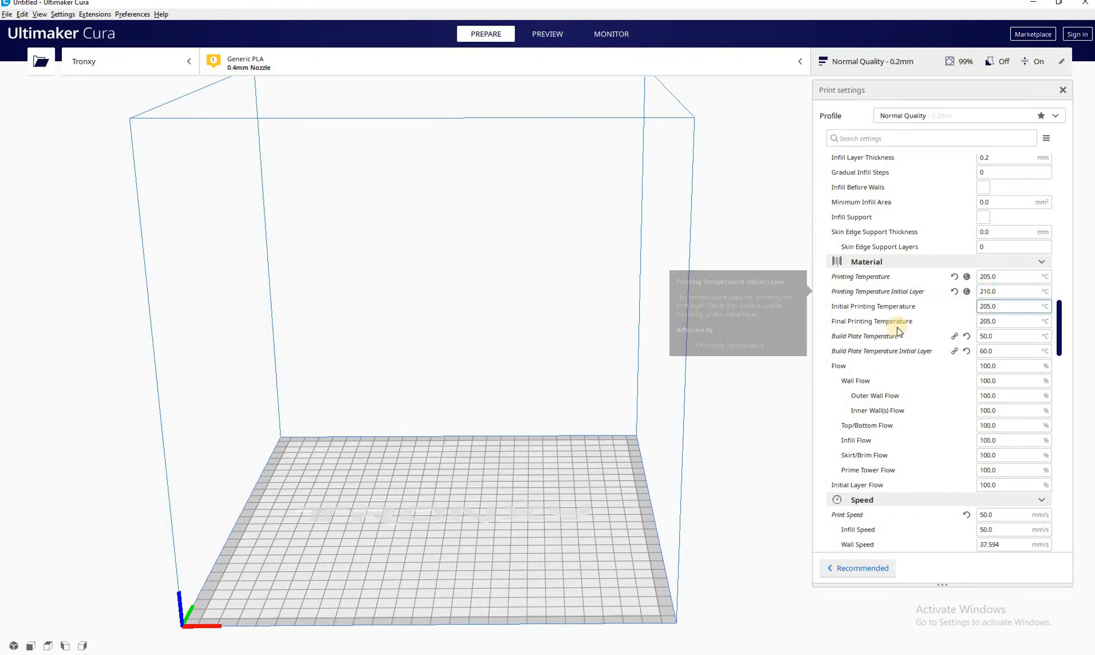
# Scroll through Cura's speed, travel, cooling and adhesion settings (50 mm/s, 20-line brim).
pyautogui.scroll(-3)
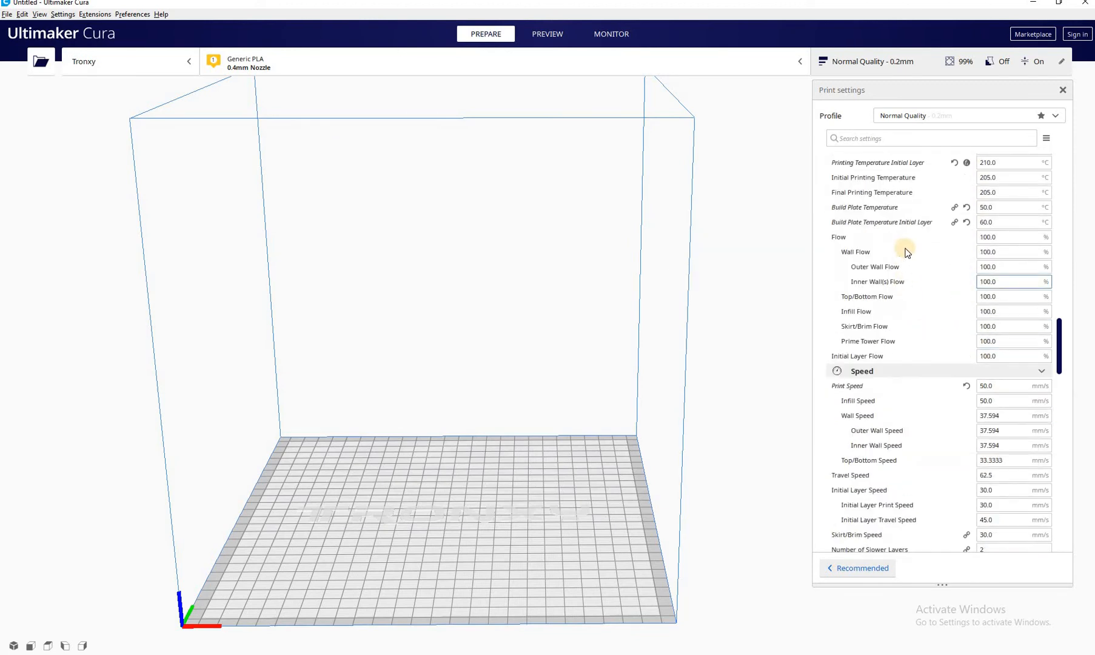
pyautogui.moveTo(873, 222)
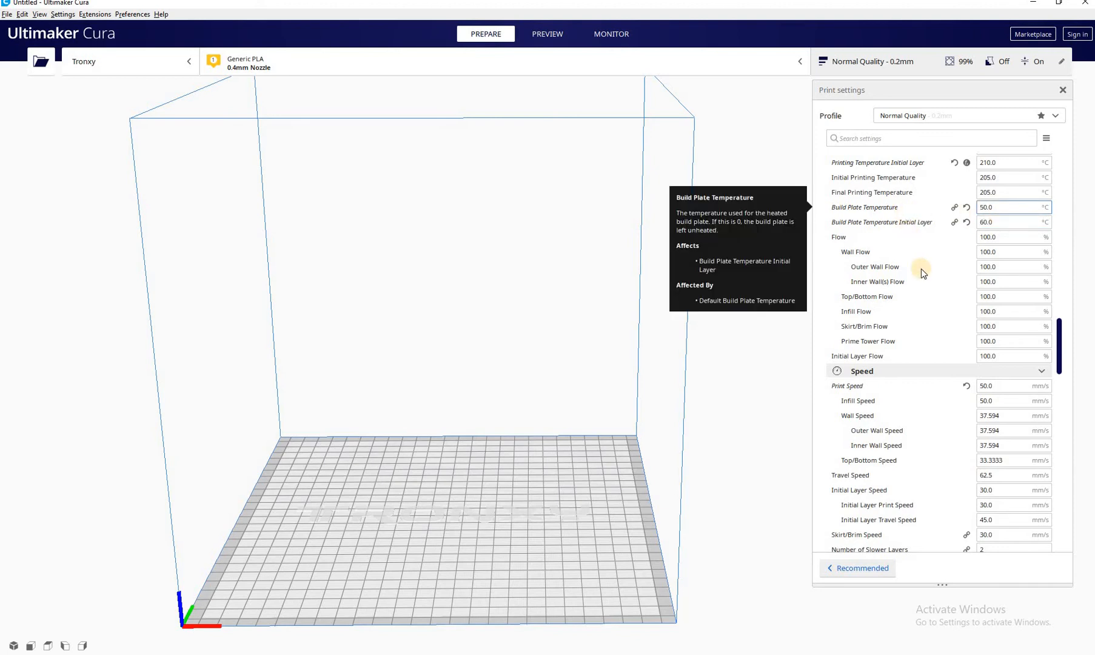
pyautogui.moveTo(902, 296)
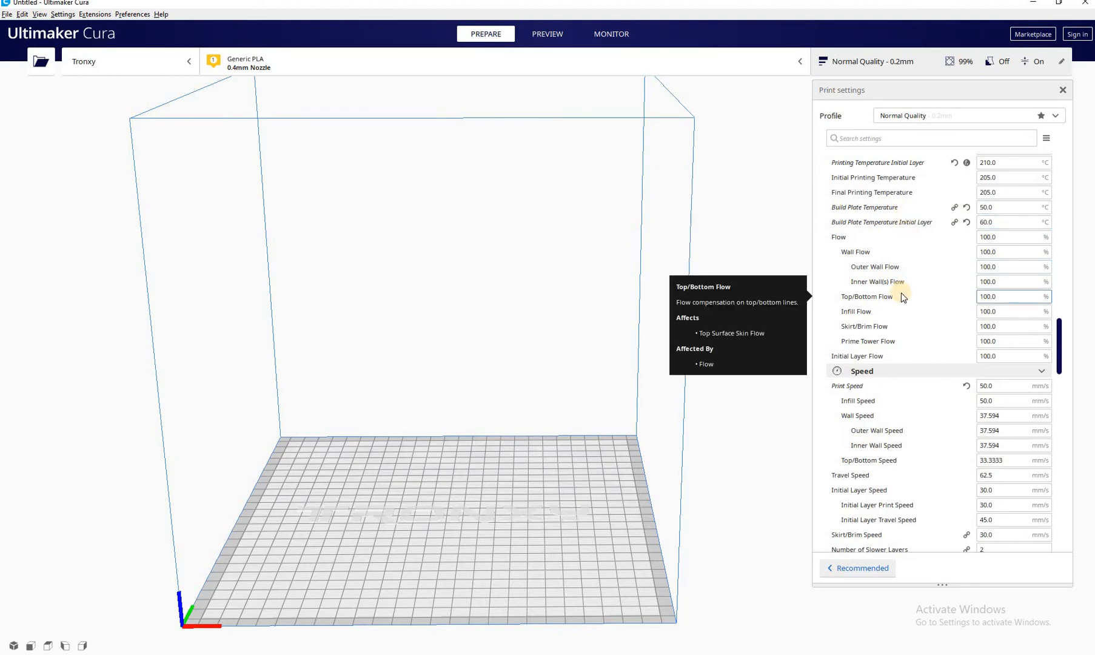
pyautogui.scroll(-3)
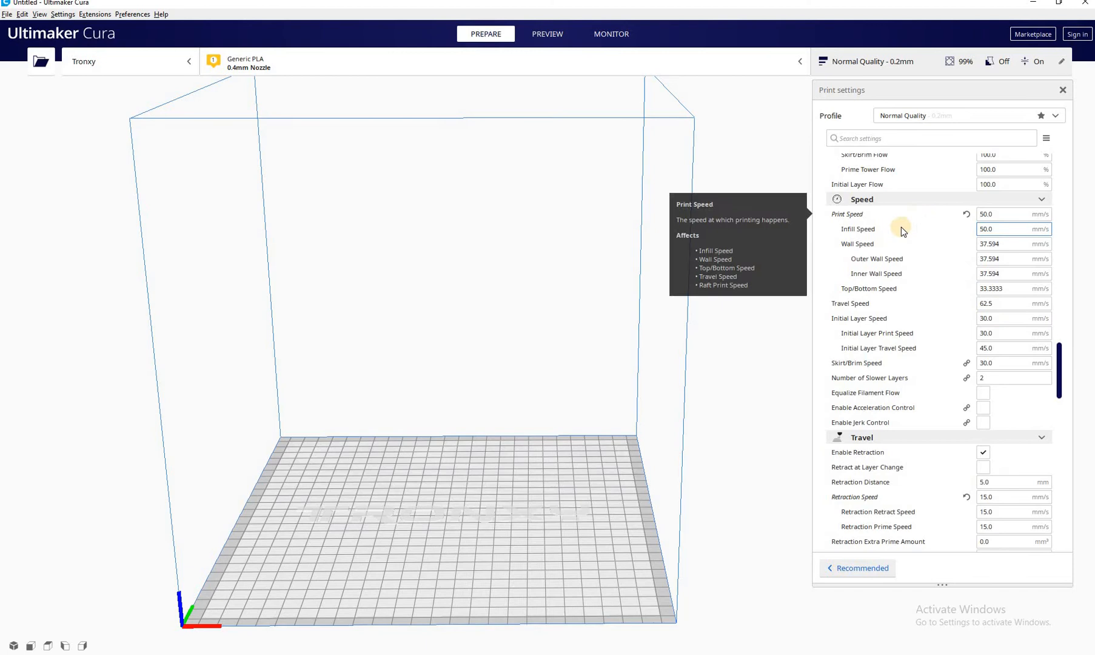
pyautogui.click(1013, 243)
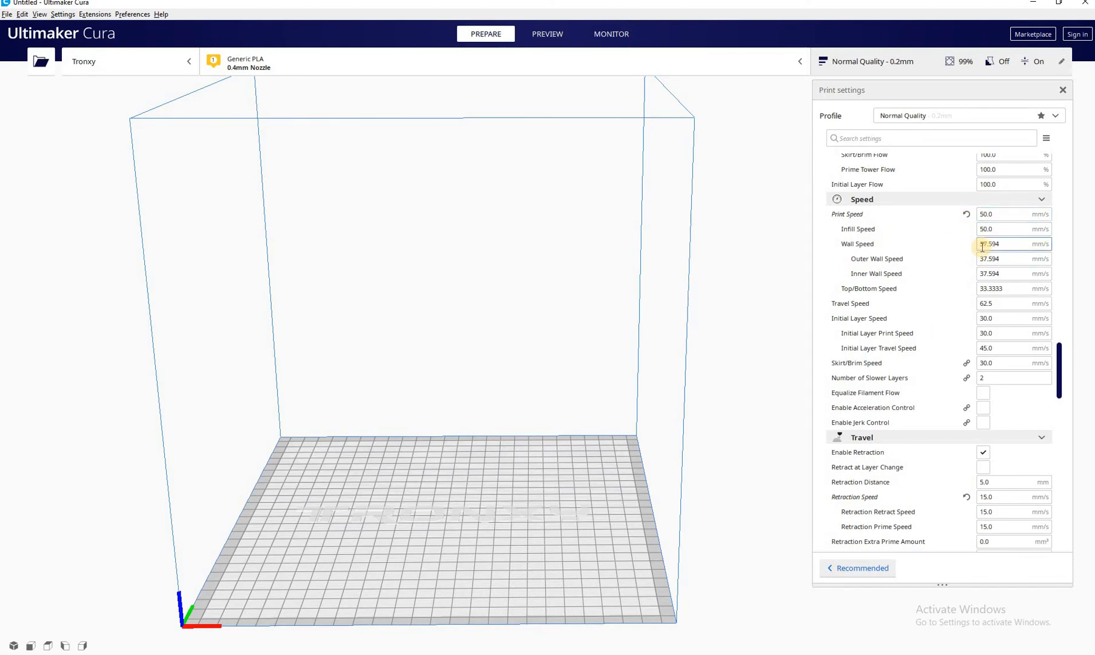
pyautogui.moveTo(857, 244)
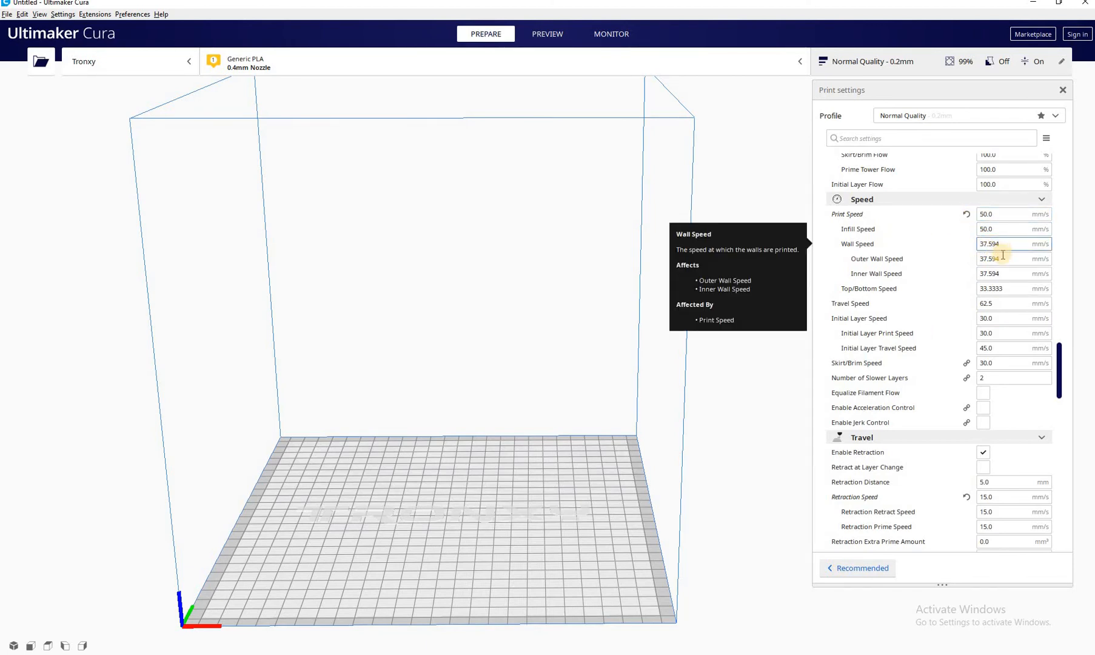
pyautogui.click(1009, 259)
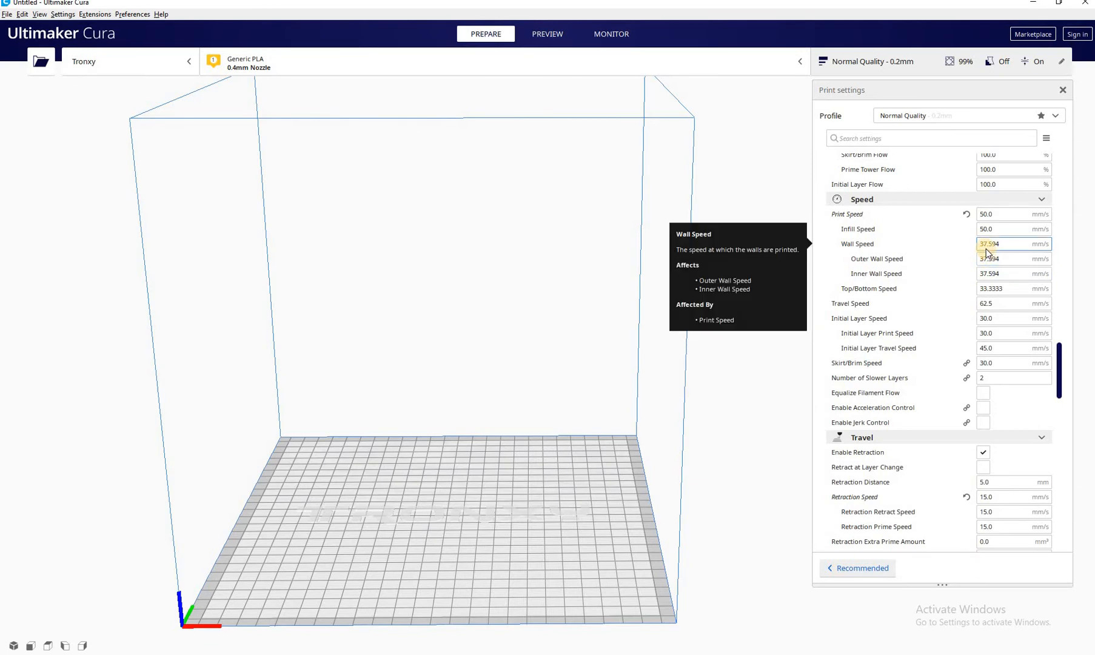
pyautogui.moveTo(892, 288)
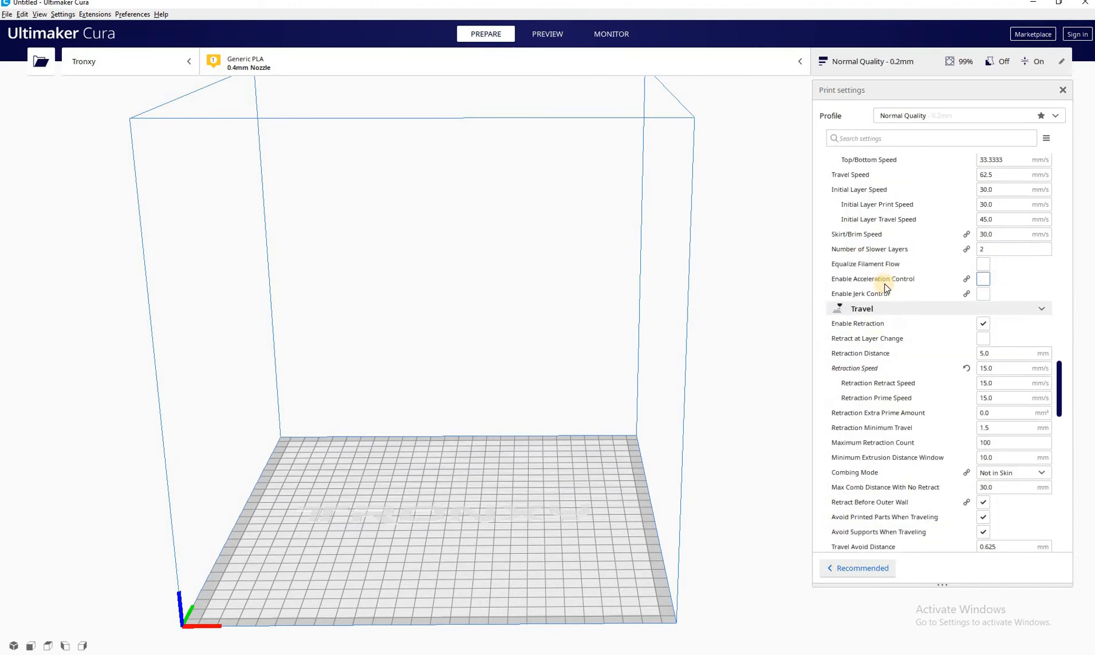
pyautogui.scroll(-3)
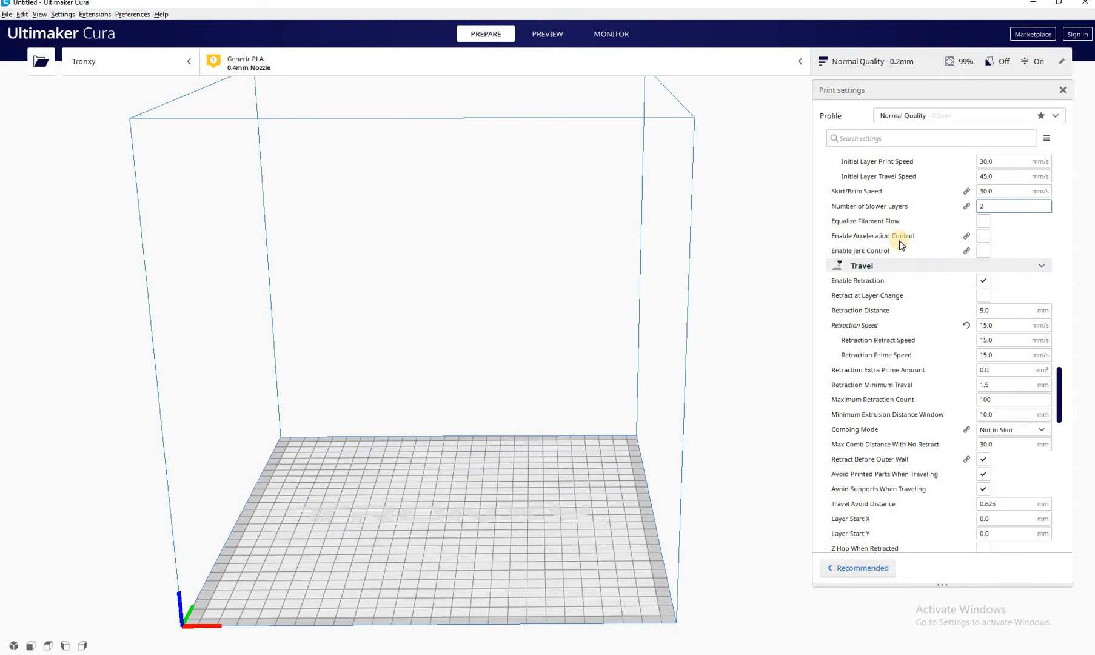
pyautogui.scroll(-3)
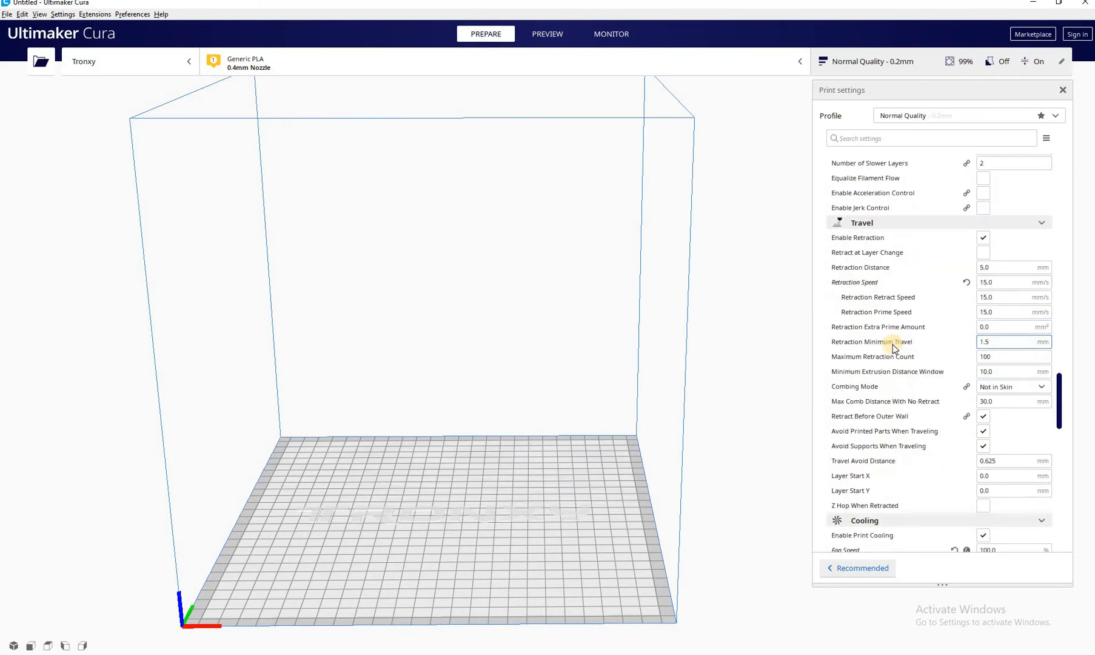
pyautogui.scroll(-3)
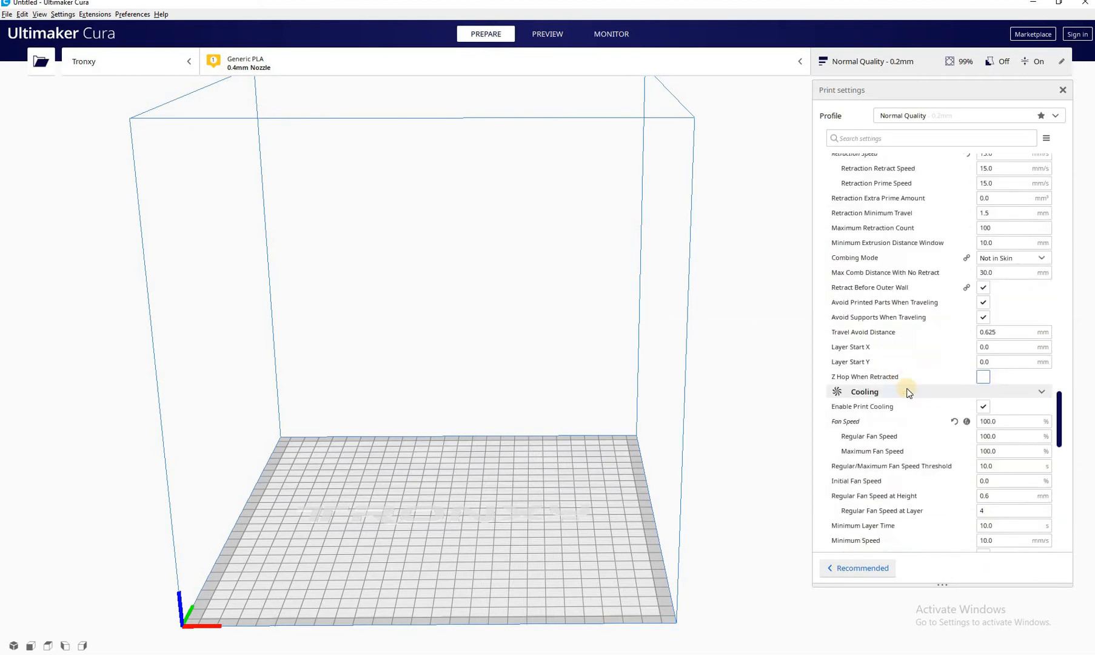
pyautogui.scroll(-3)
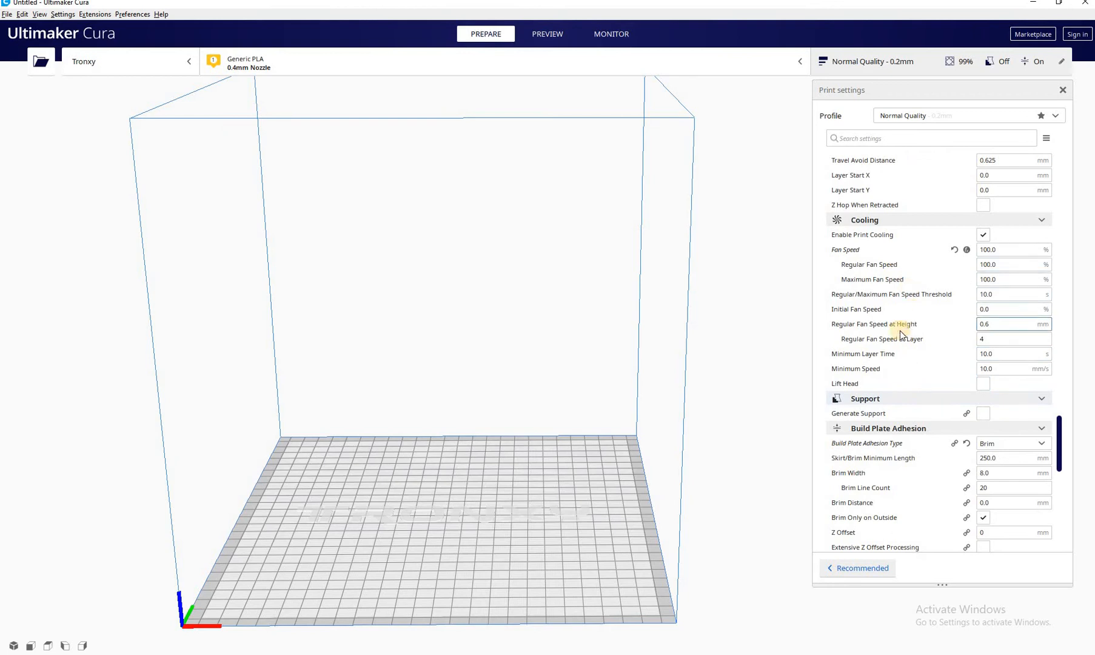
pyautogui.scroll(-3)
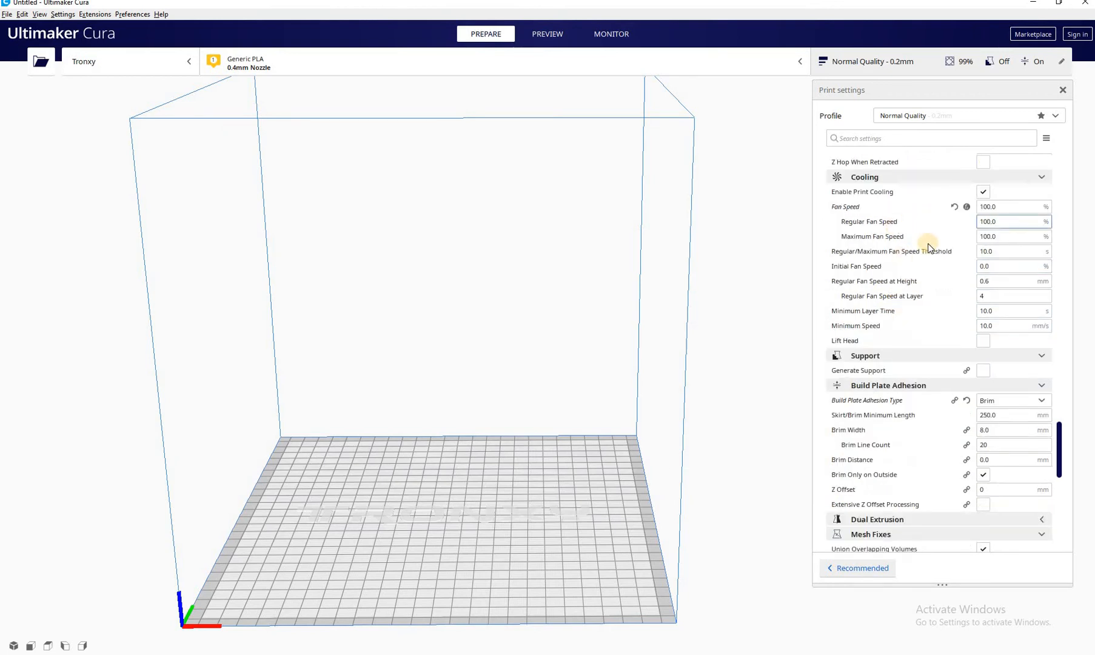
pyautogui.scroll(-3)
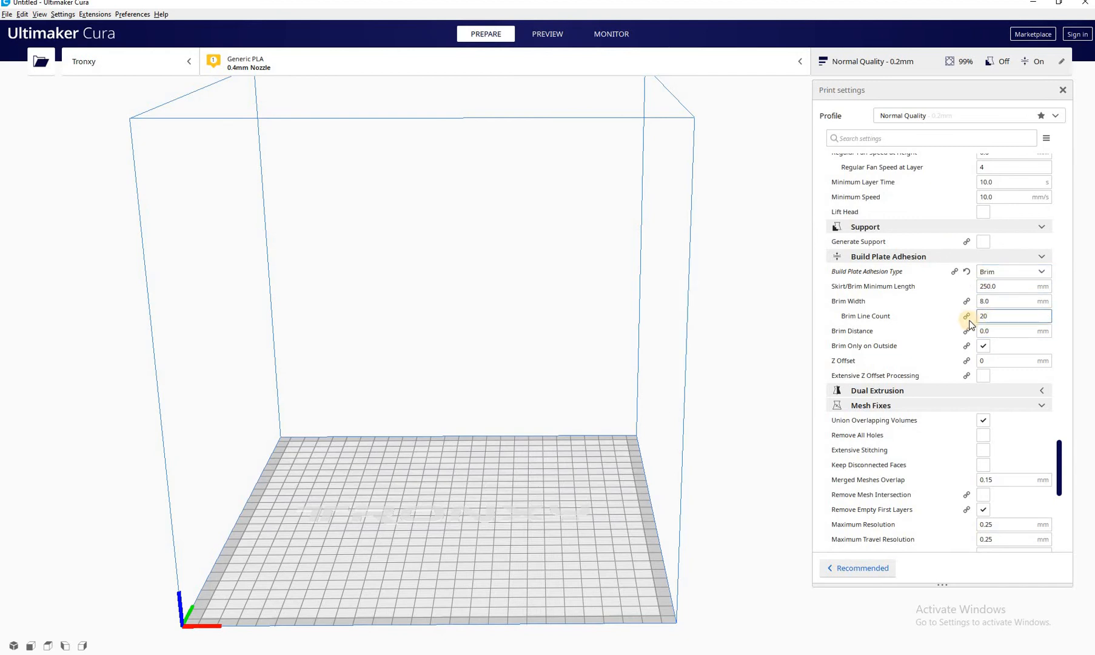
pyautogui.moveTo(869, 309)
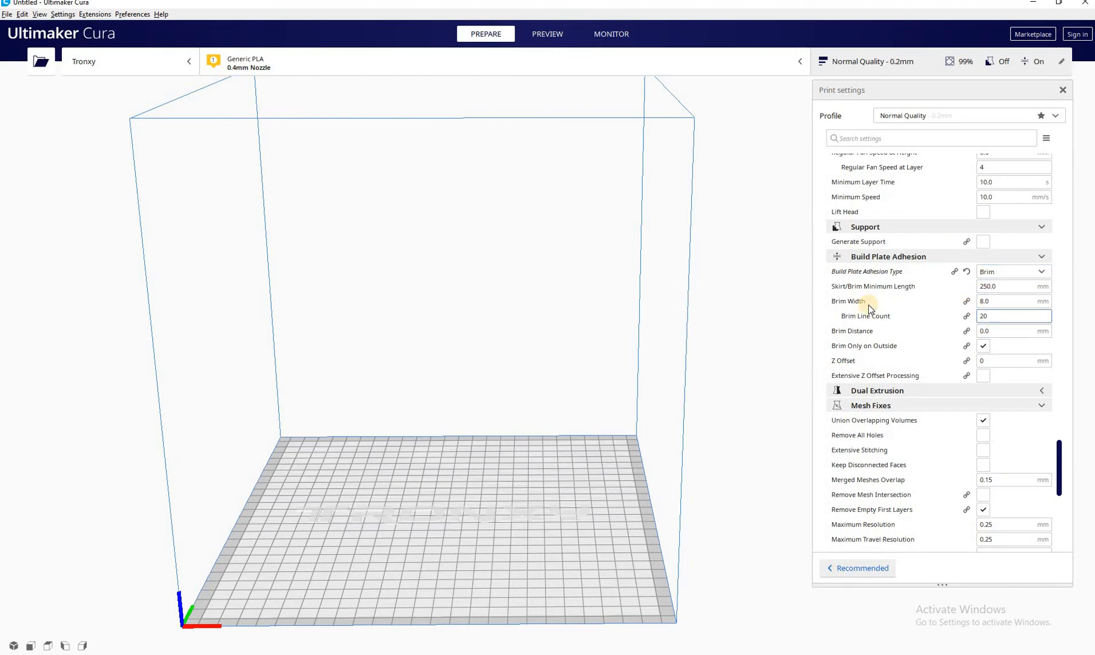
pyautogui.moveTo(956, 319)
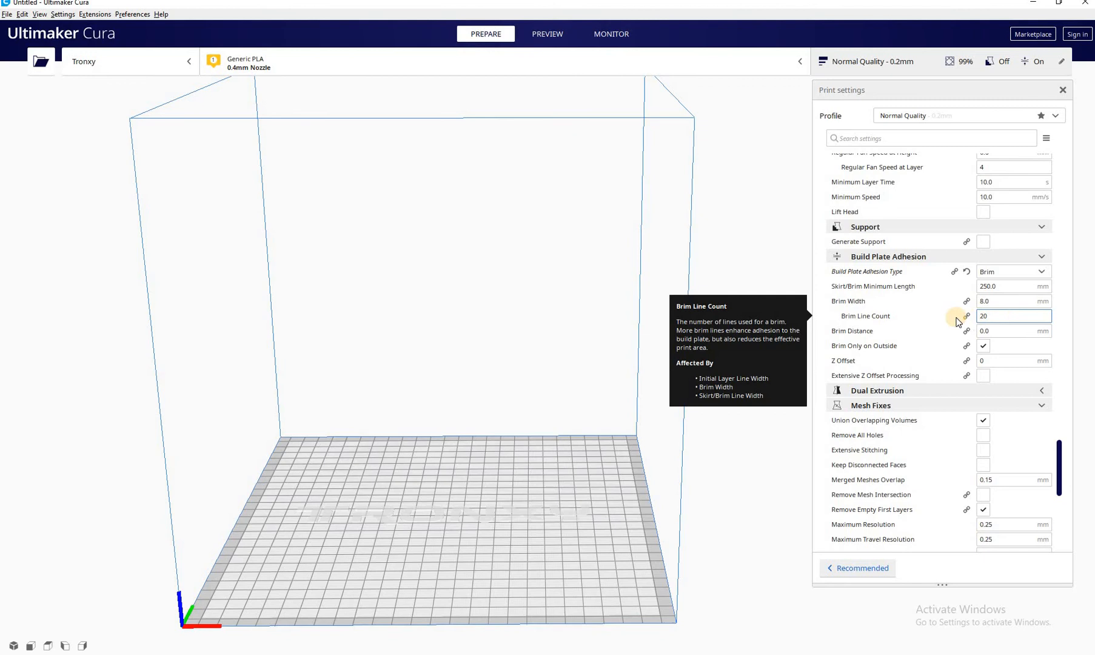
pyautogui.moveTo(930, 340)
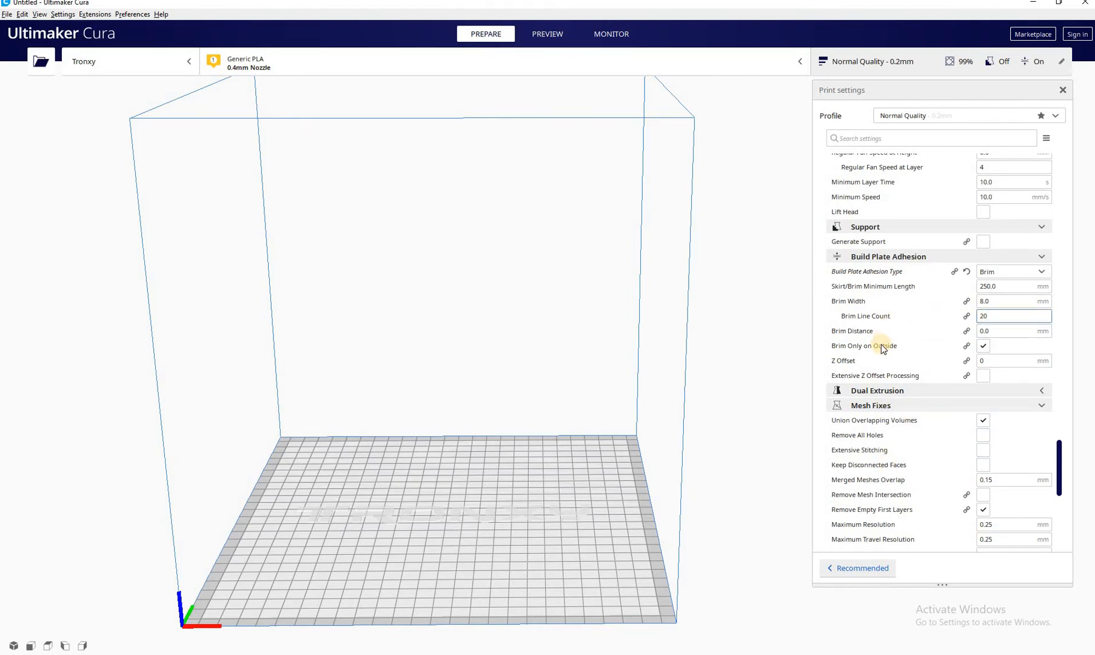
pyautogui.moveTo(865, 315)
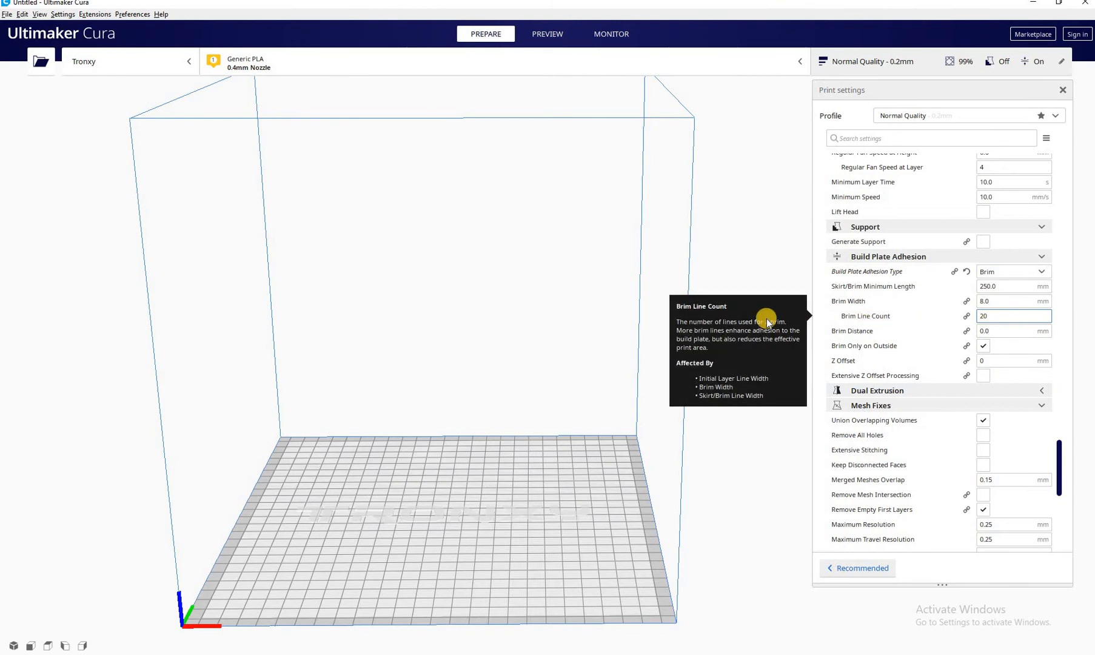
pyautogui.moveTo(131, 131)
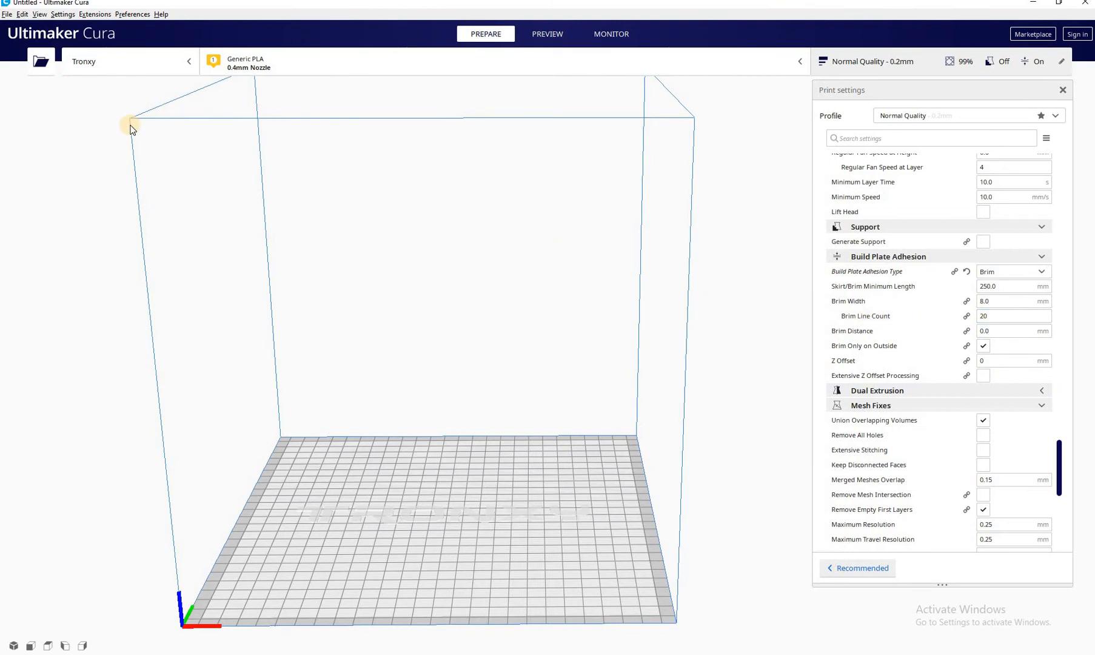
pyautogui.moveTo(103, 121)
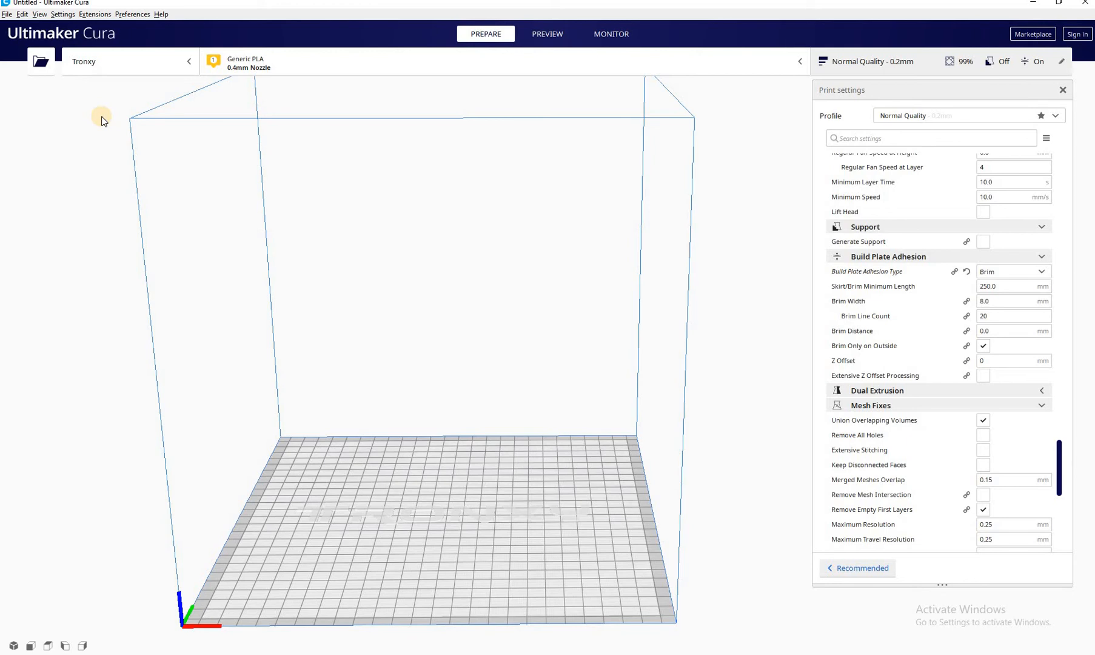
pyautogui.moveTo(255, 215)
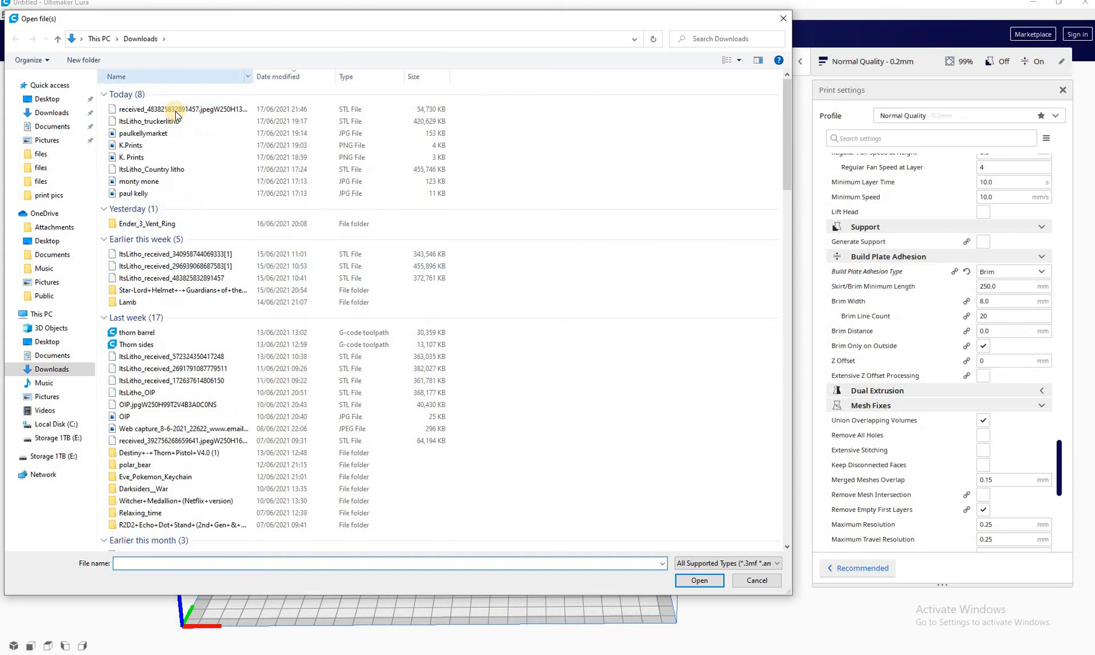
# Load the newest lithophane STL from Downloads onto the Tronxy build plate.
pyautogui.click(177, 109)
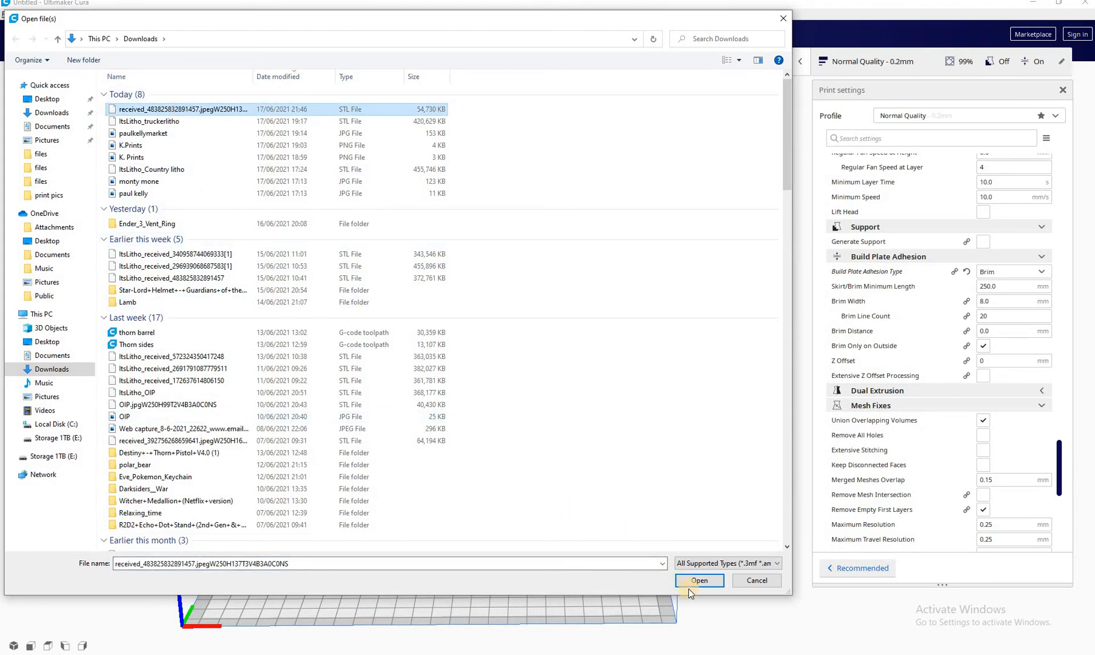
pyautogui.click(699, 580)
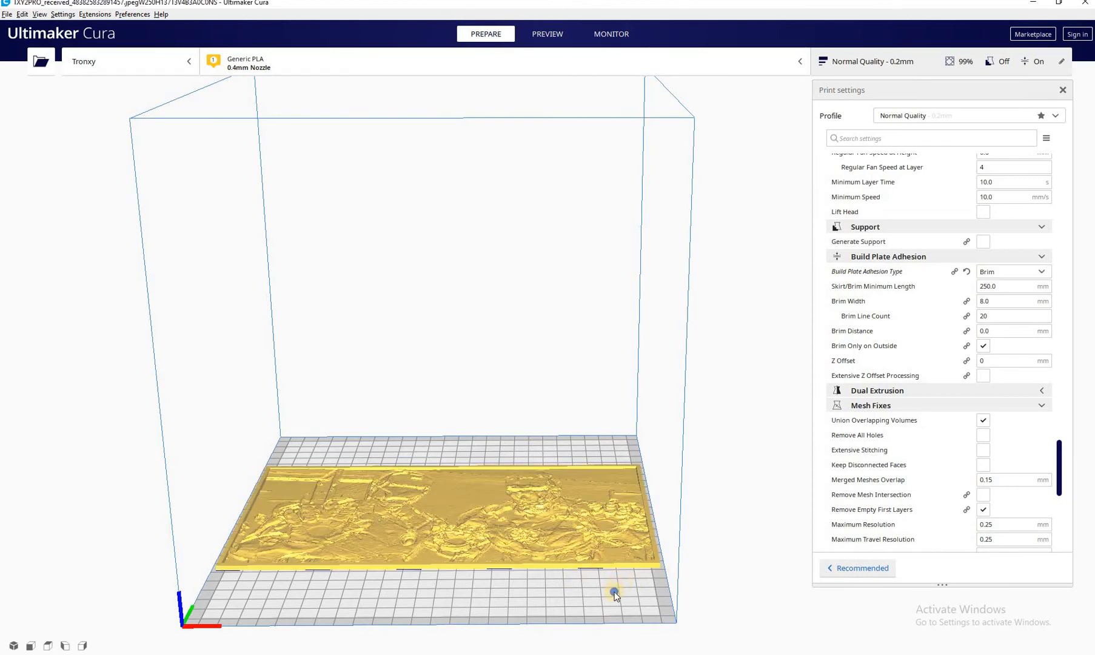
pyautogui.moveTo(517, 471)
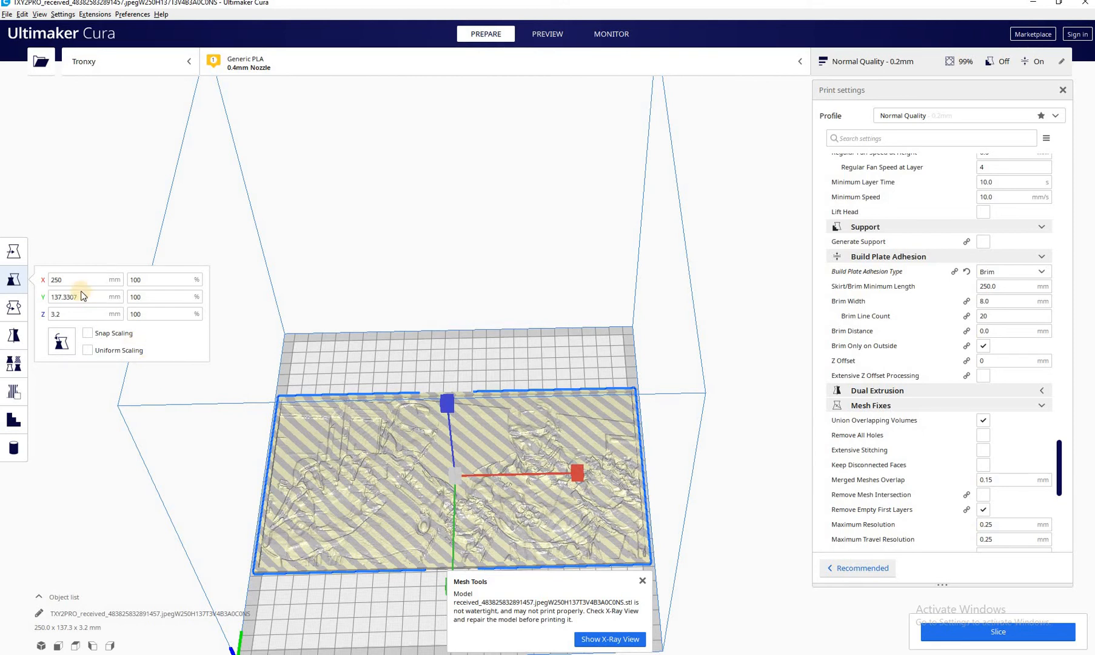
# Resize the lithophane to 232 mm wide (92.8%), keeping 137.3 mm height and 3.2 mm thickness.
pyautogui.click(77, 279)
pyautogui.write('232')
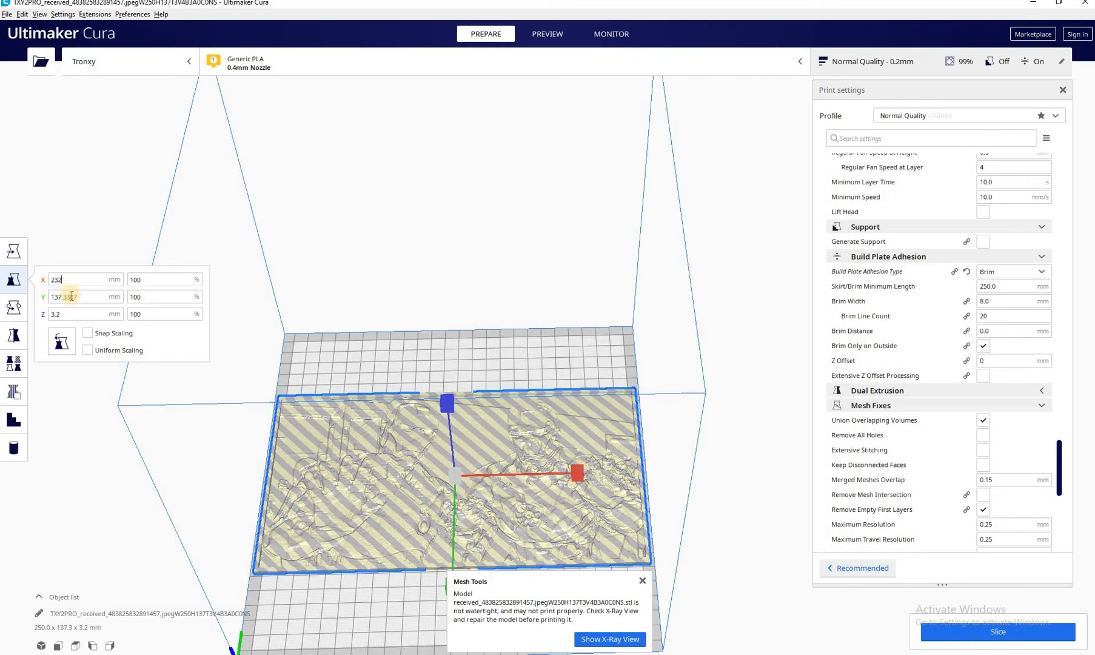
pyautogui.click(70, 280)
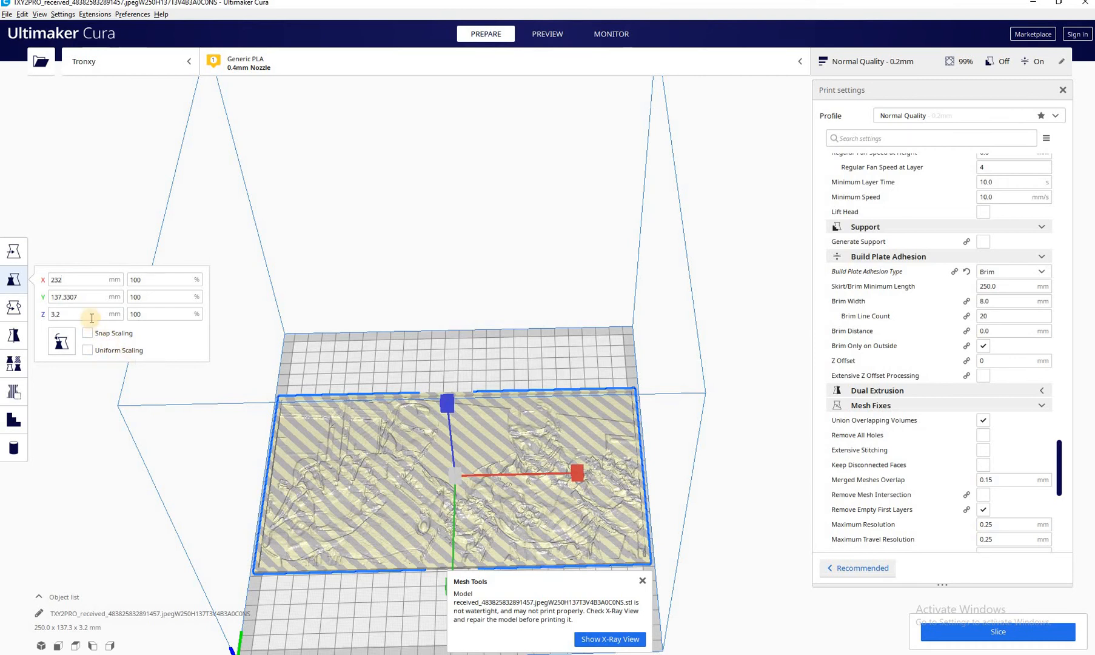
pyautogui.click(79, 296)
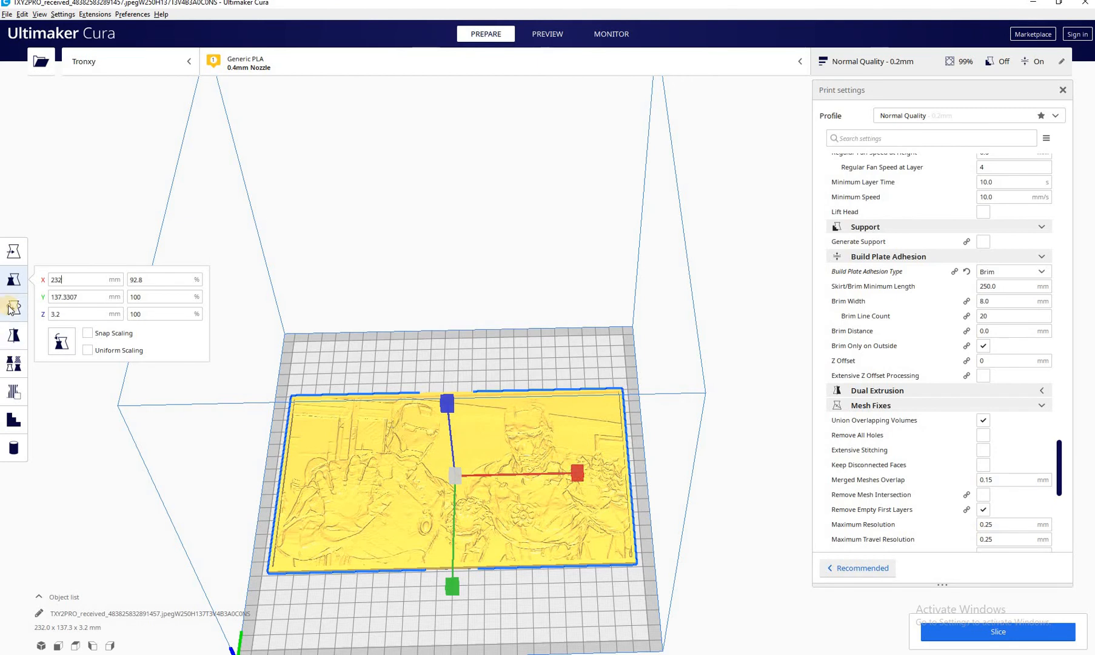
# Rotate the lithophane 90° about X so it stands upright at 232 × 3.2 × 137.3 mm.
pyautogui.click(13, 308)
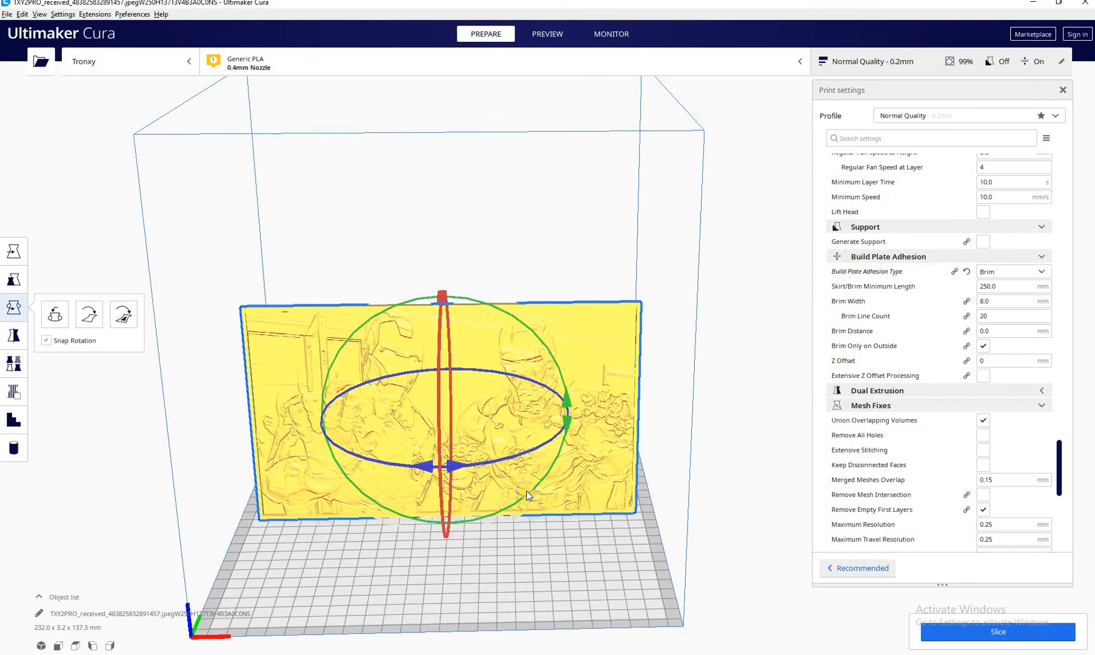
pyautogui.moveTo(331, 137)
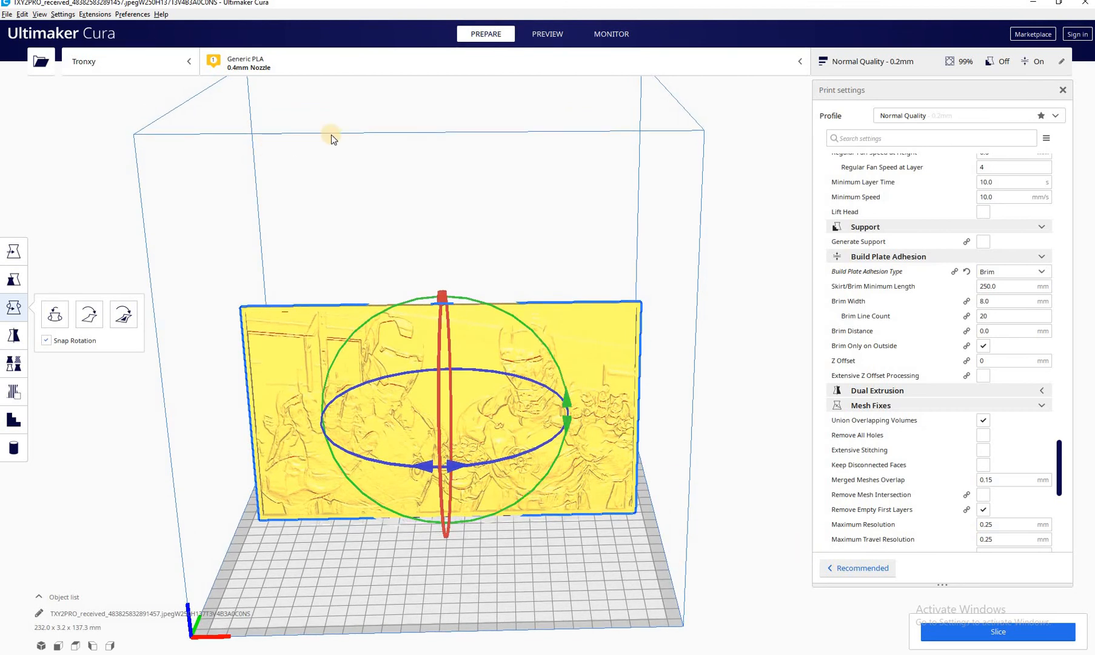
pyautogui.moveTo(63, 391)
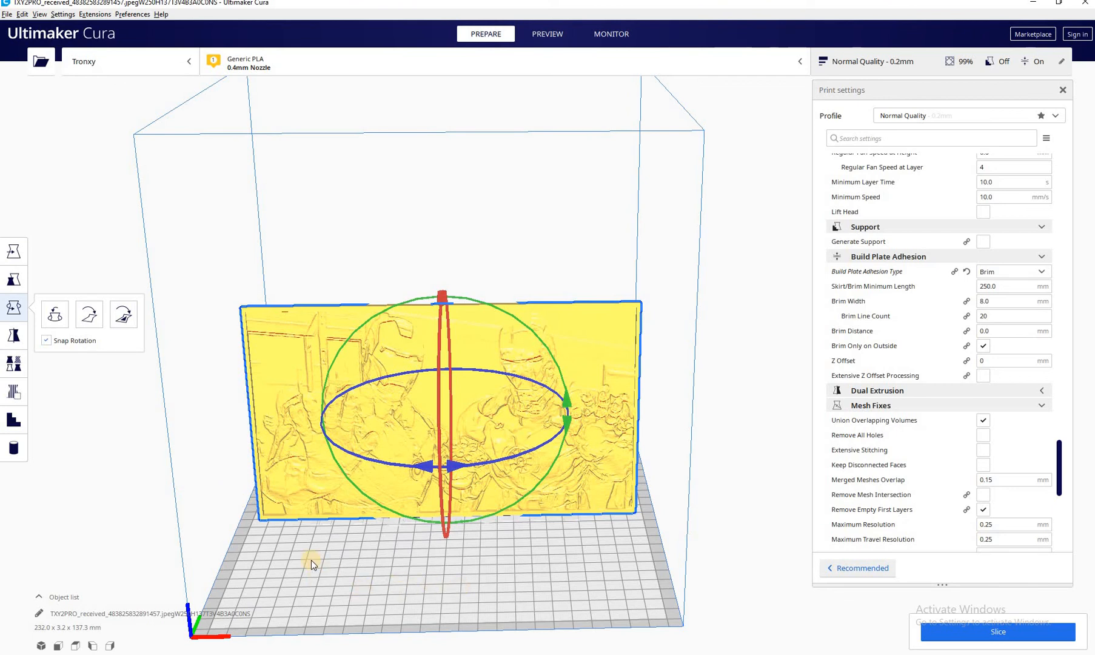
pyautogui.moveTo(37, 434)
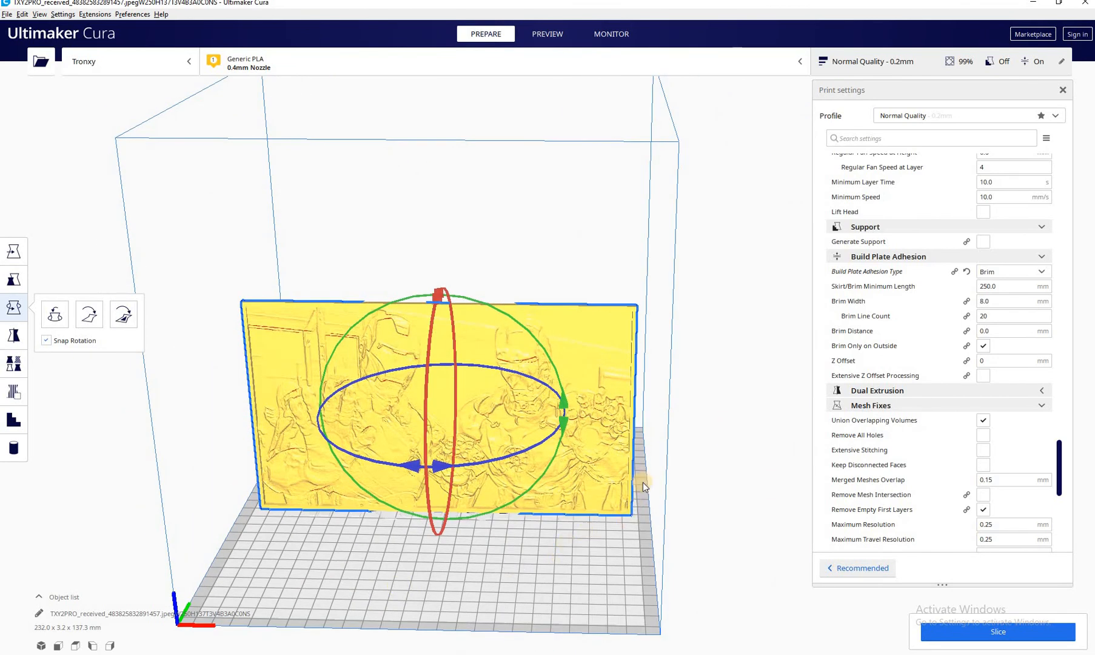
pyautogui.click(14, 421)
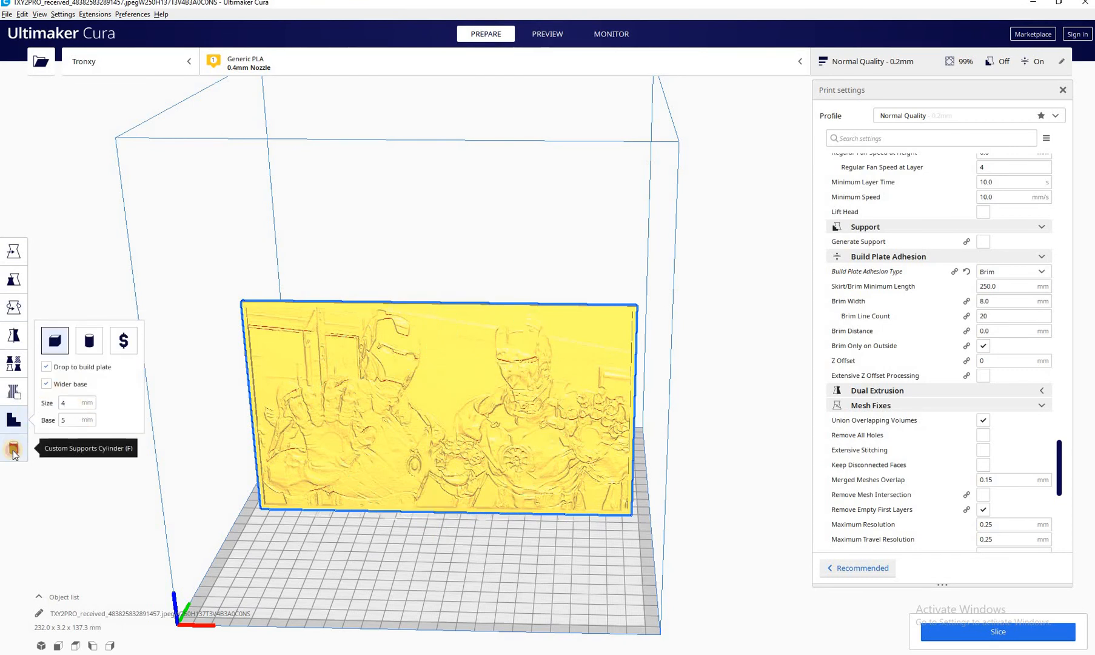
# Add custom t-support supports at both lower side edges of the upright lithophane.
pyautogui.click(14, 448)
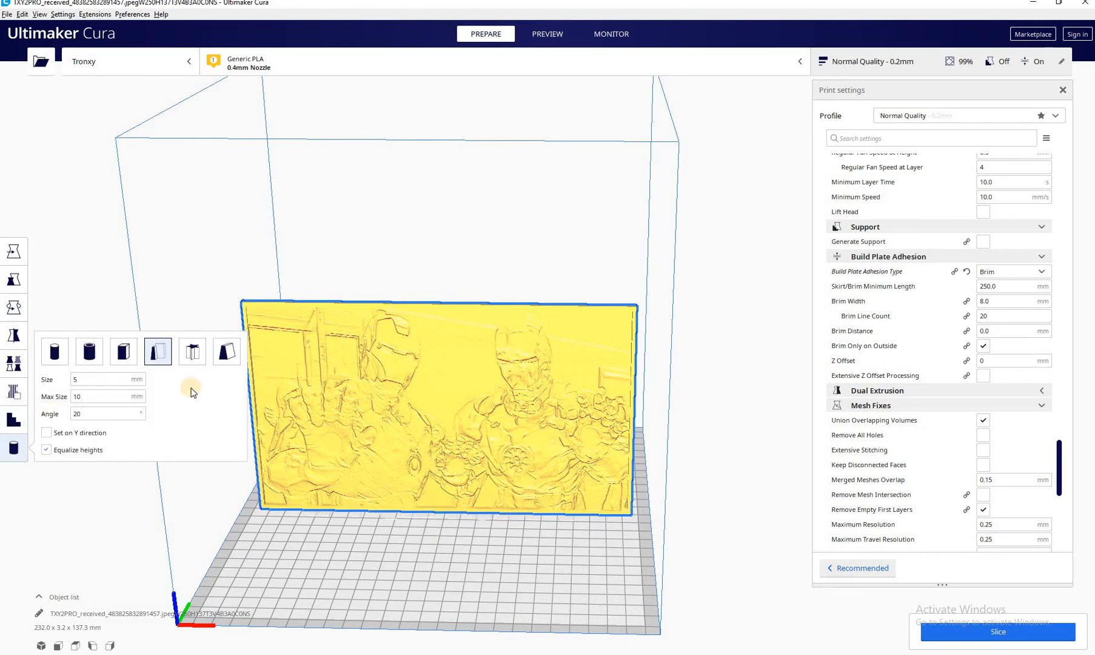
pyautogui.moveTo(158, 351)
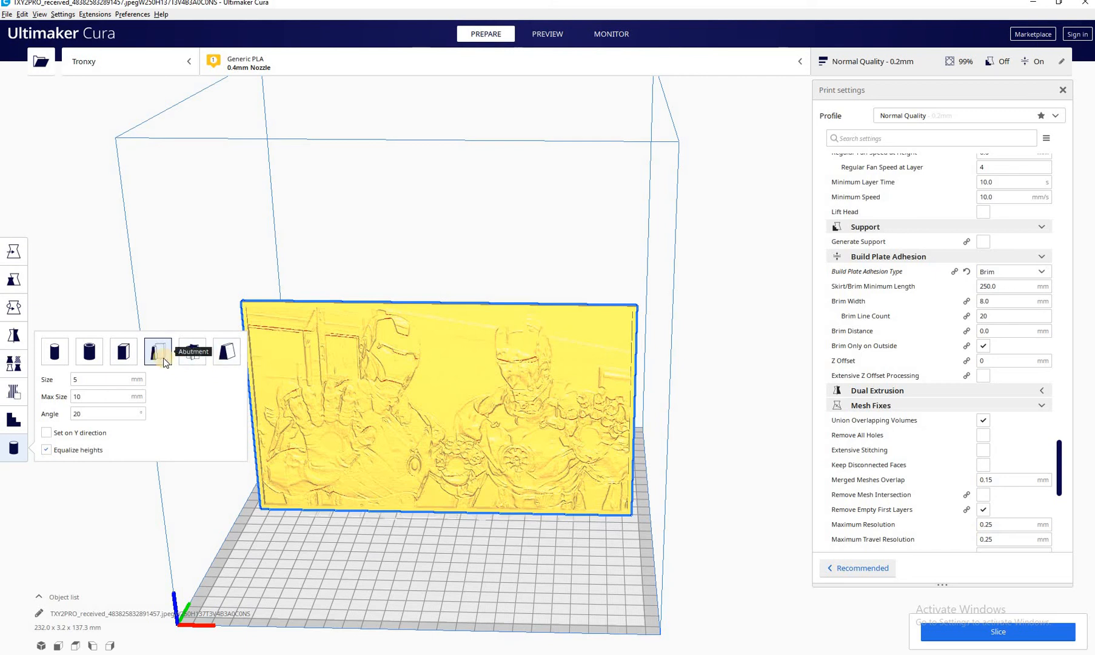
pyautogui.moveTo(192, 351)
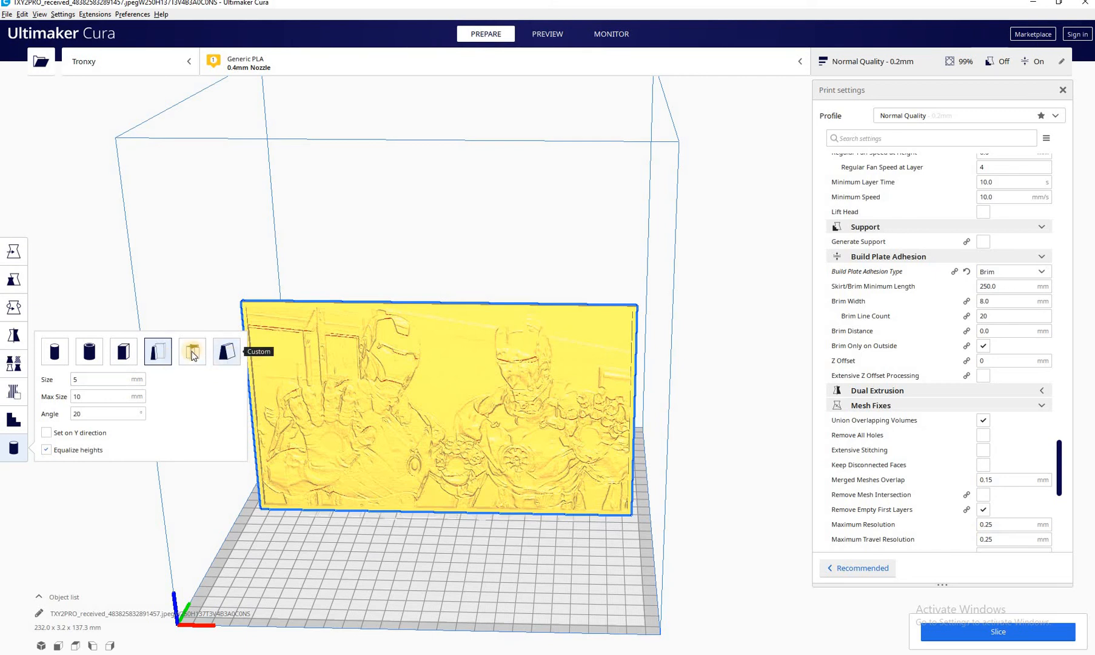
pyautogui.click(193, 368)
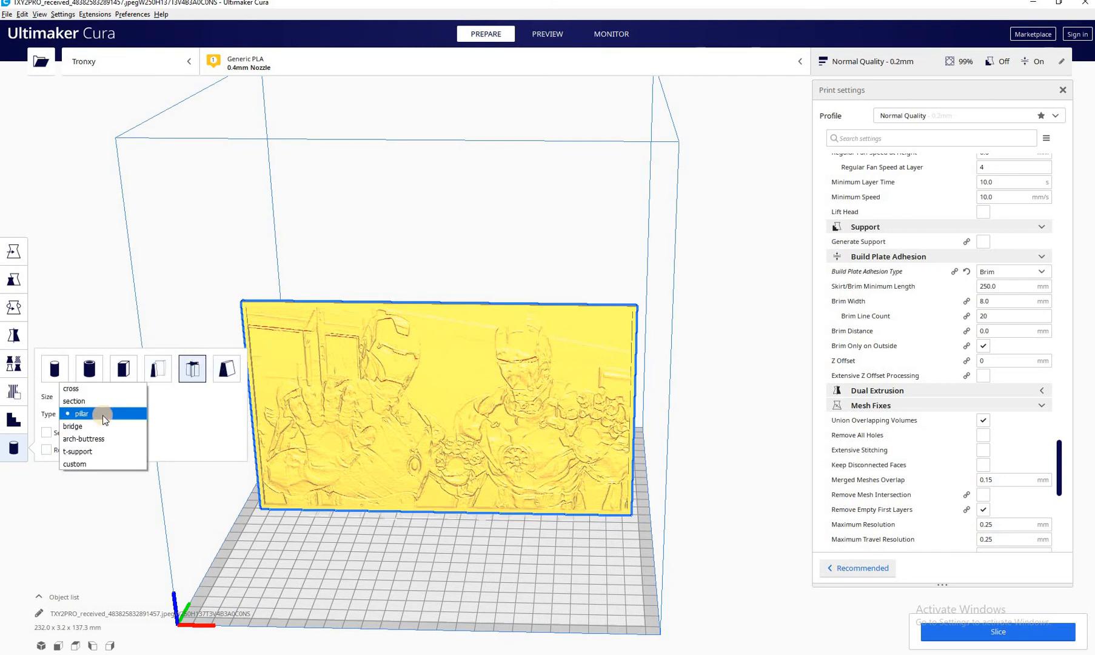
pyautogui.click(77, 451)
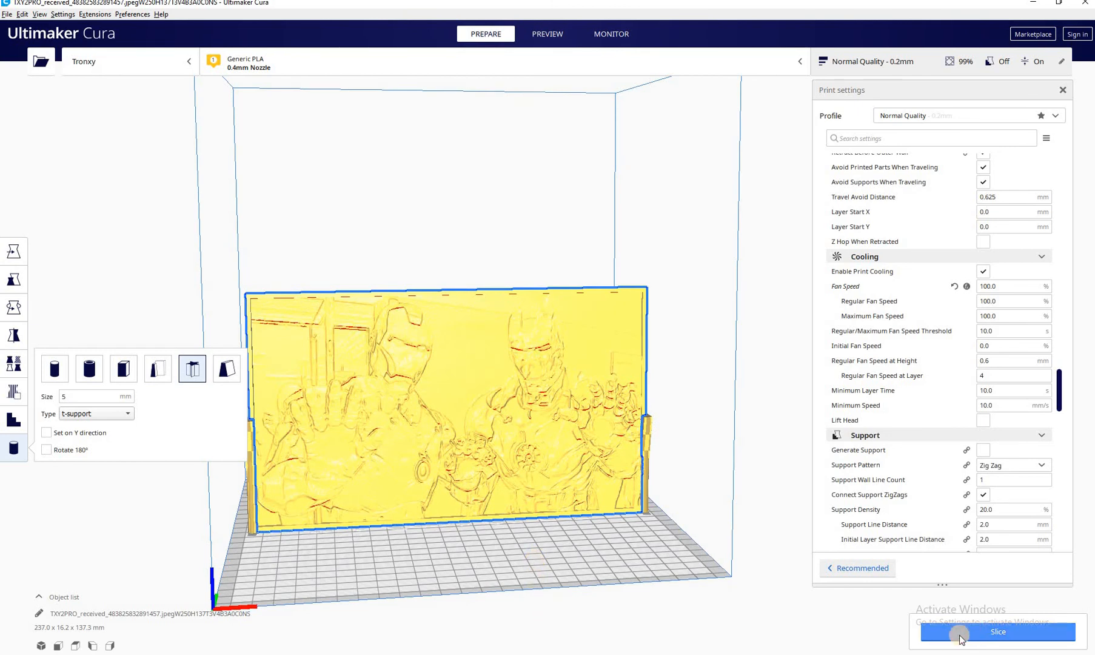
# Start slicing the upright lithophane with its custom supports.
pyautogui.click(996, 632)
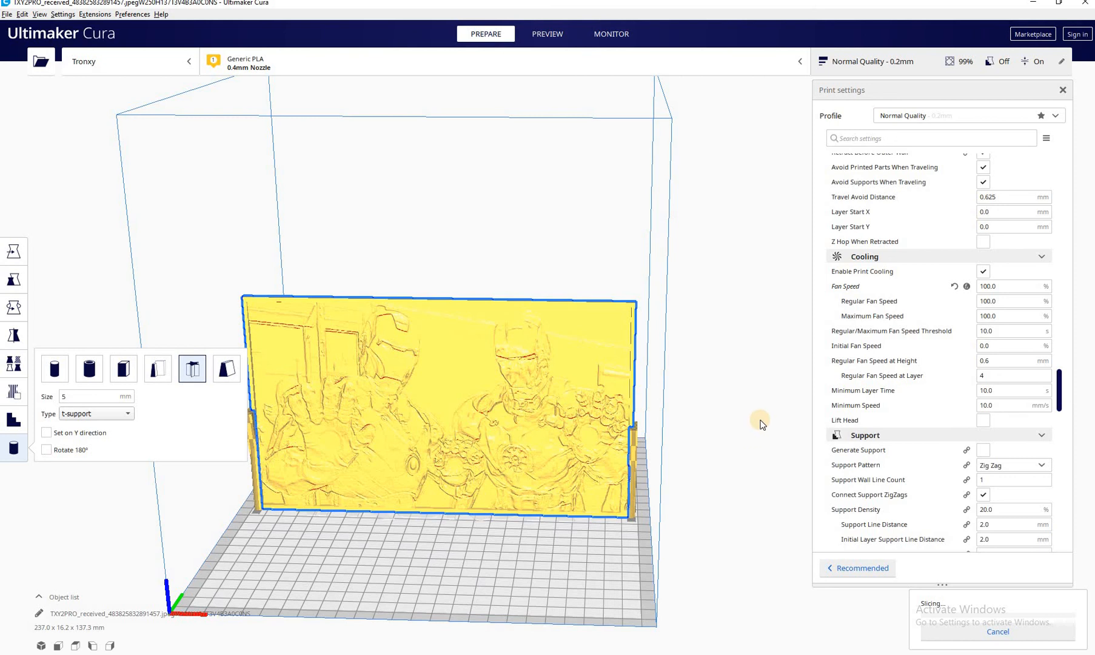
pyautogui.moveTo(675, 428)
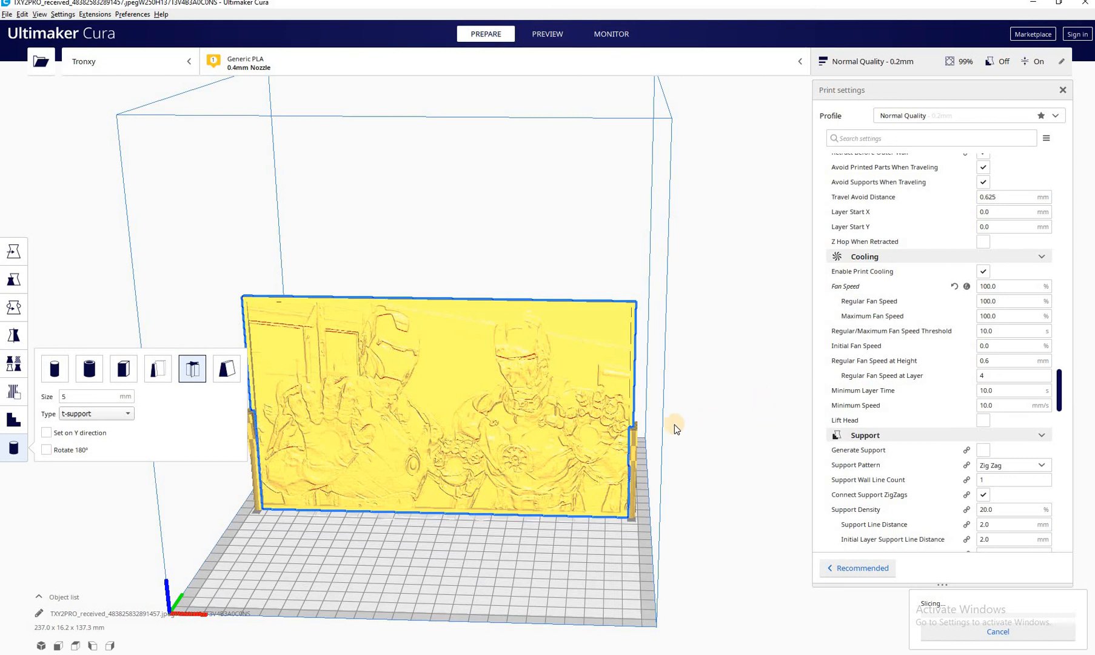
pyautogui.moveTo(466, 616)
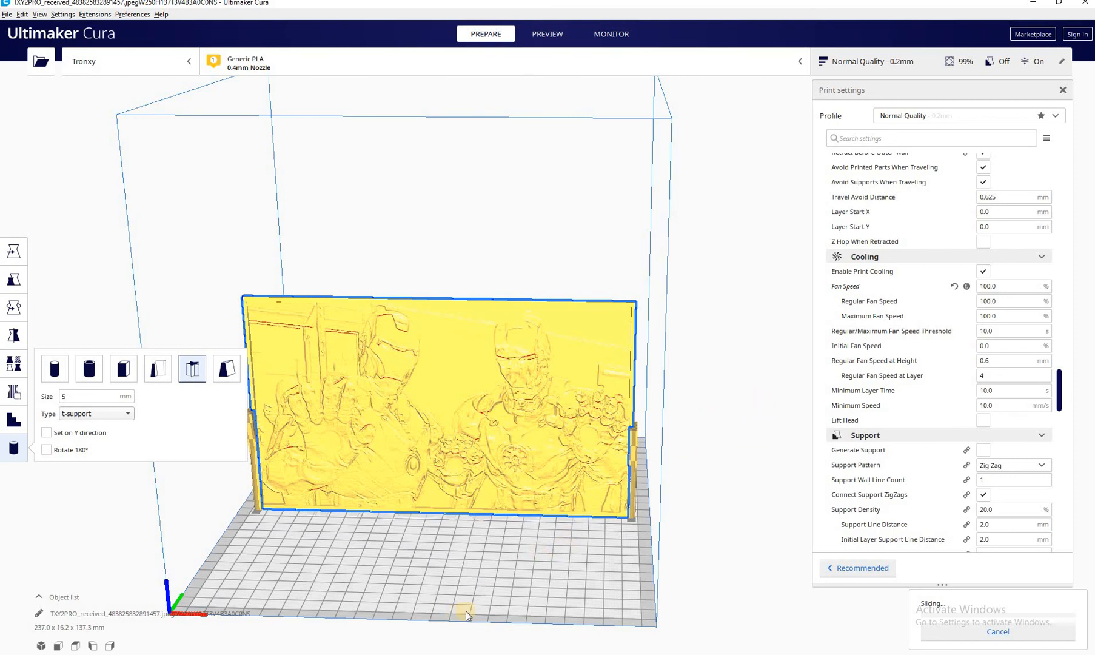
pyautogui.moveTo(483, 624)
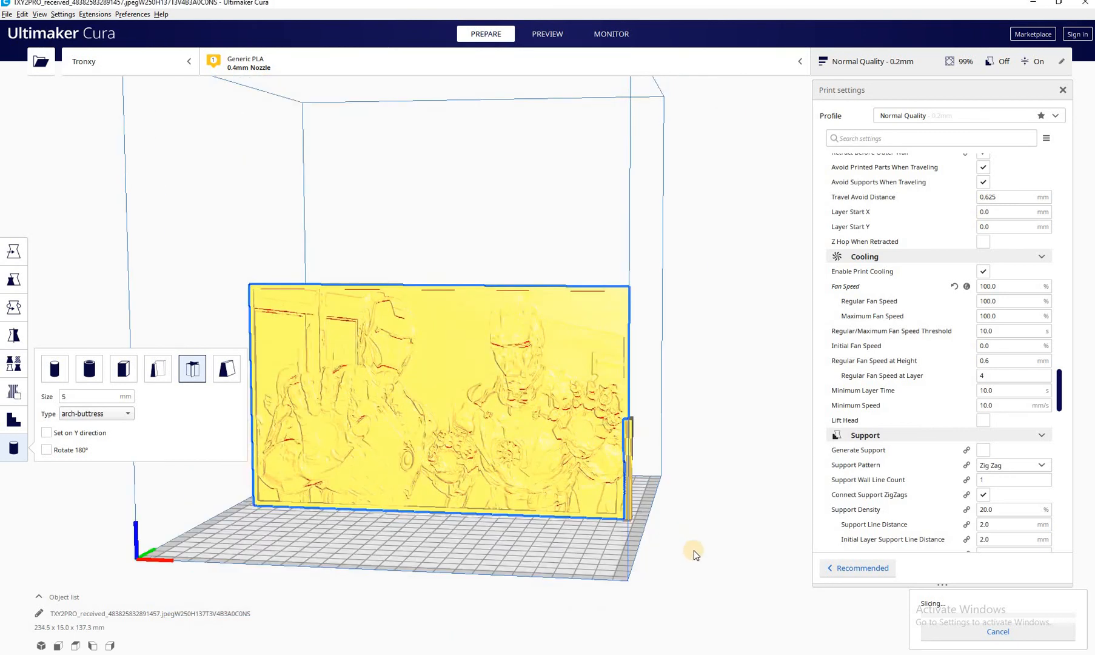
pyautogui.moveTo(545, 559)
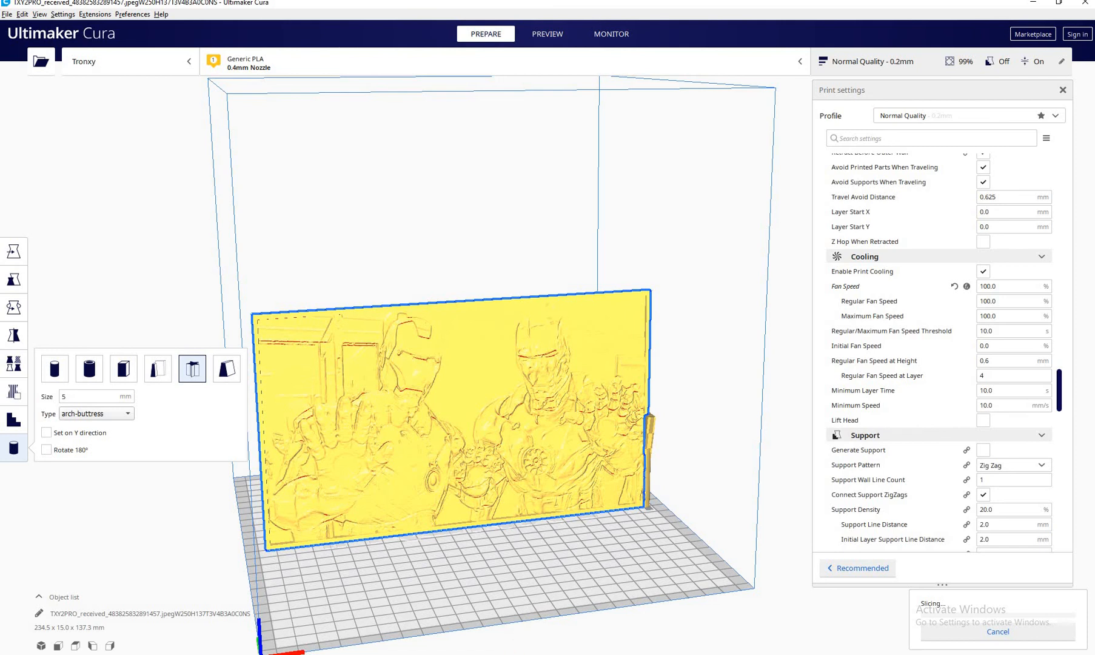
pyautogui.moveTo(556, 606)
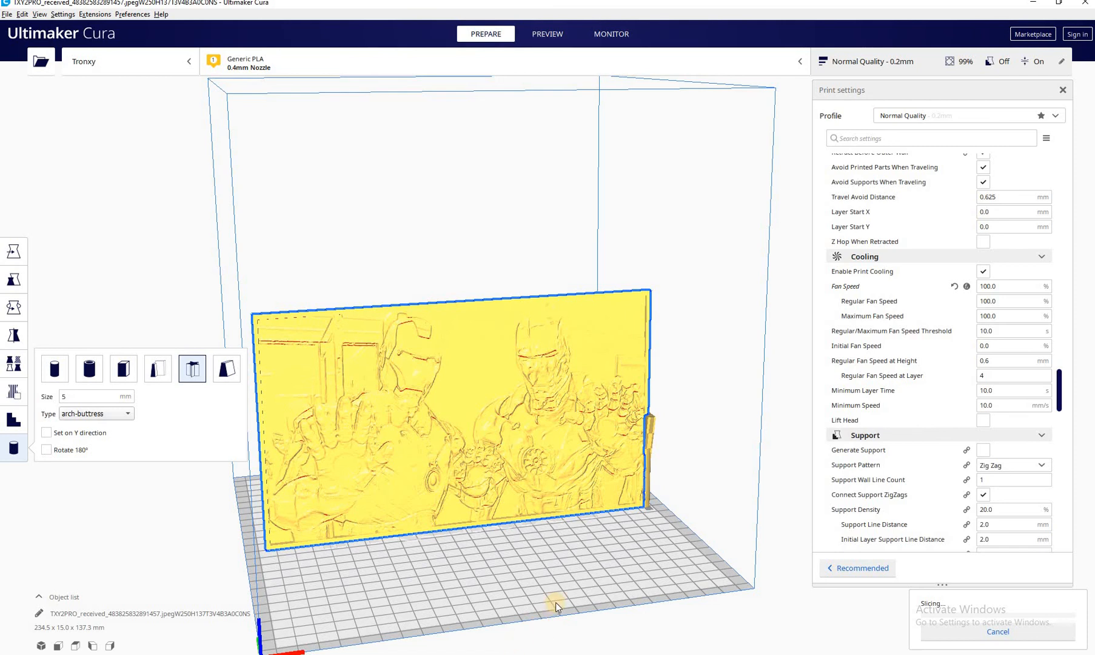
pyautogui.moveTo(539, 432)
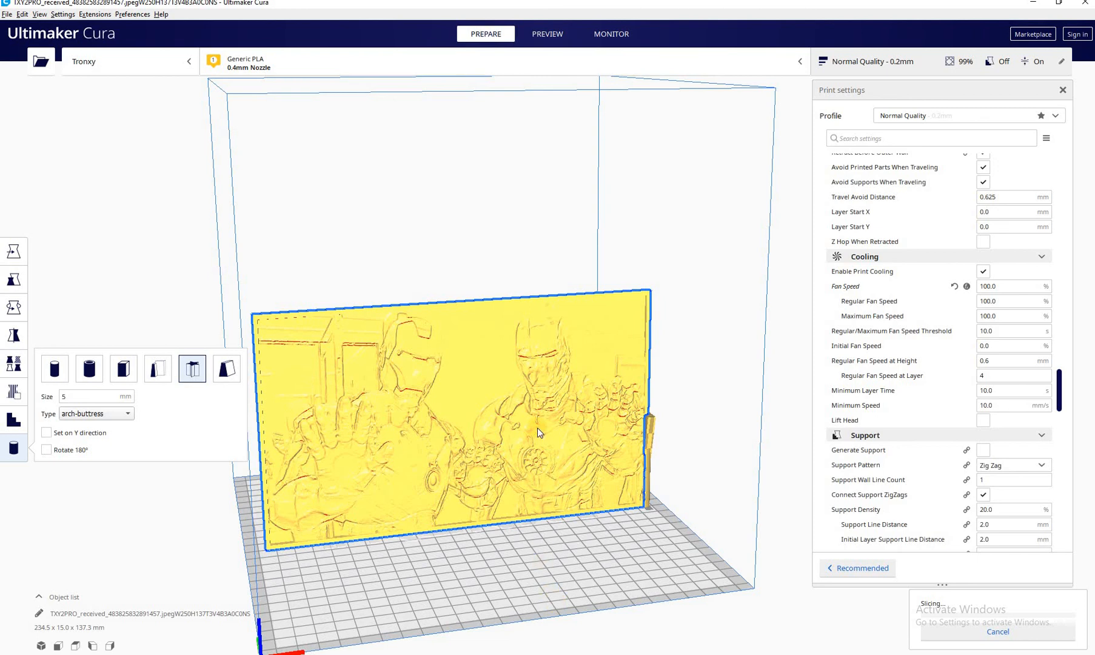
pyautogui.moveTo(482, 416)
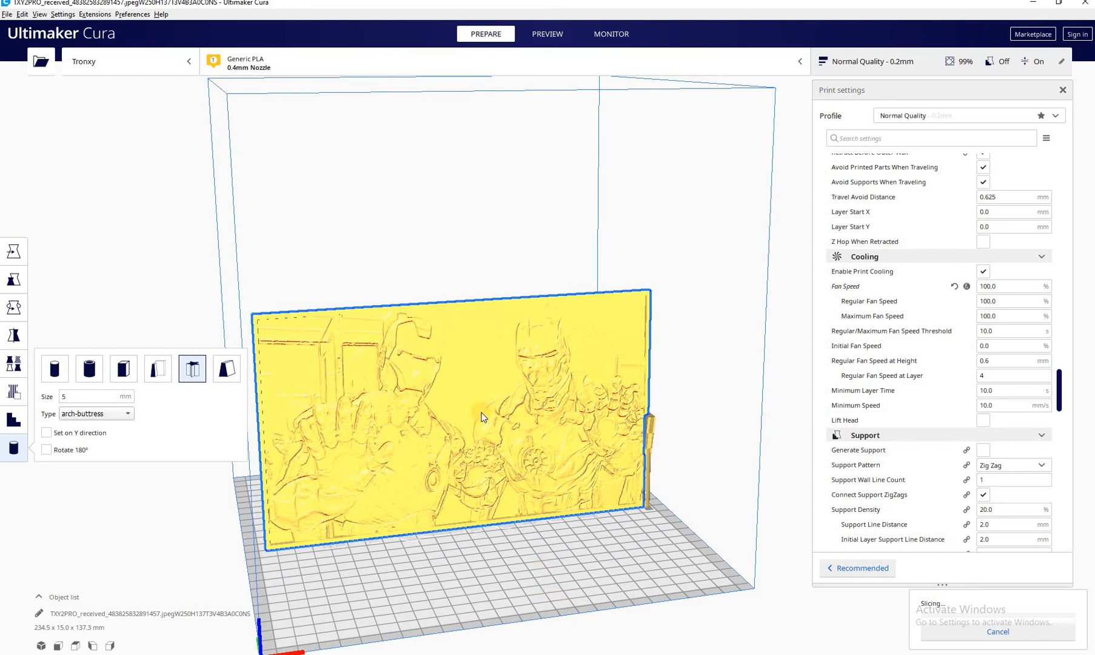
pyautogui.moveTo(894, 366)
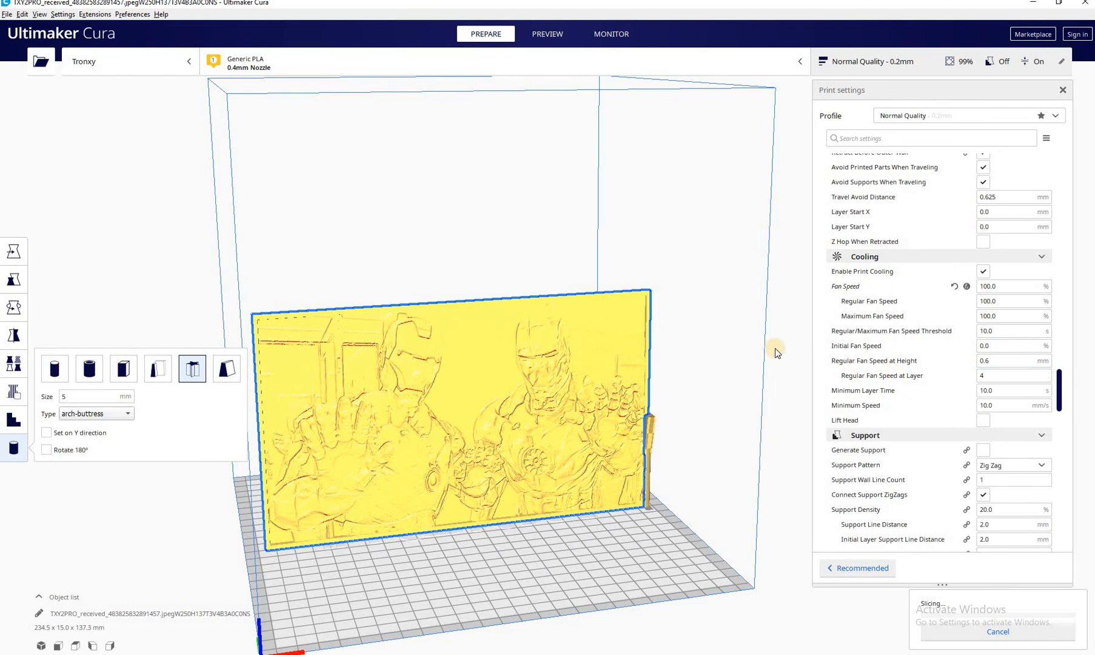
pyautogui.moveTo(706, 402)
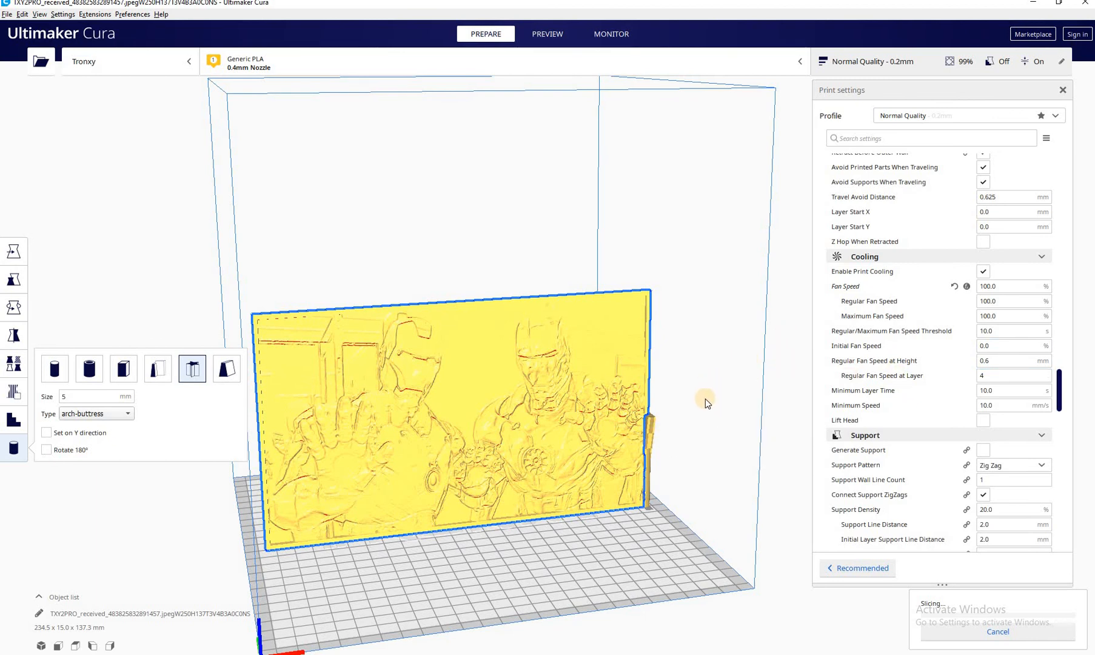
pyautogui.moveTo(700, 406)
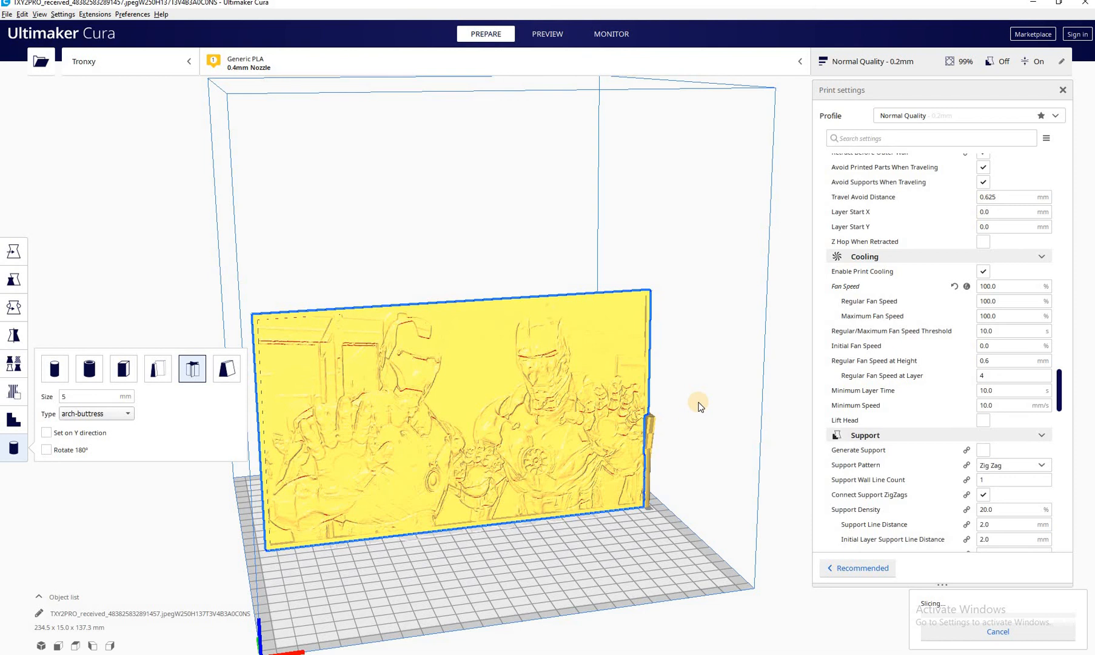